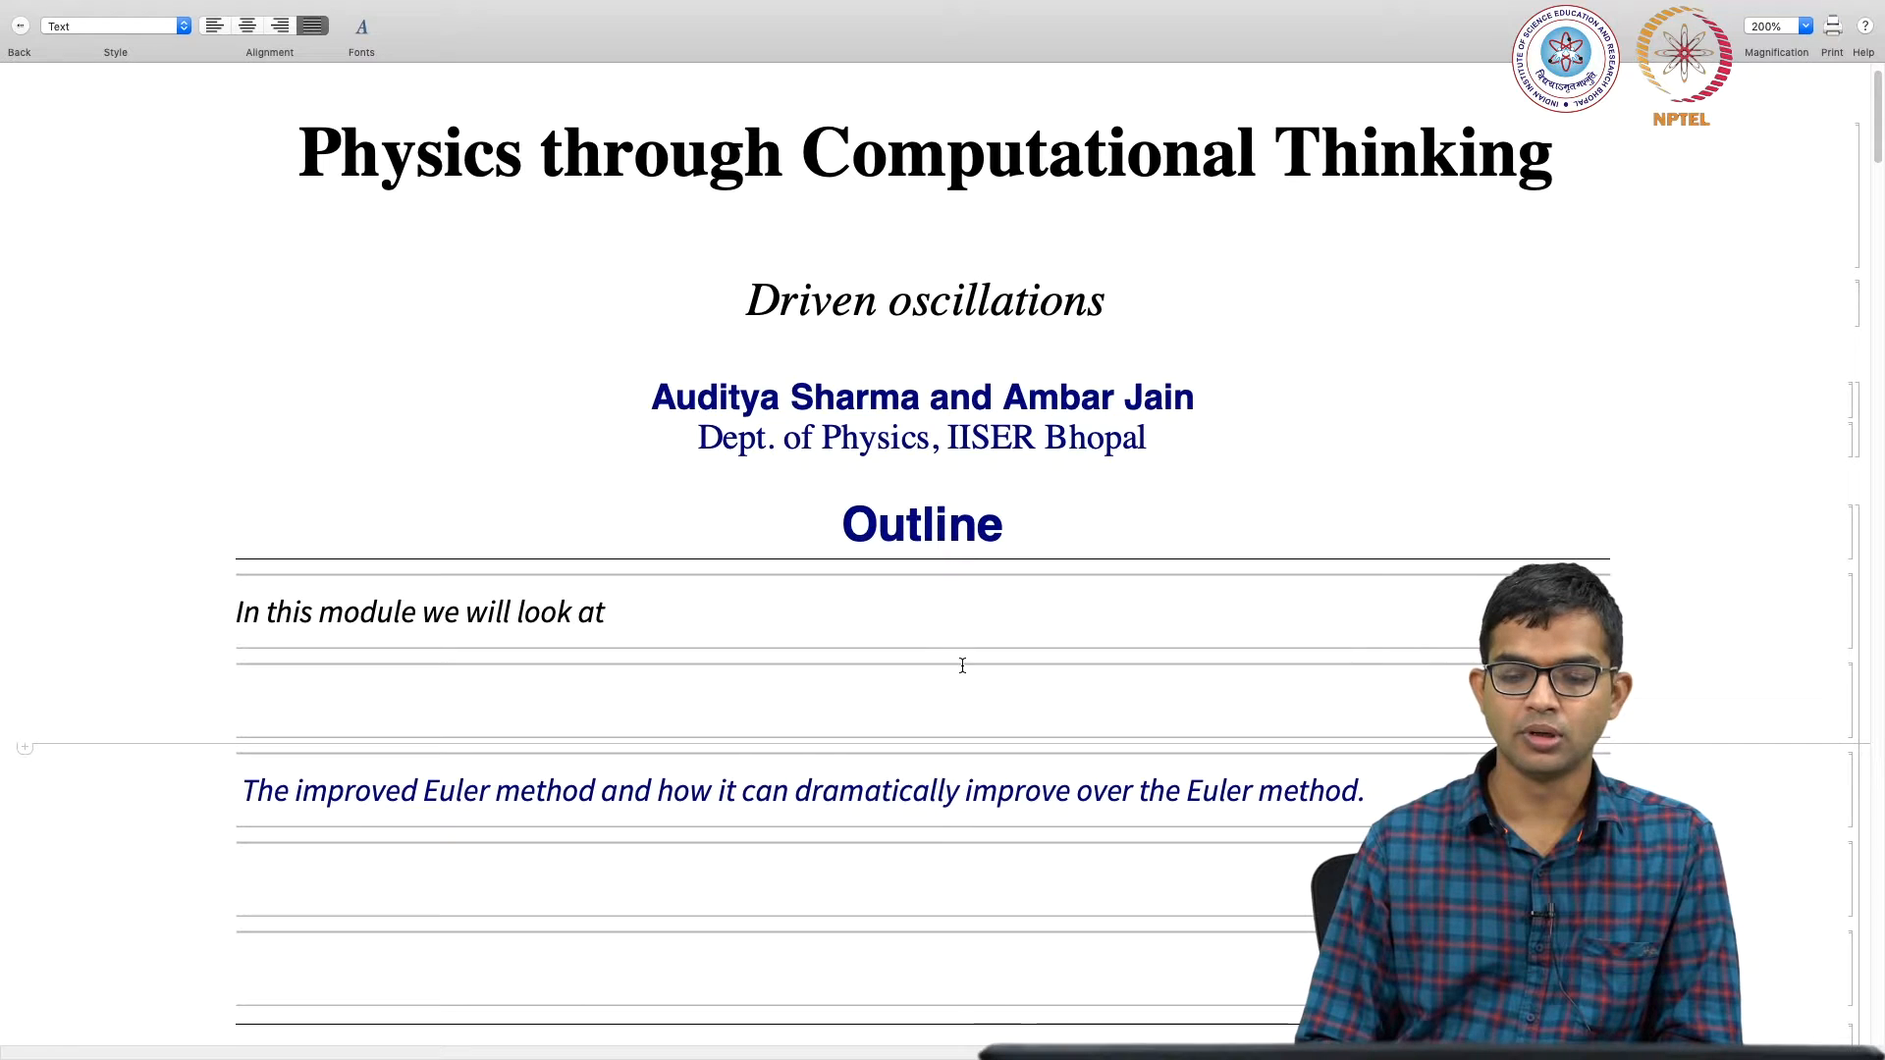
pyautogui.scroll(-3)
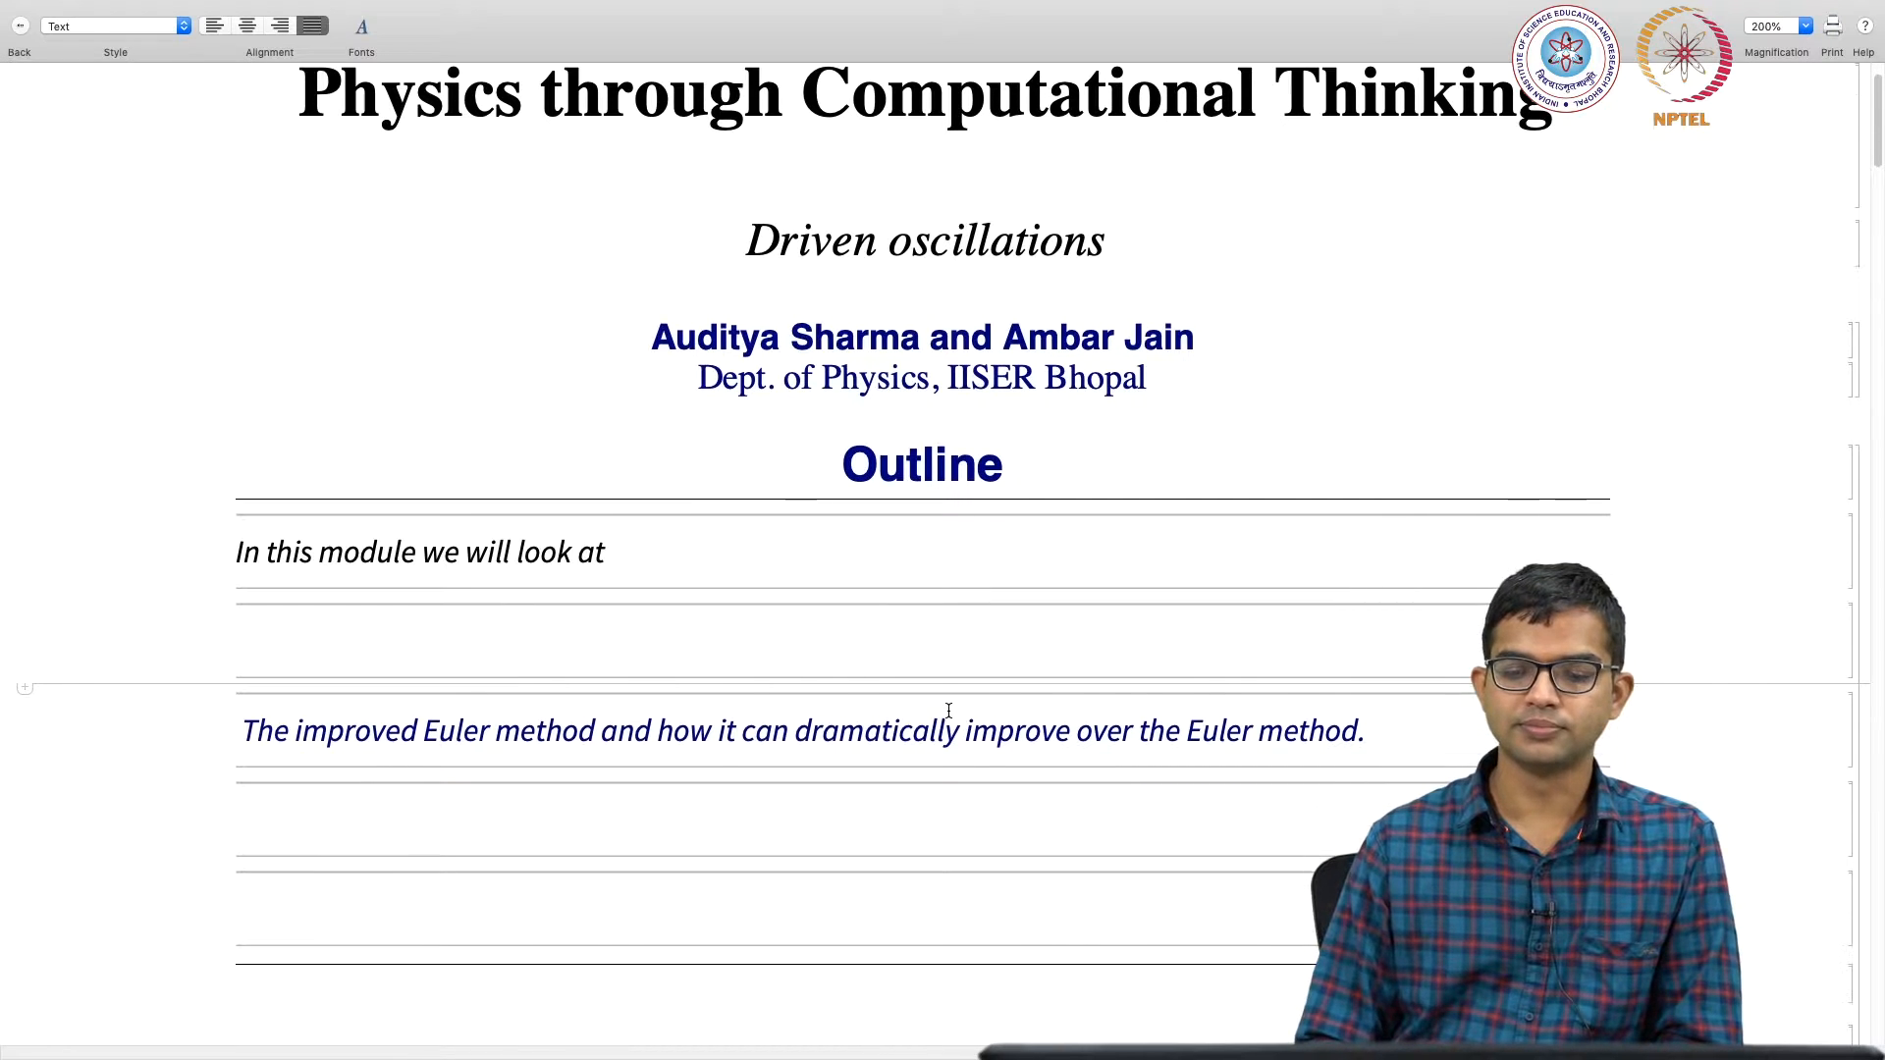
pyautogui.scroll(-3)
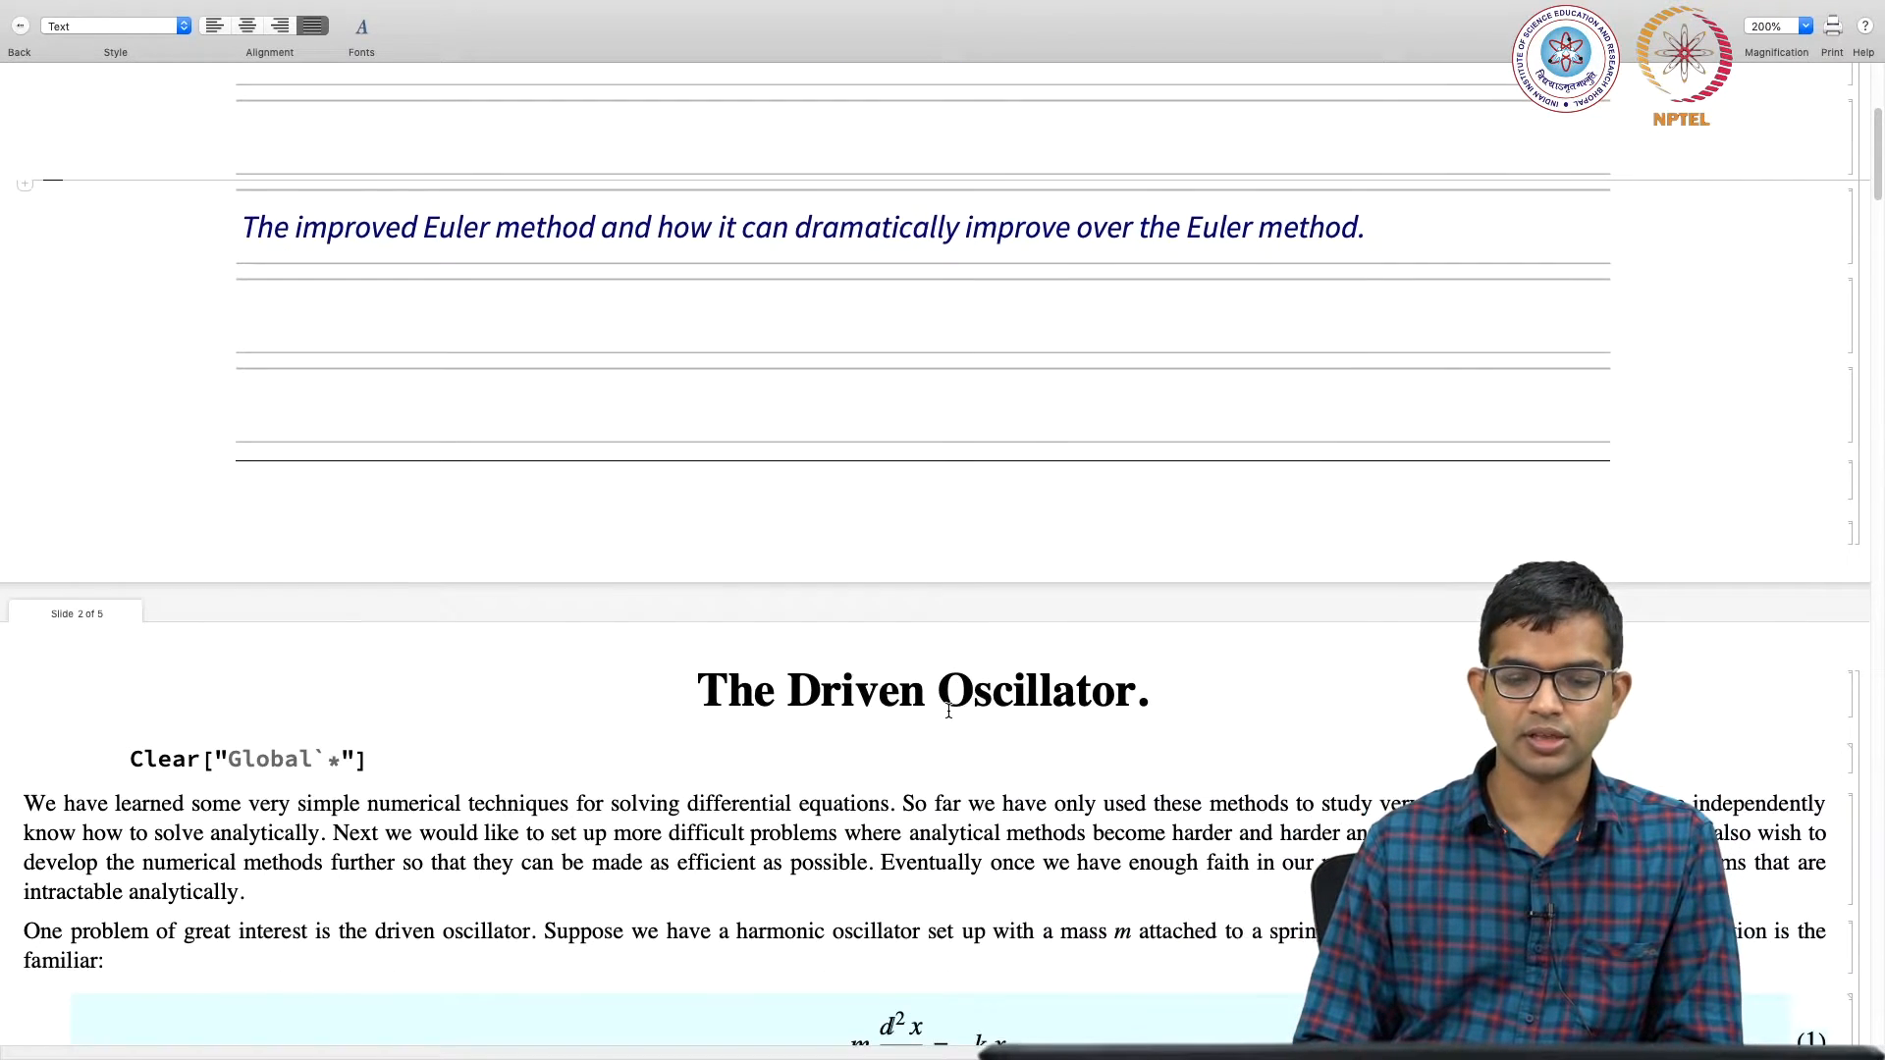
pyautogui.scroll(-3)
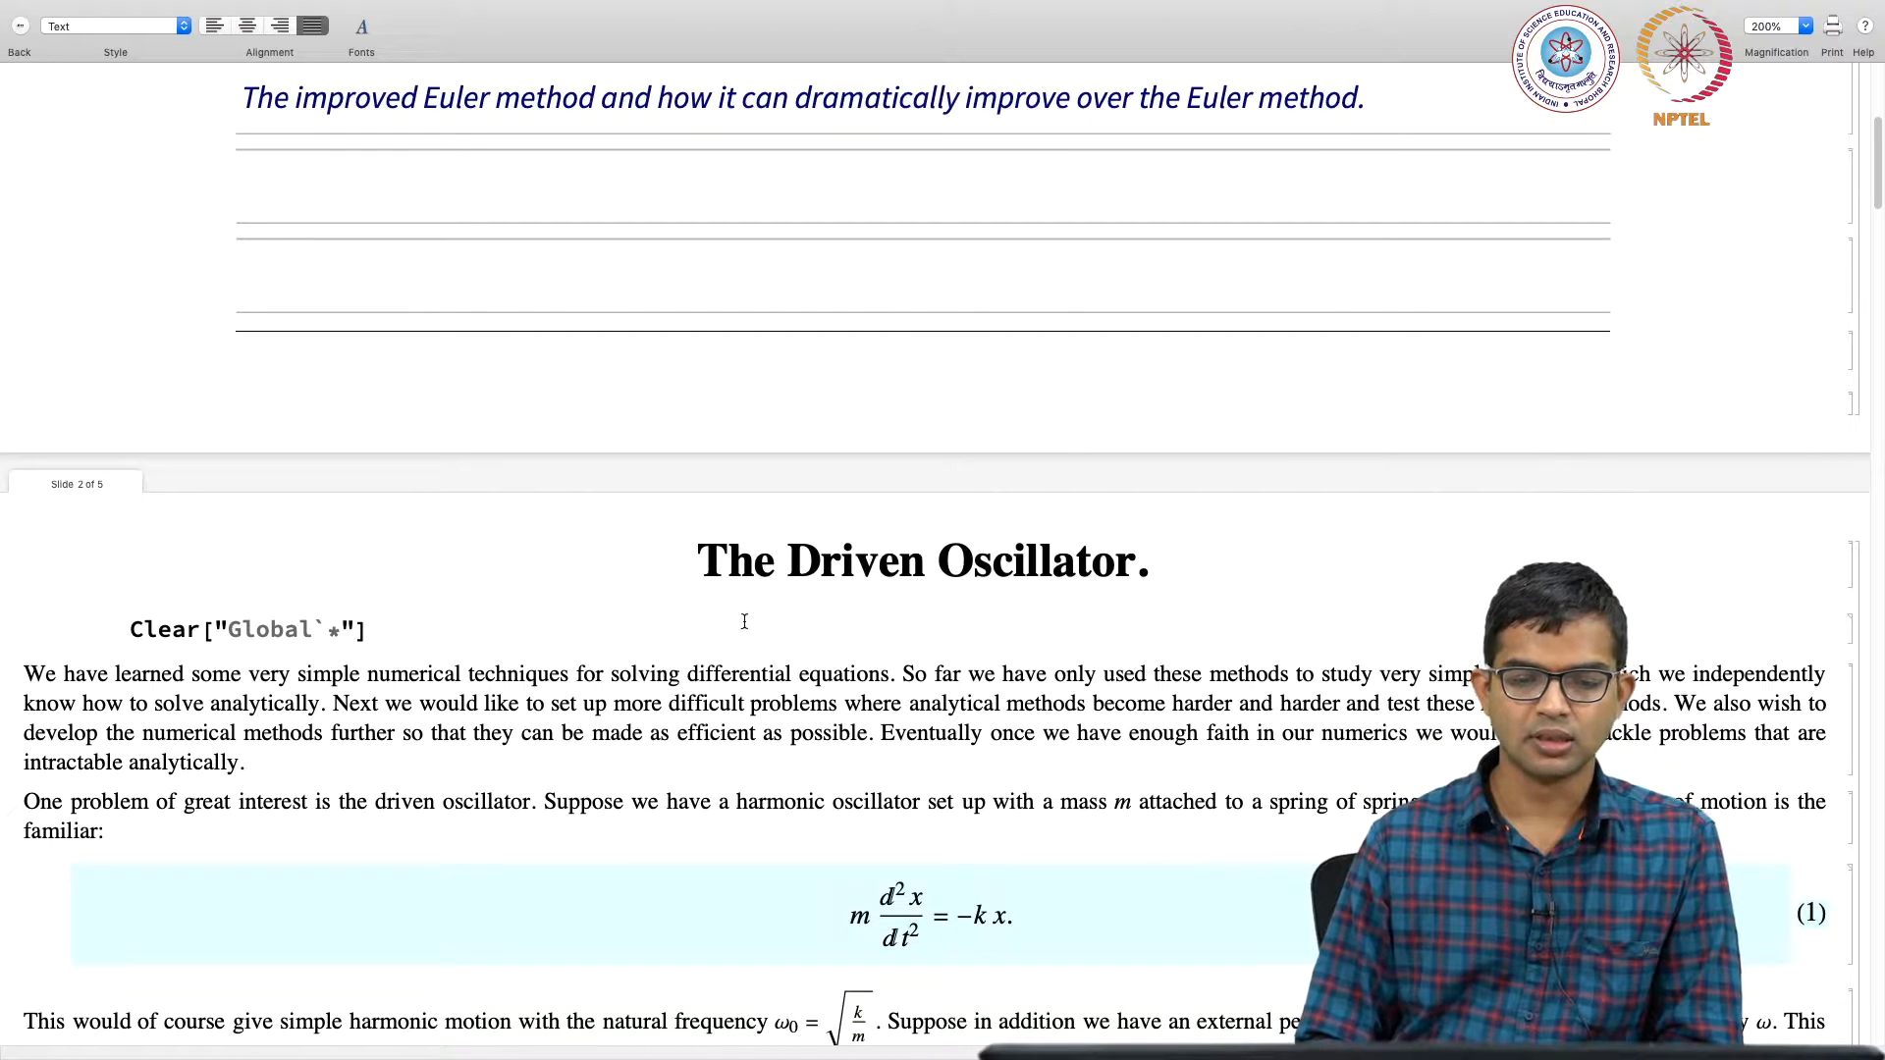
pyautogui.scroll(-3)
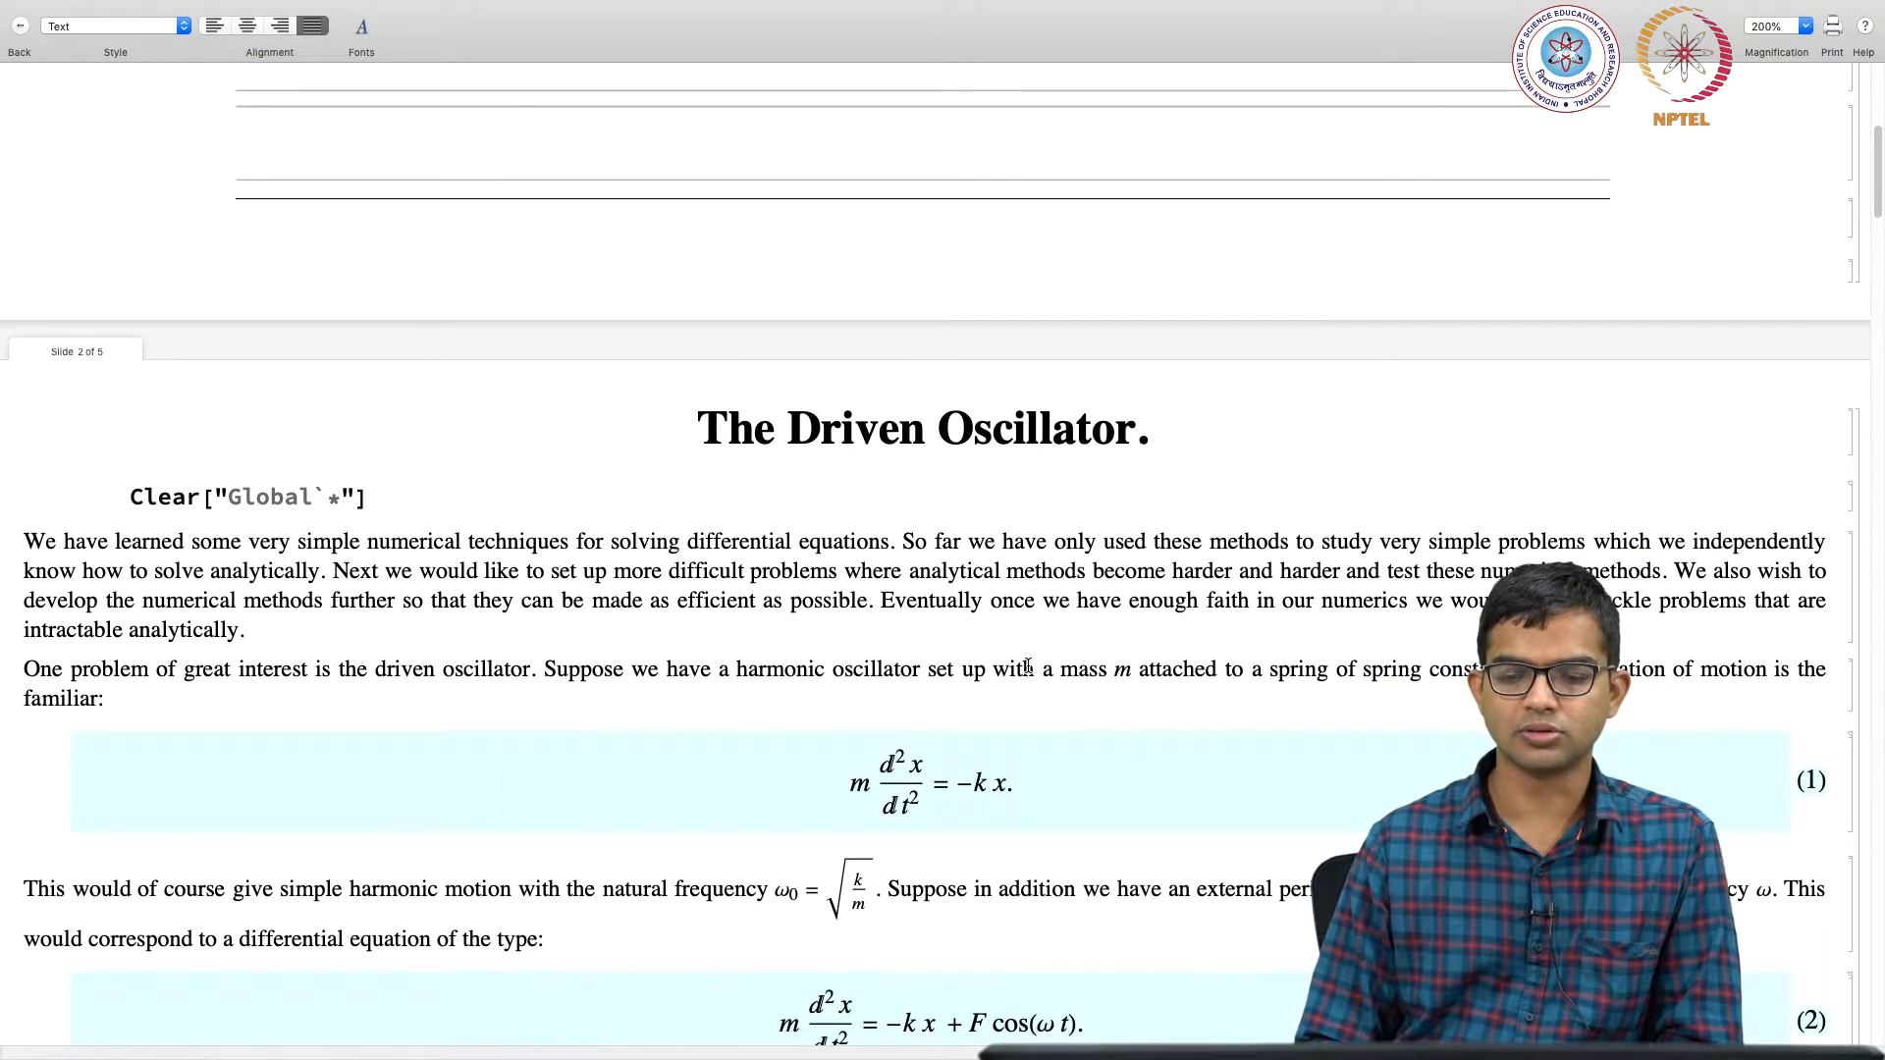
pyautogui.scroll(-3)
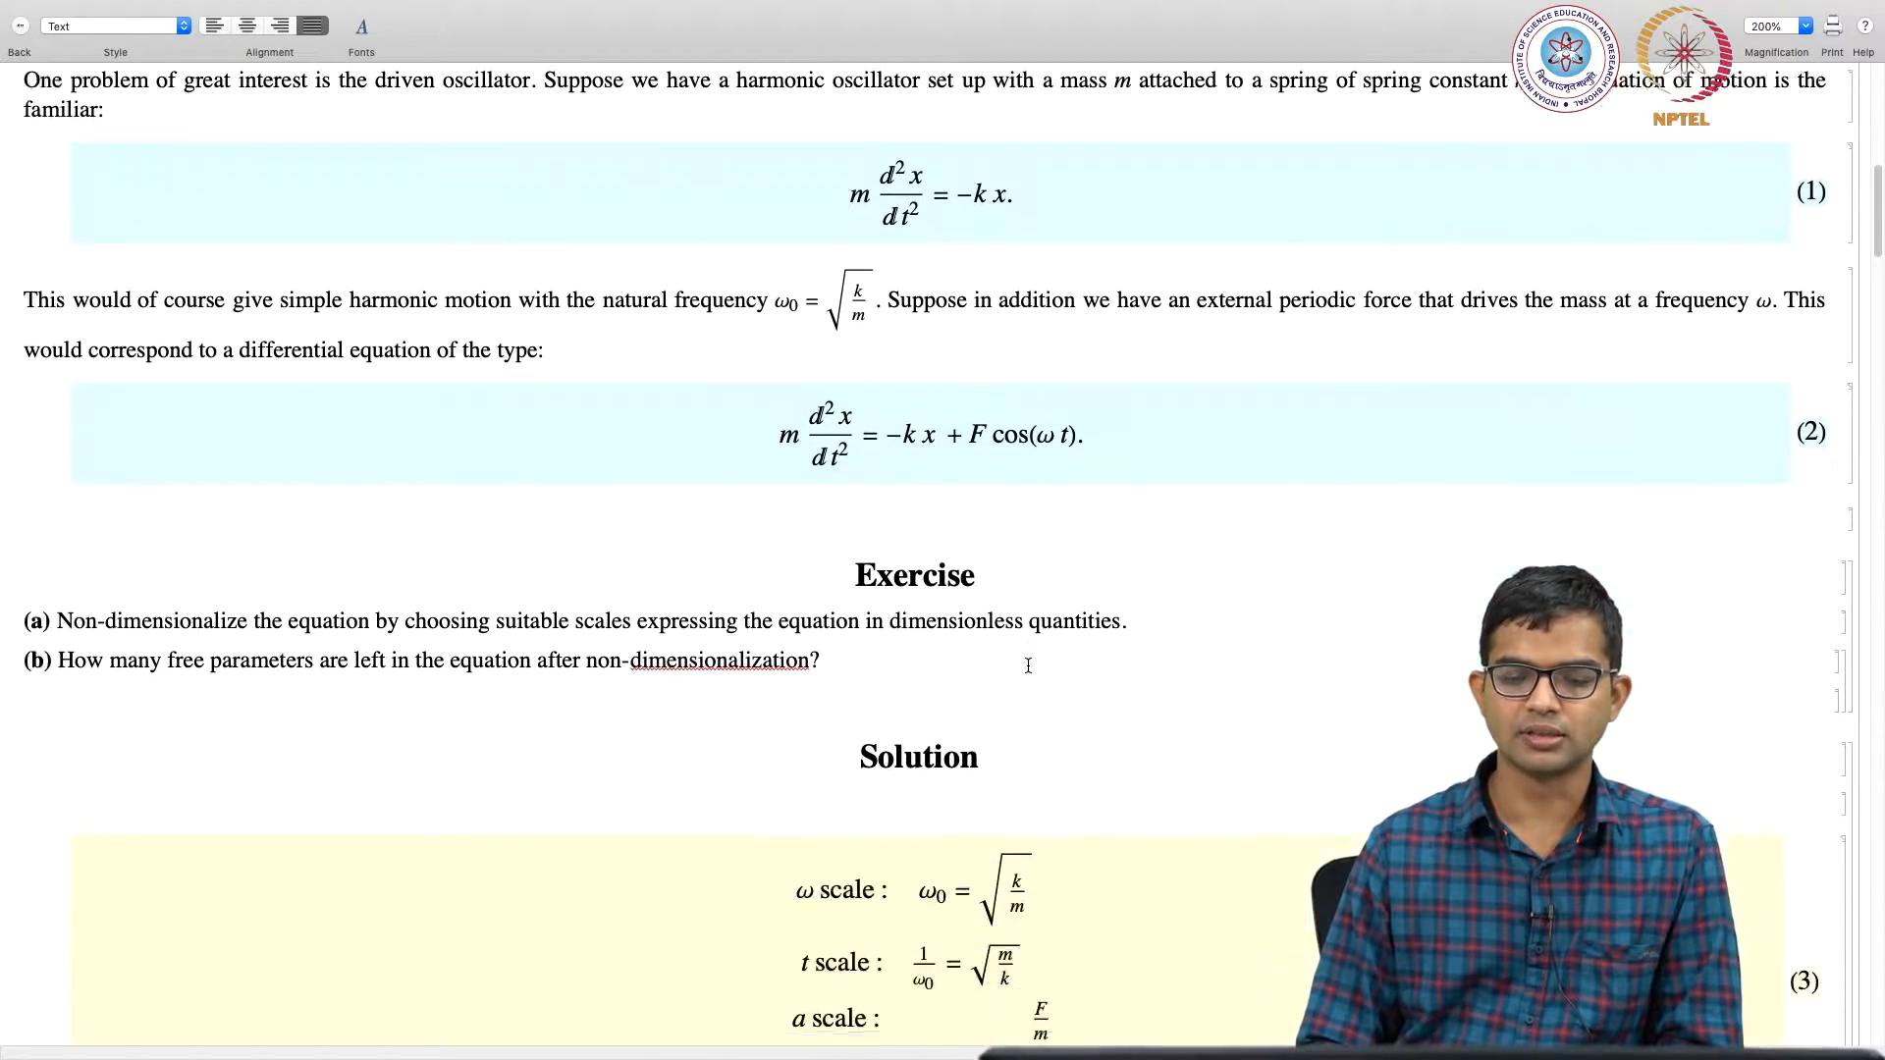
pyautogui.scroll(-3)
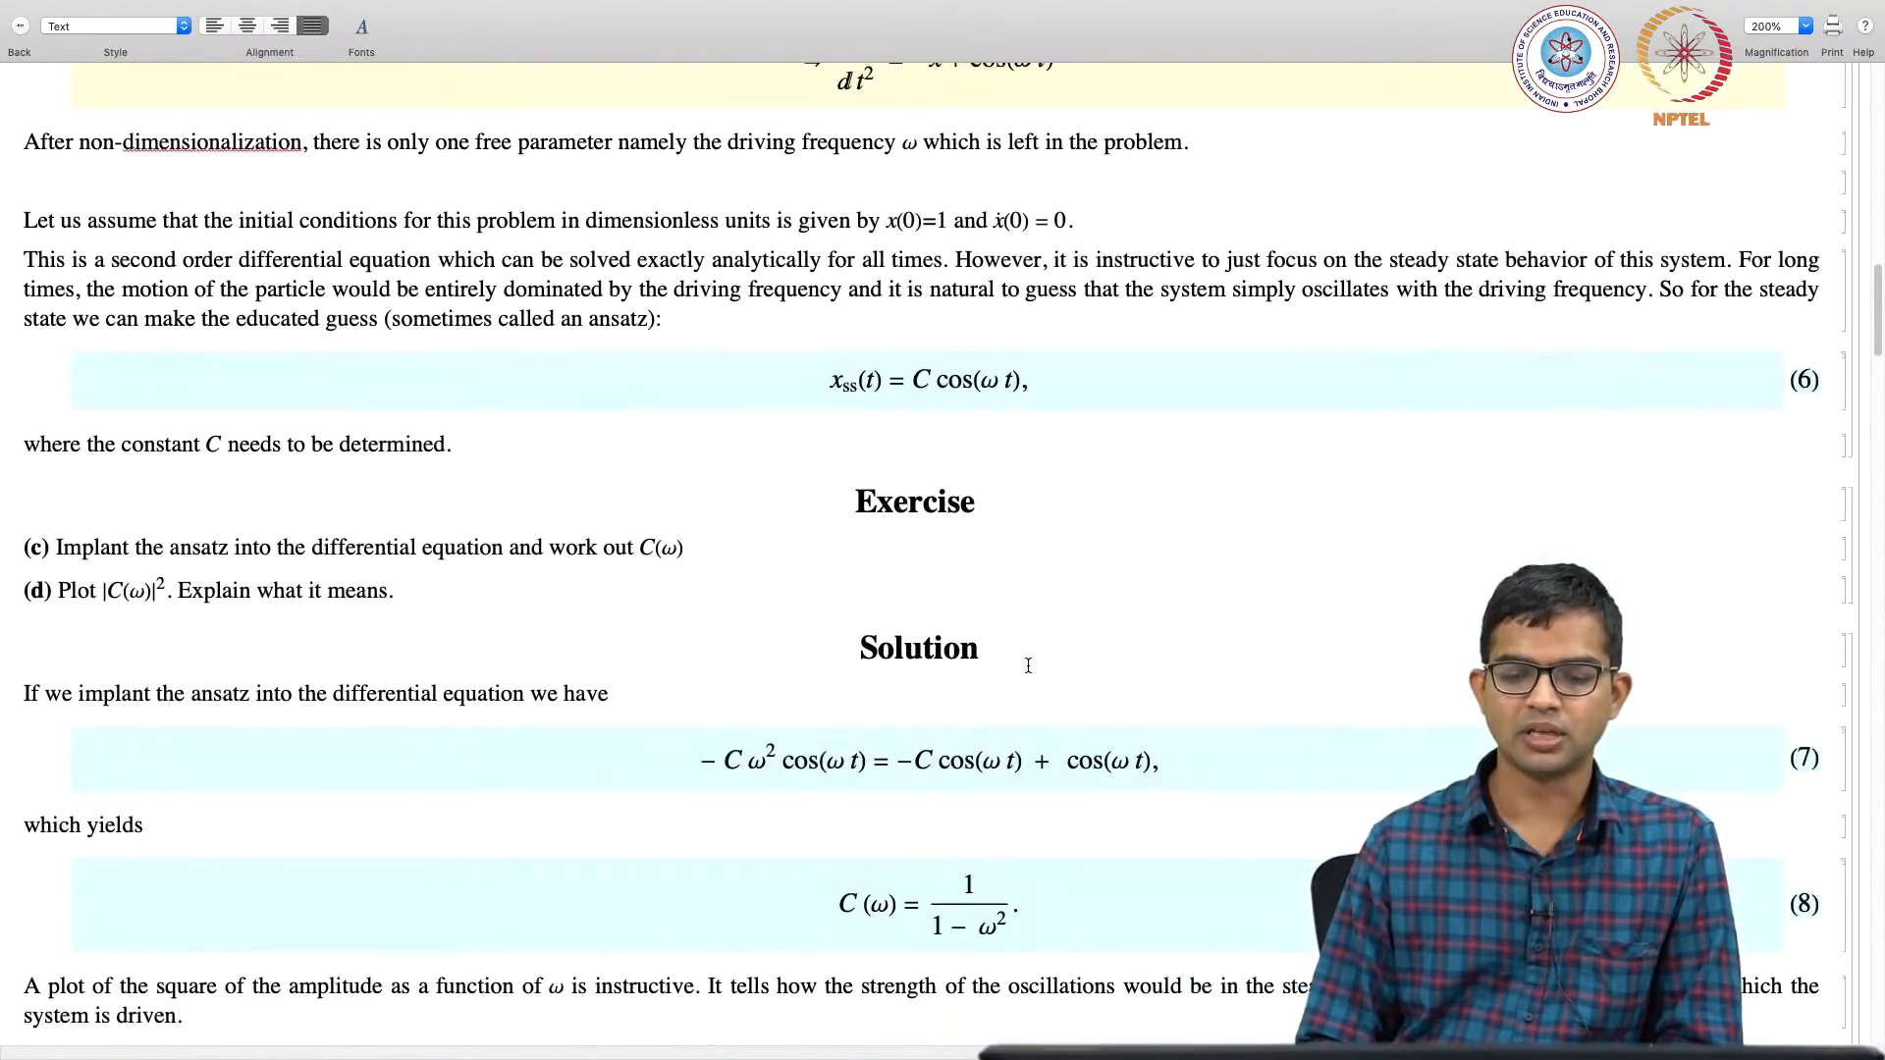
pyautogui.scroll(-3)
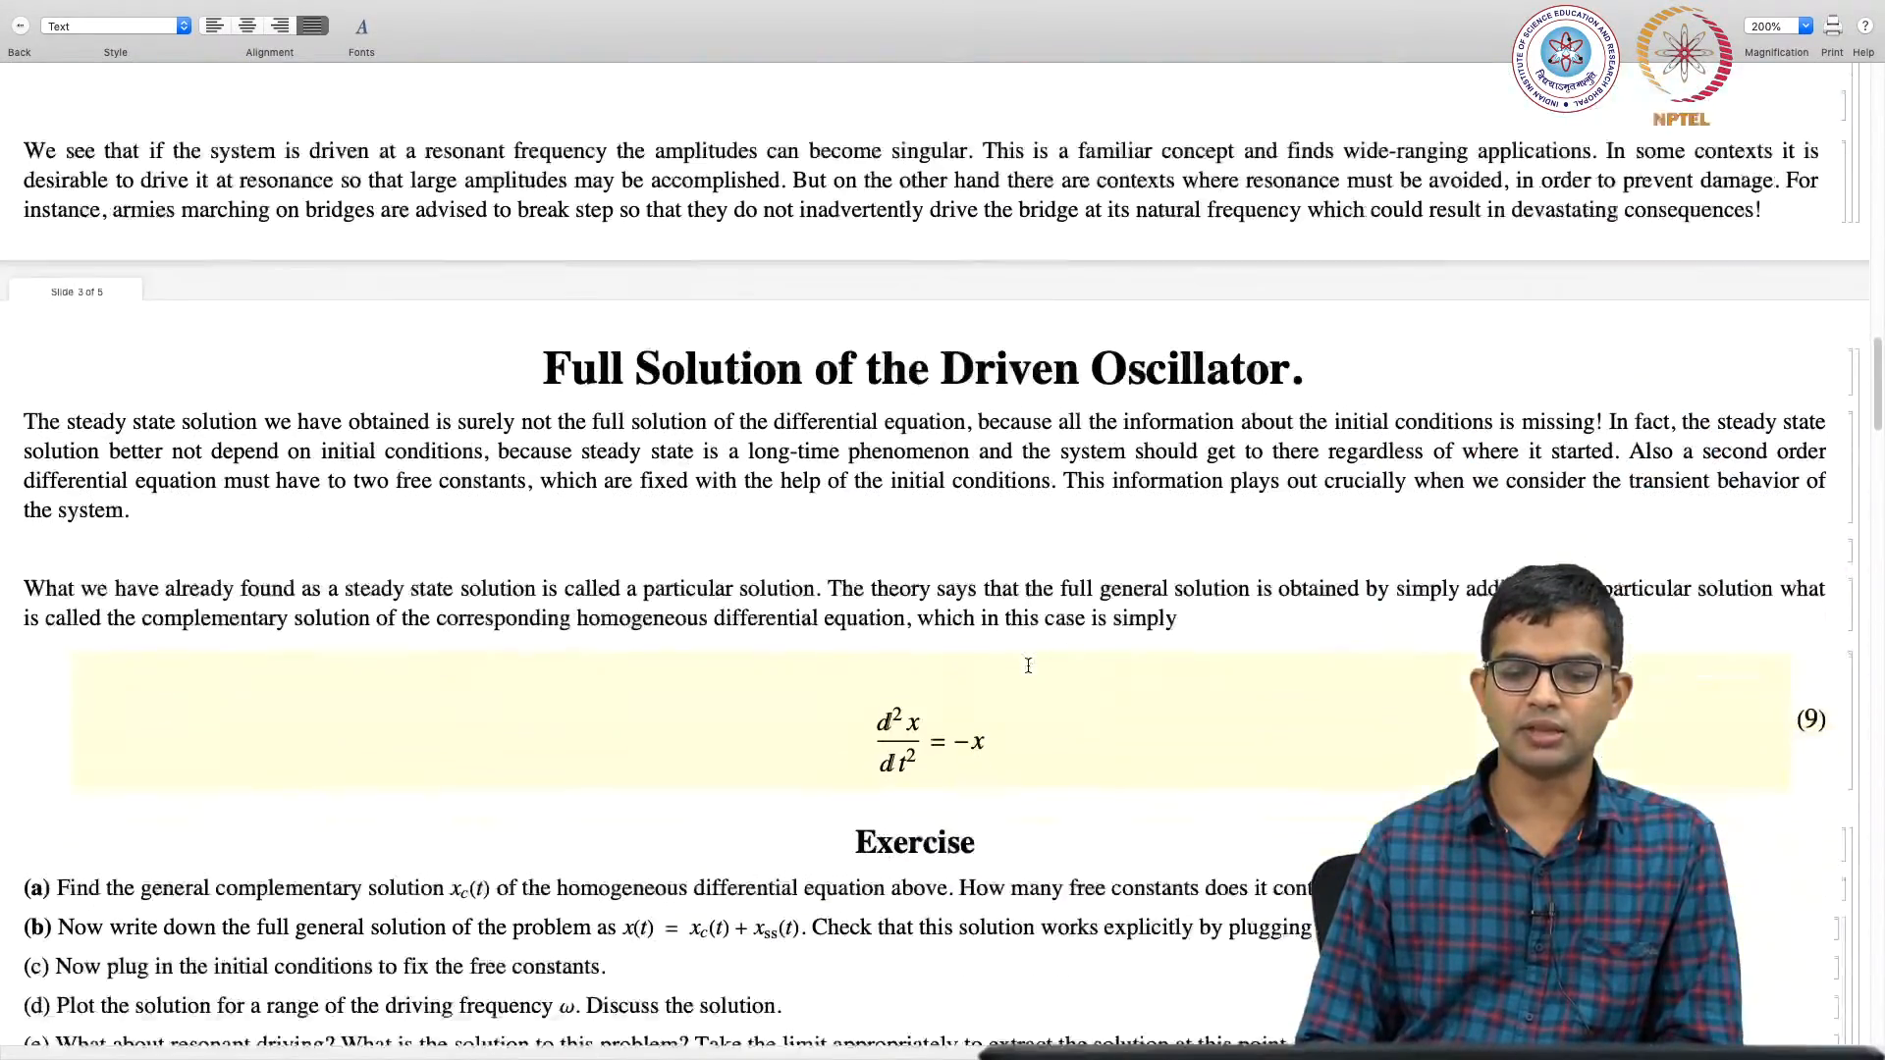
pyautogui.scroll(-3)
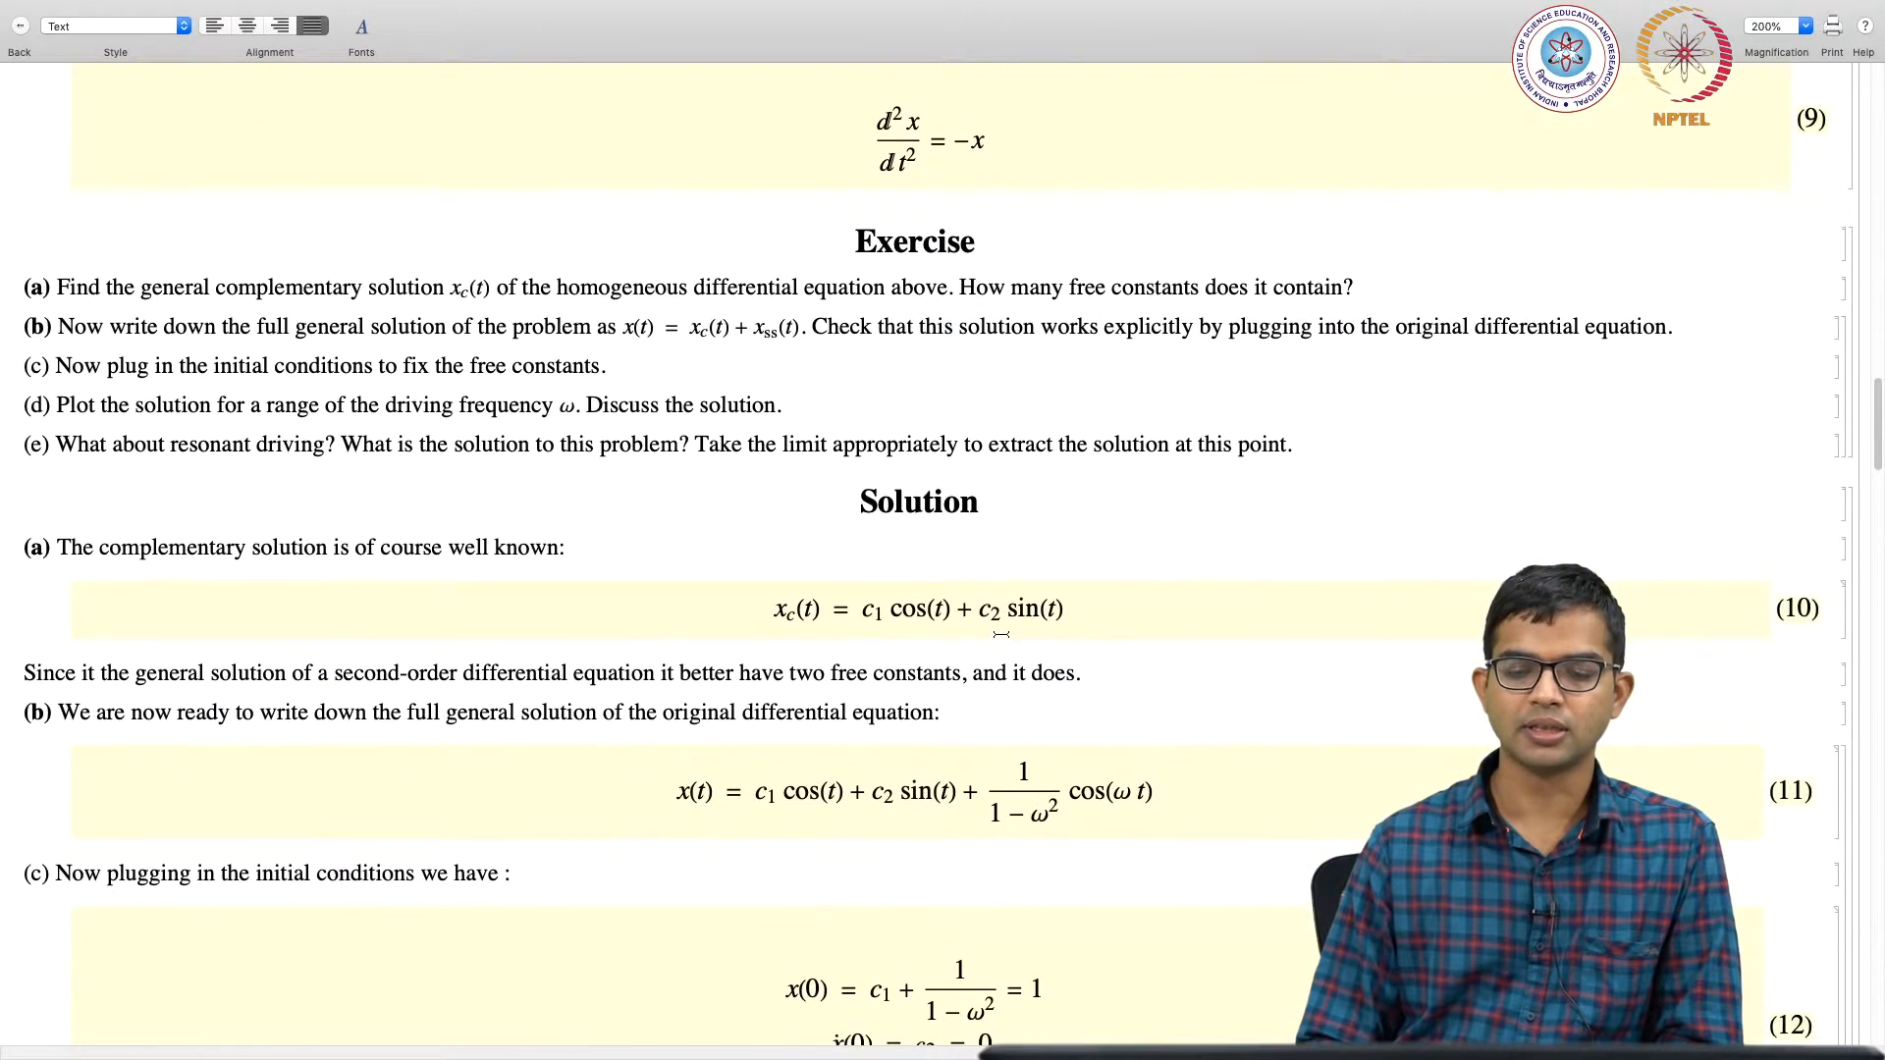
pyautogui.scroll(-3)
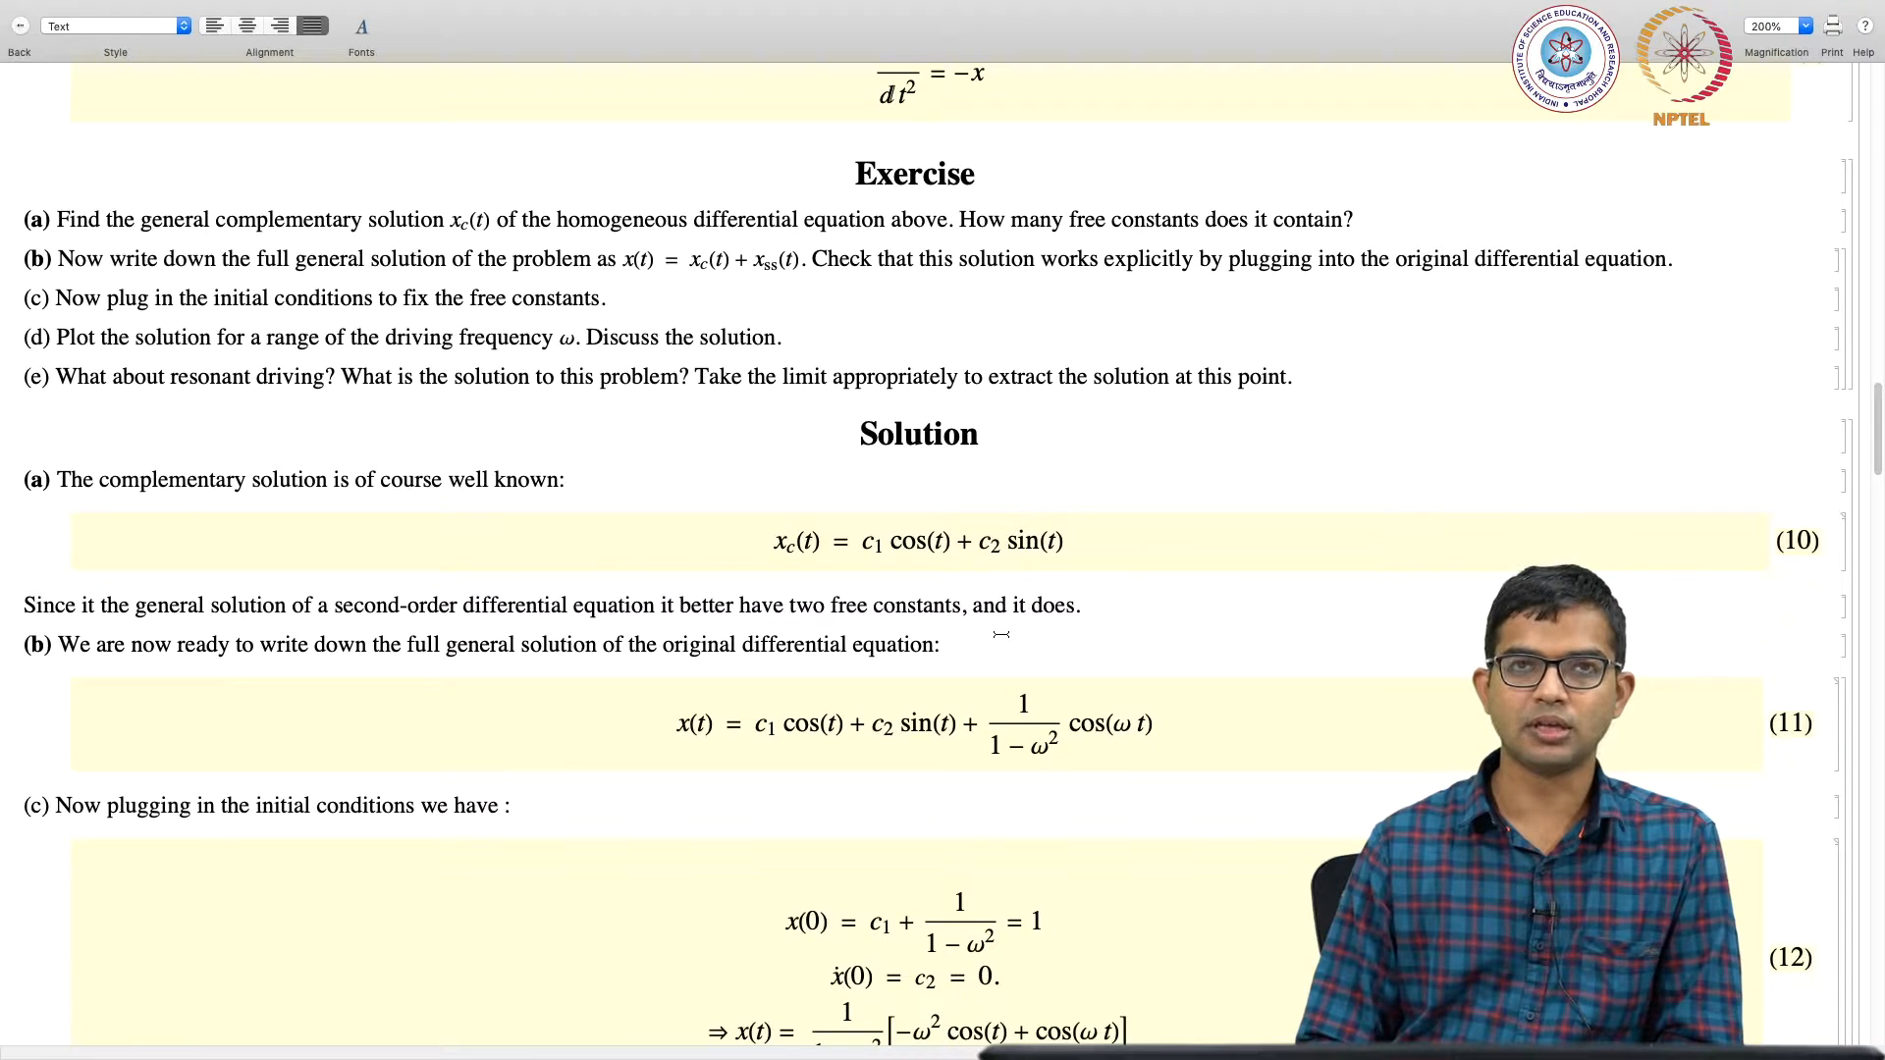
pyautogui.scroll(-3)
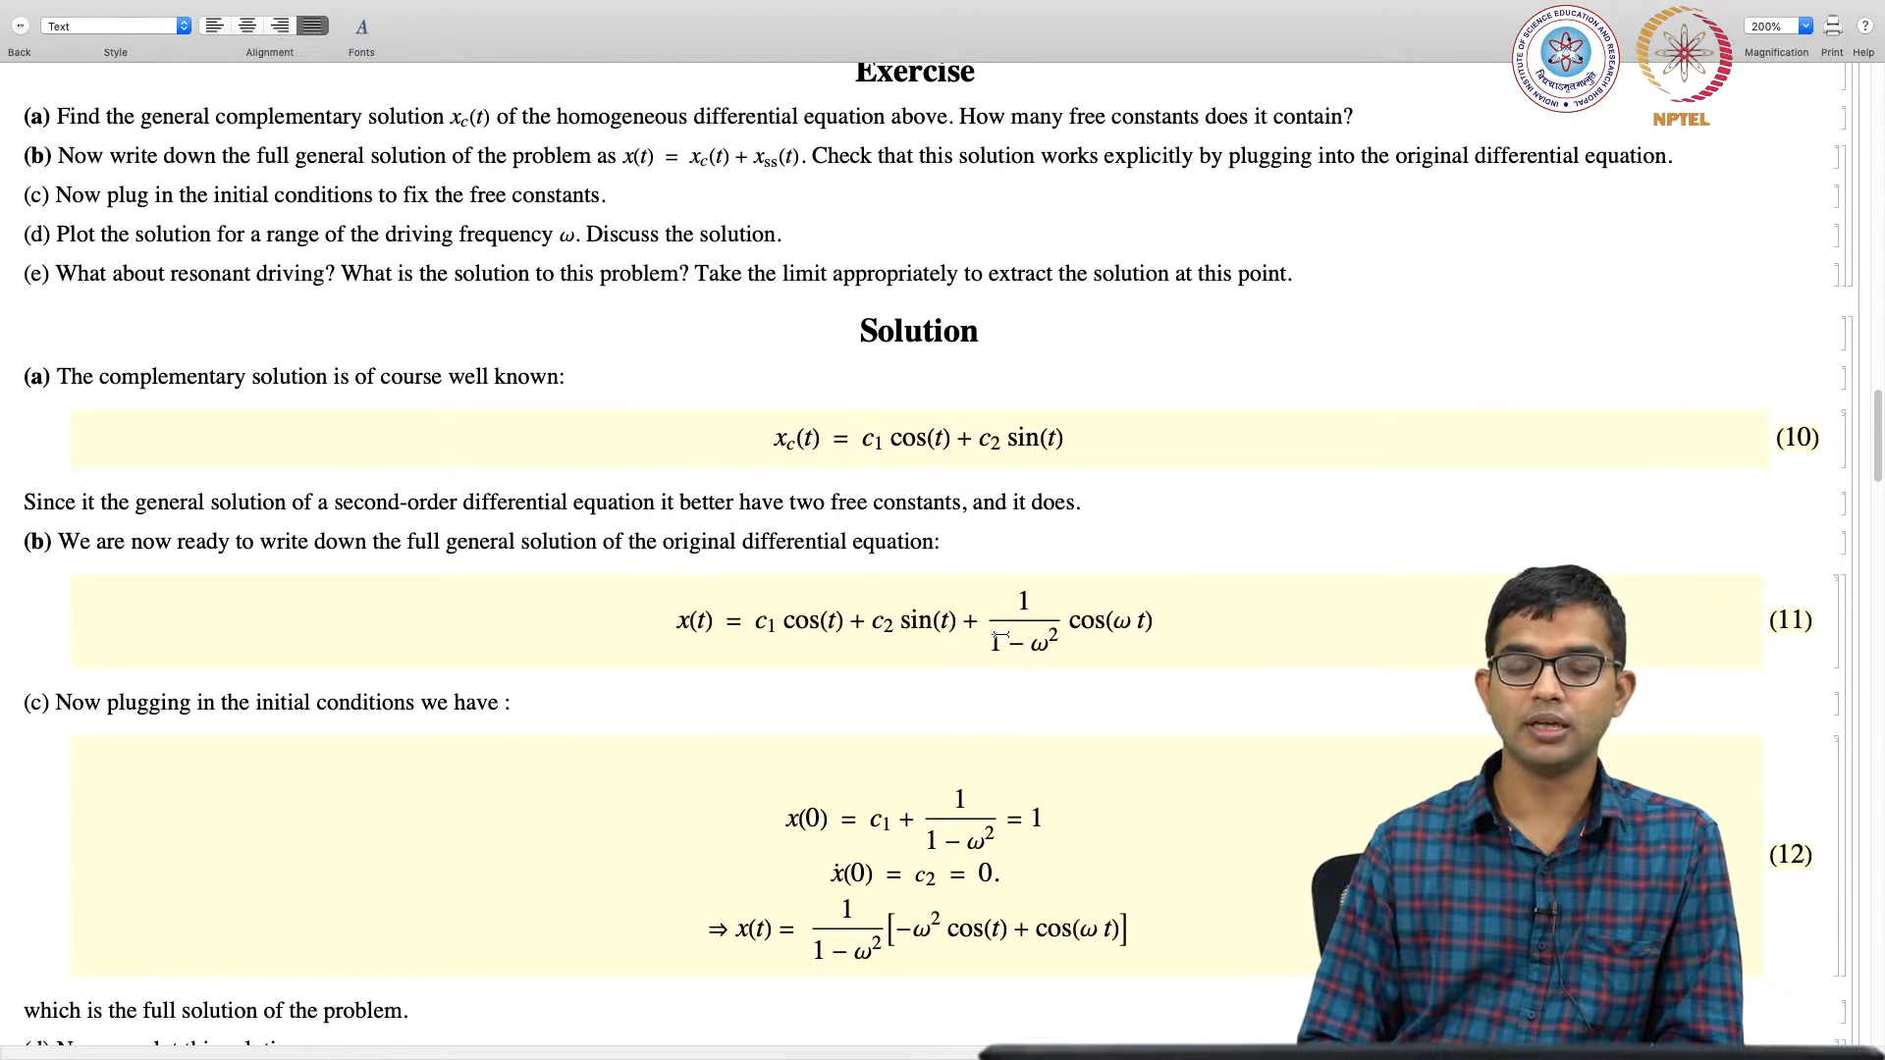
pyautogui.scroll(-3)
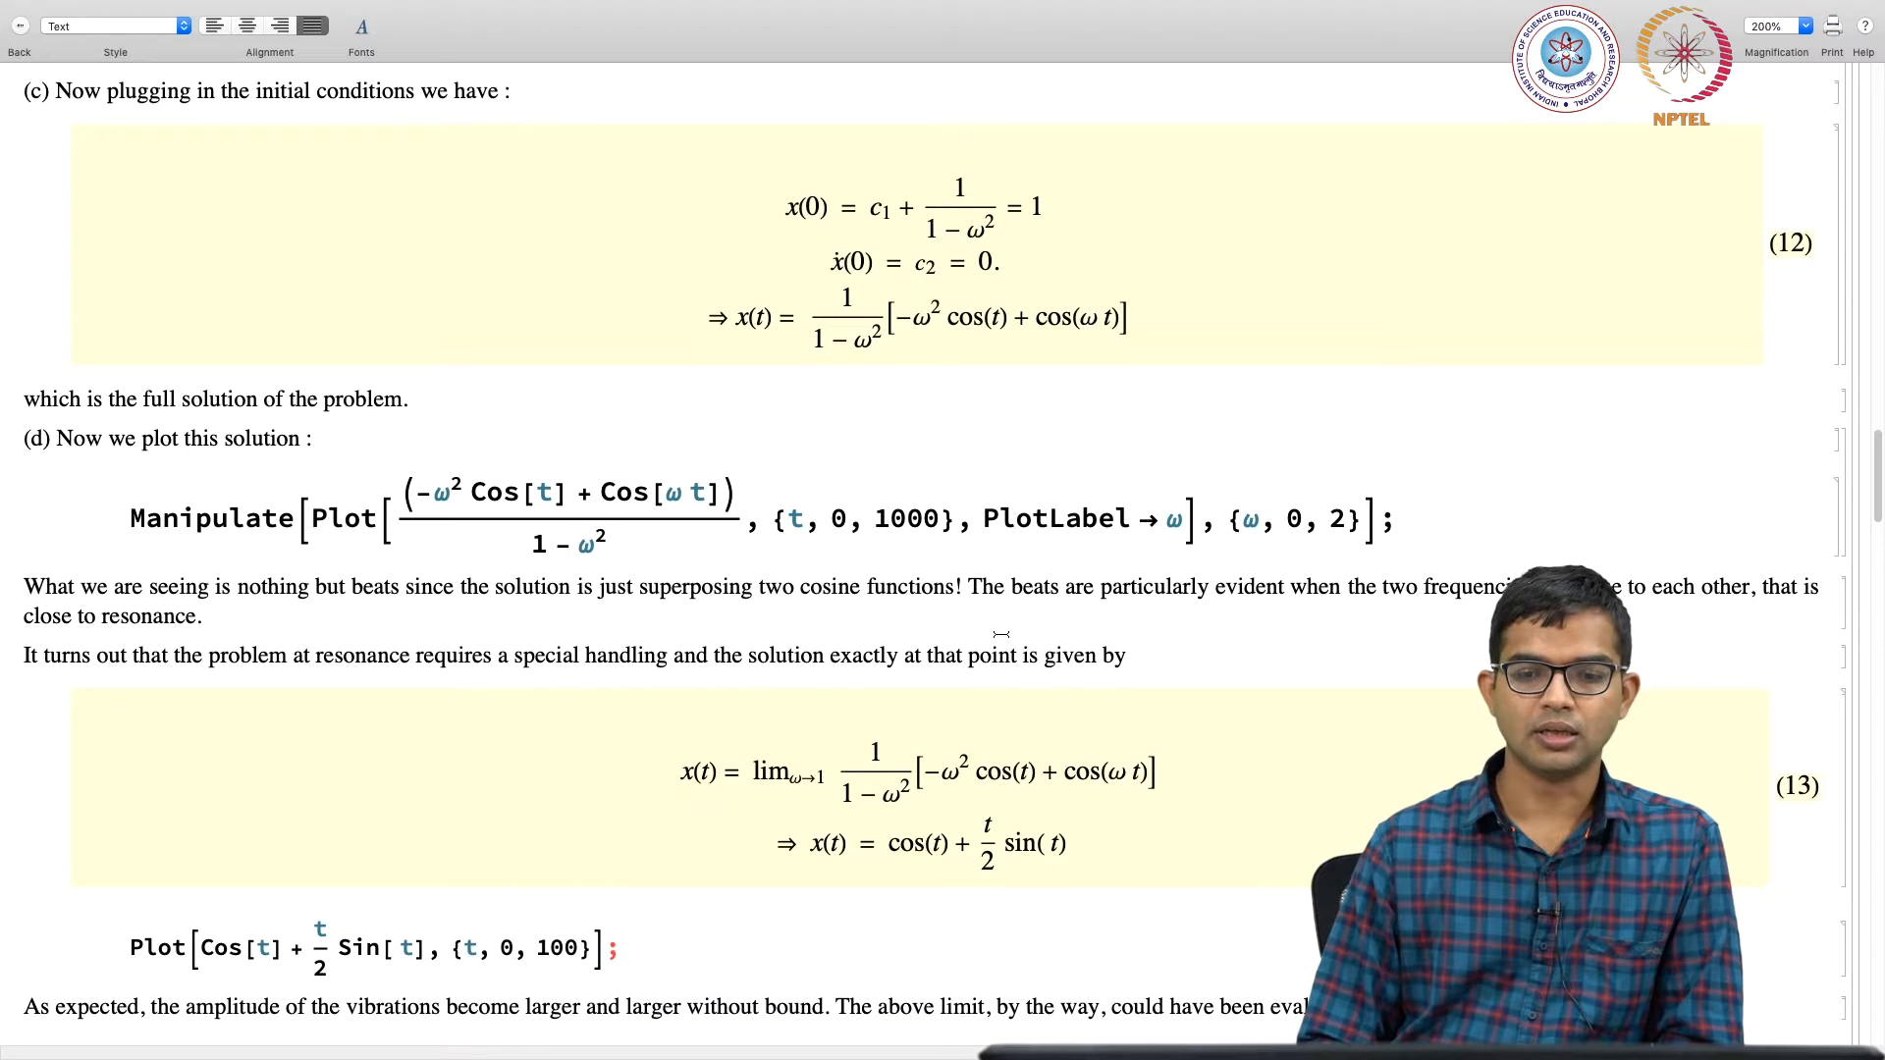
pyautogui.scroll(-3)
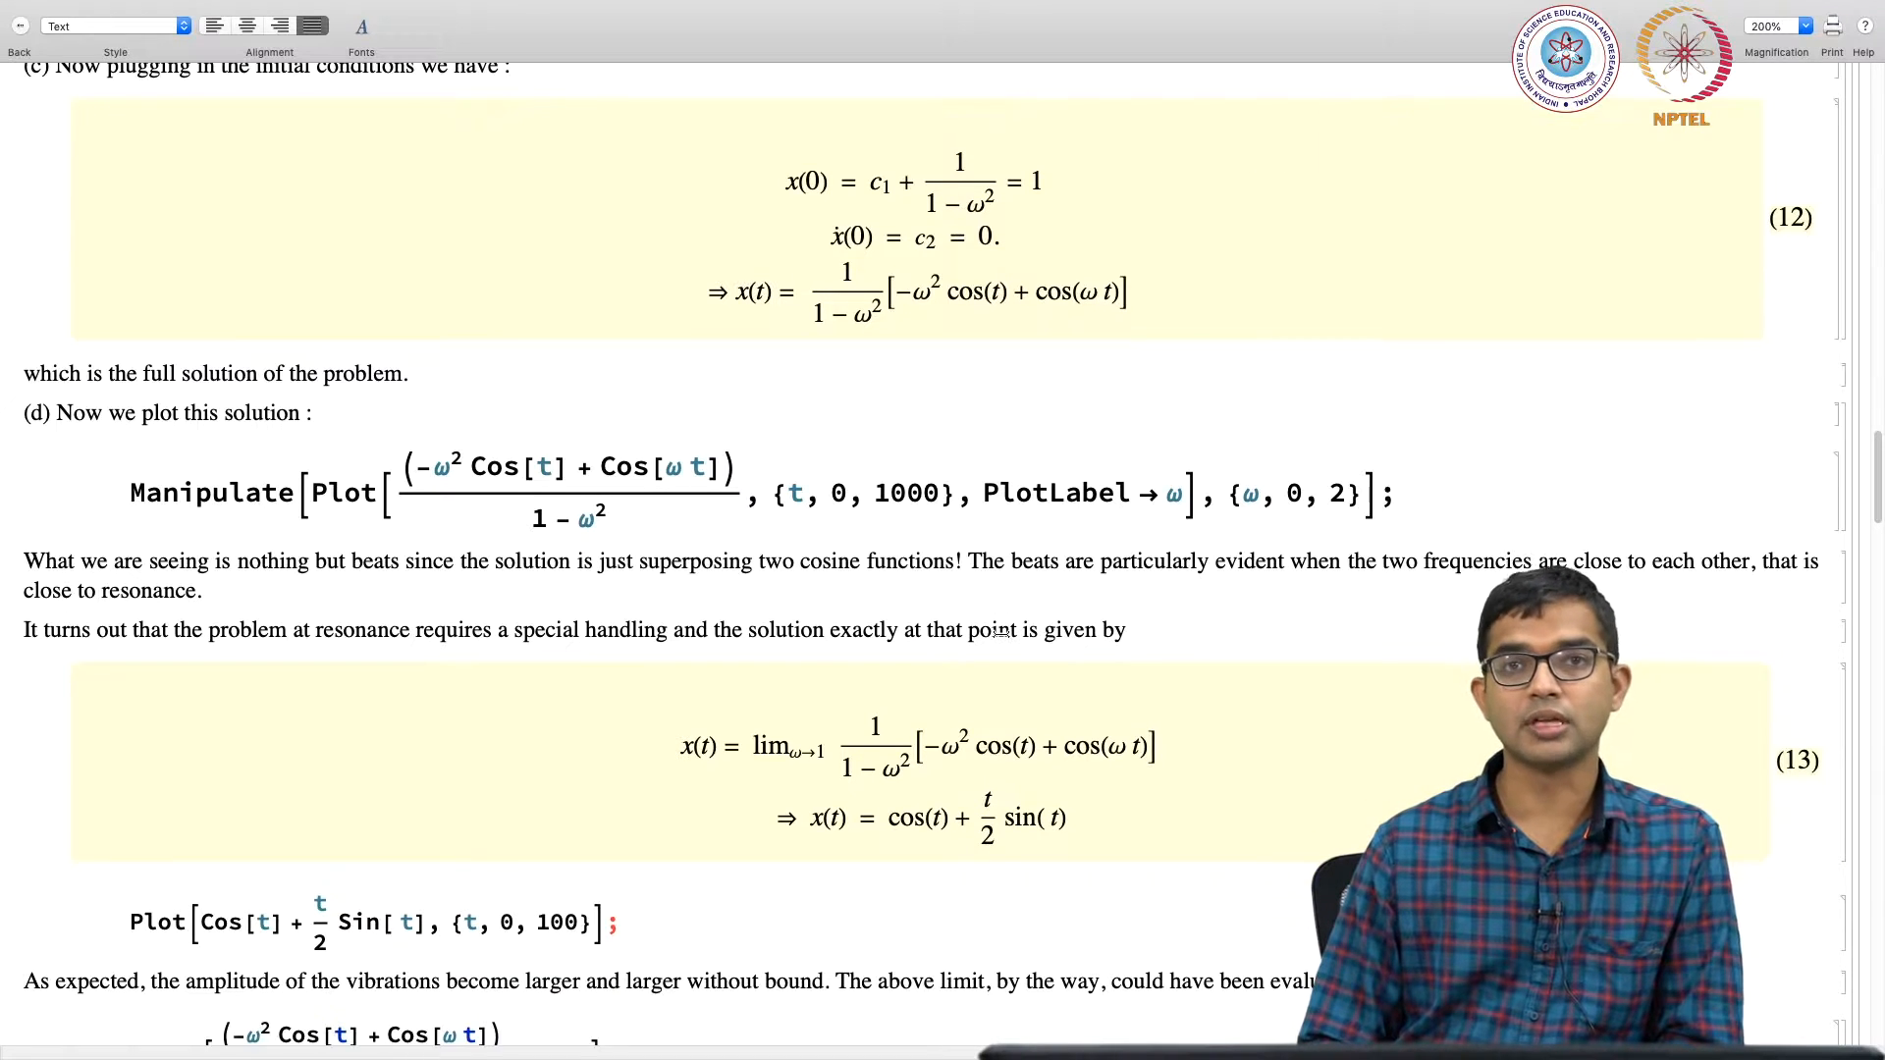
pyautogui.scroll(-3)
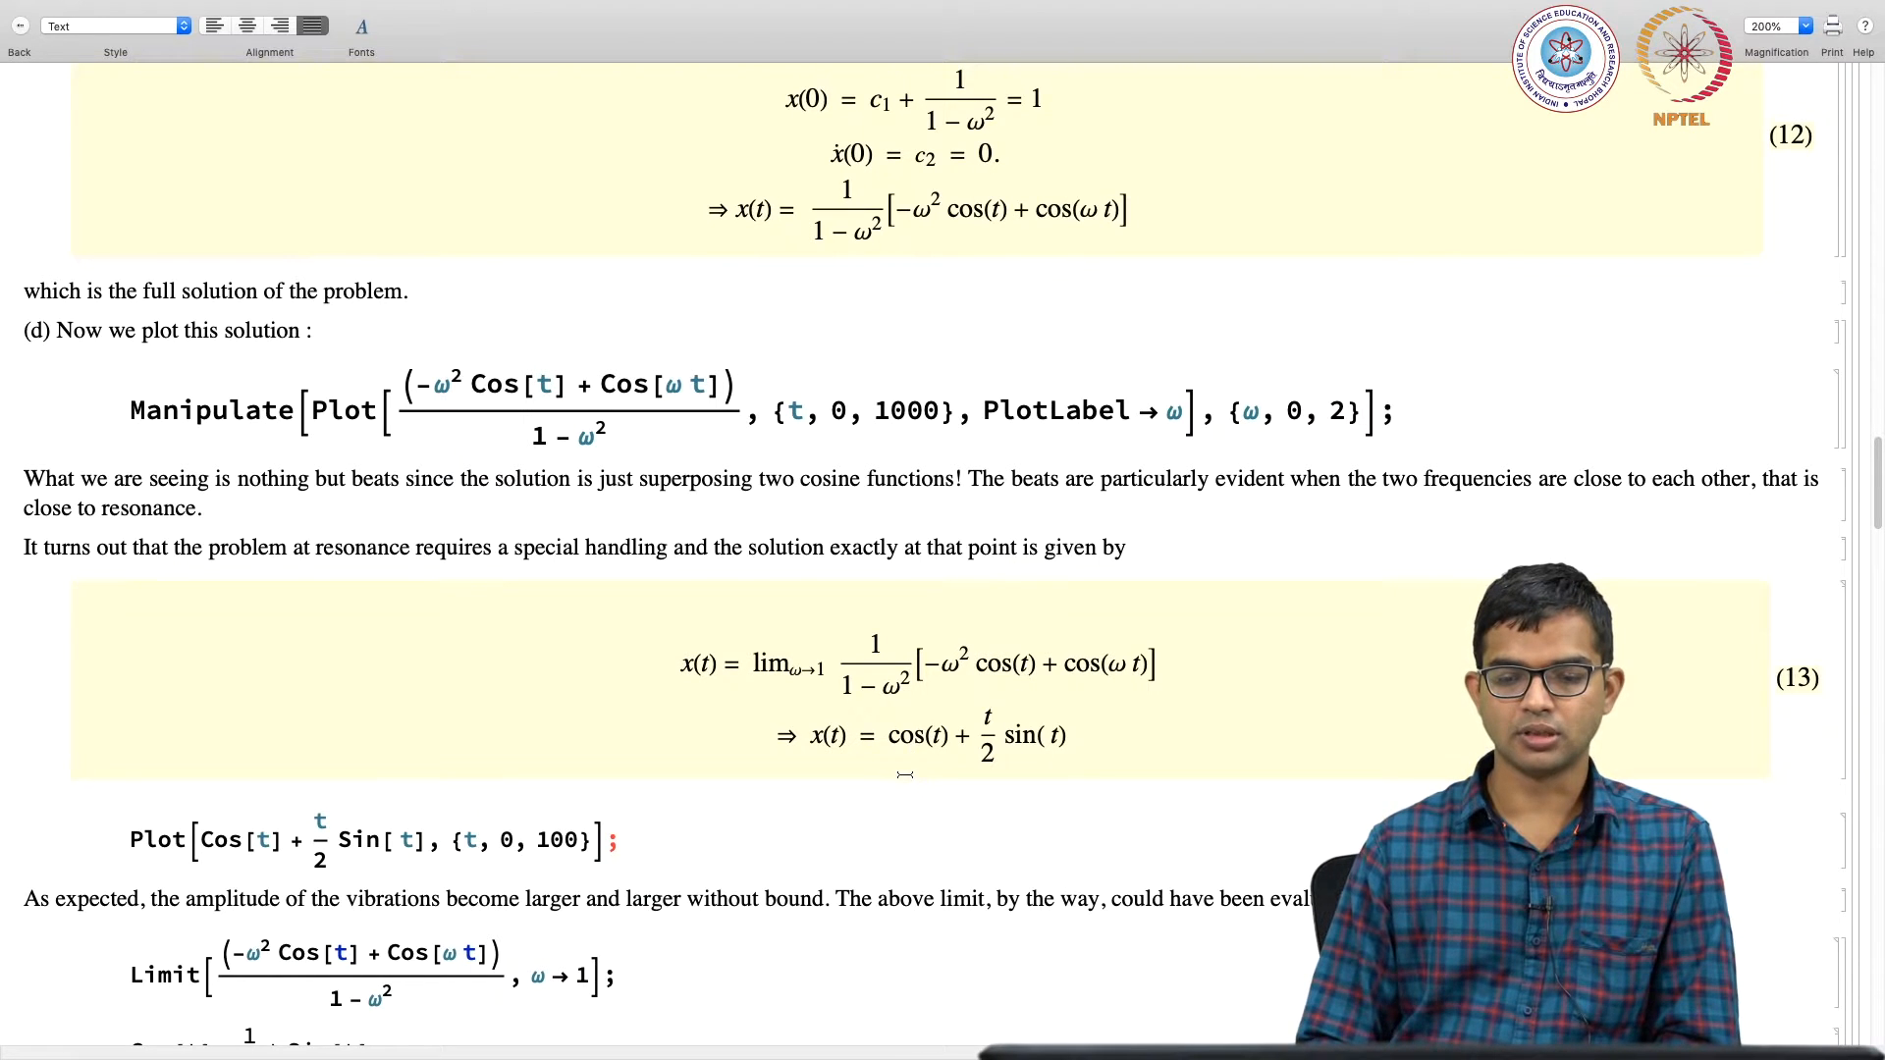
pyautogui.scroll(-3)
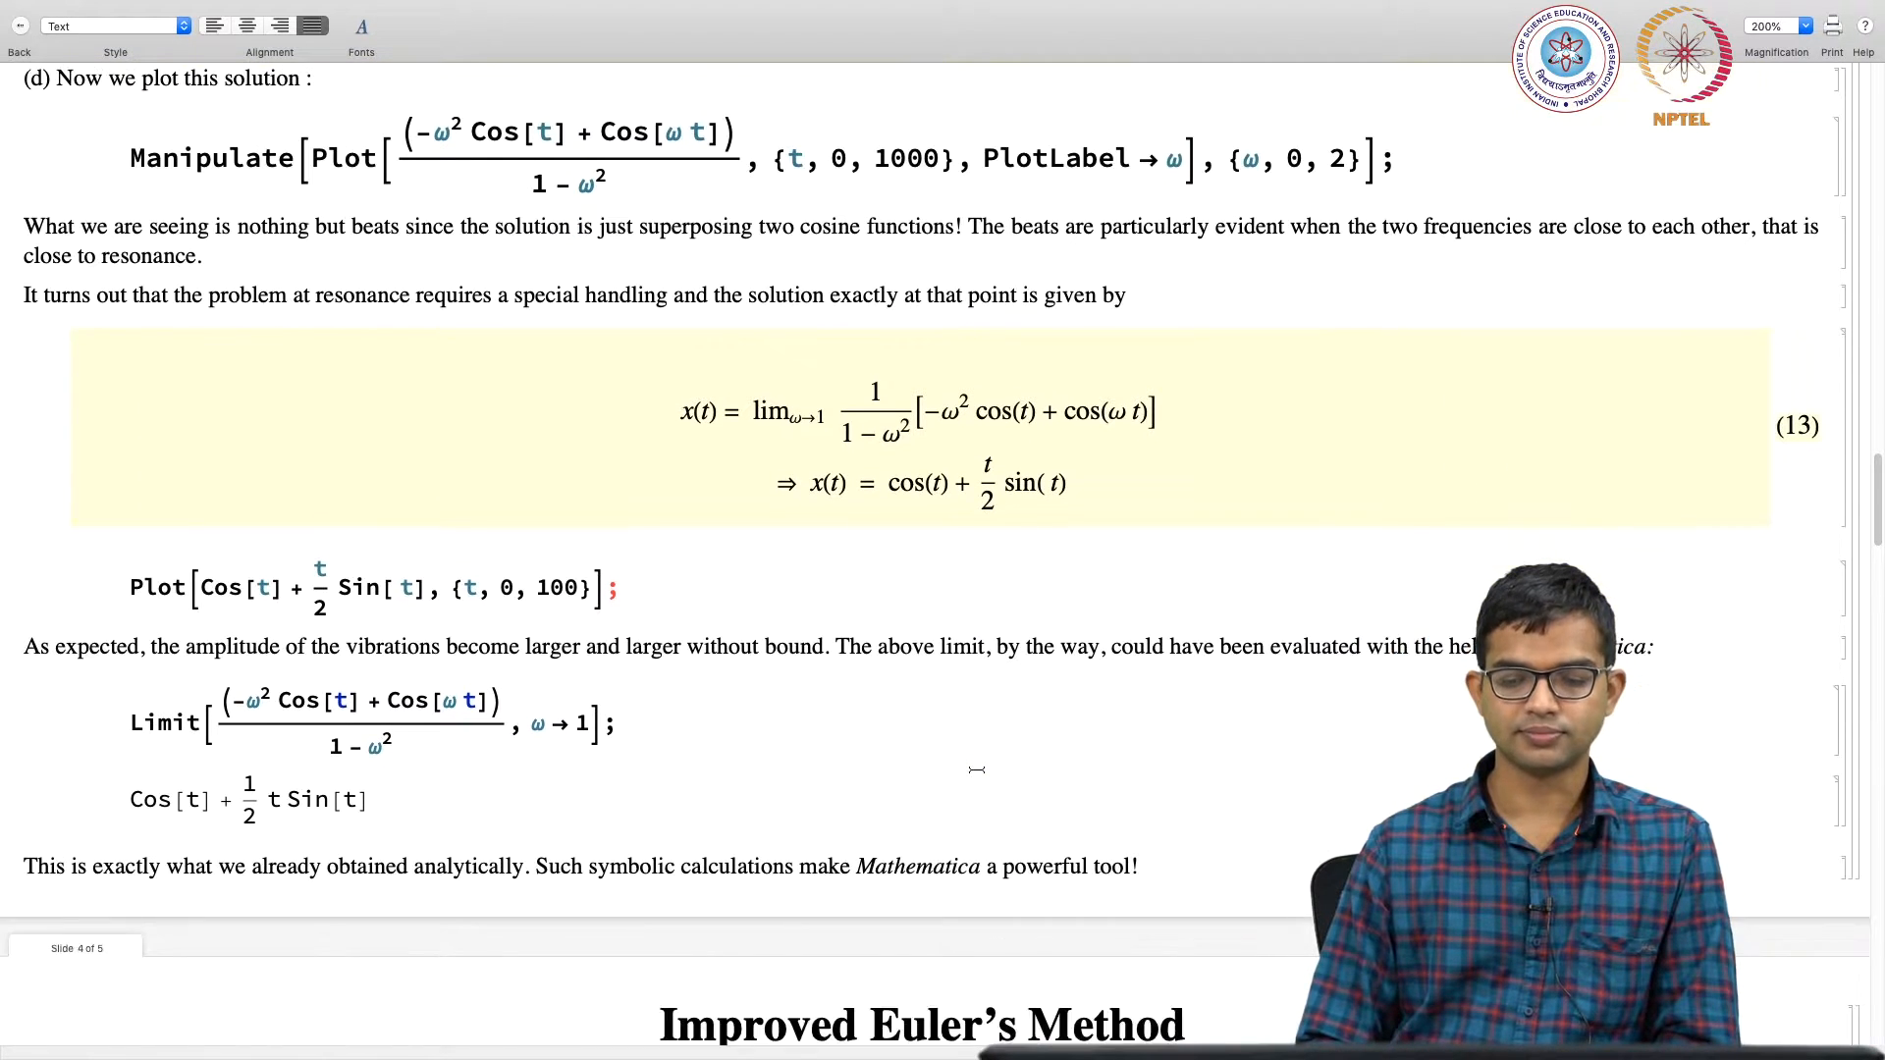
pyautogui.scroll(-3)
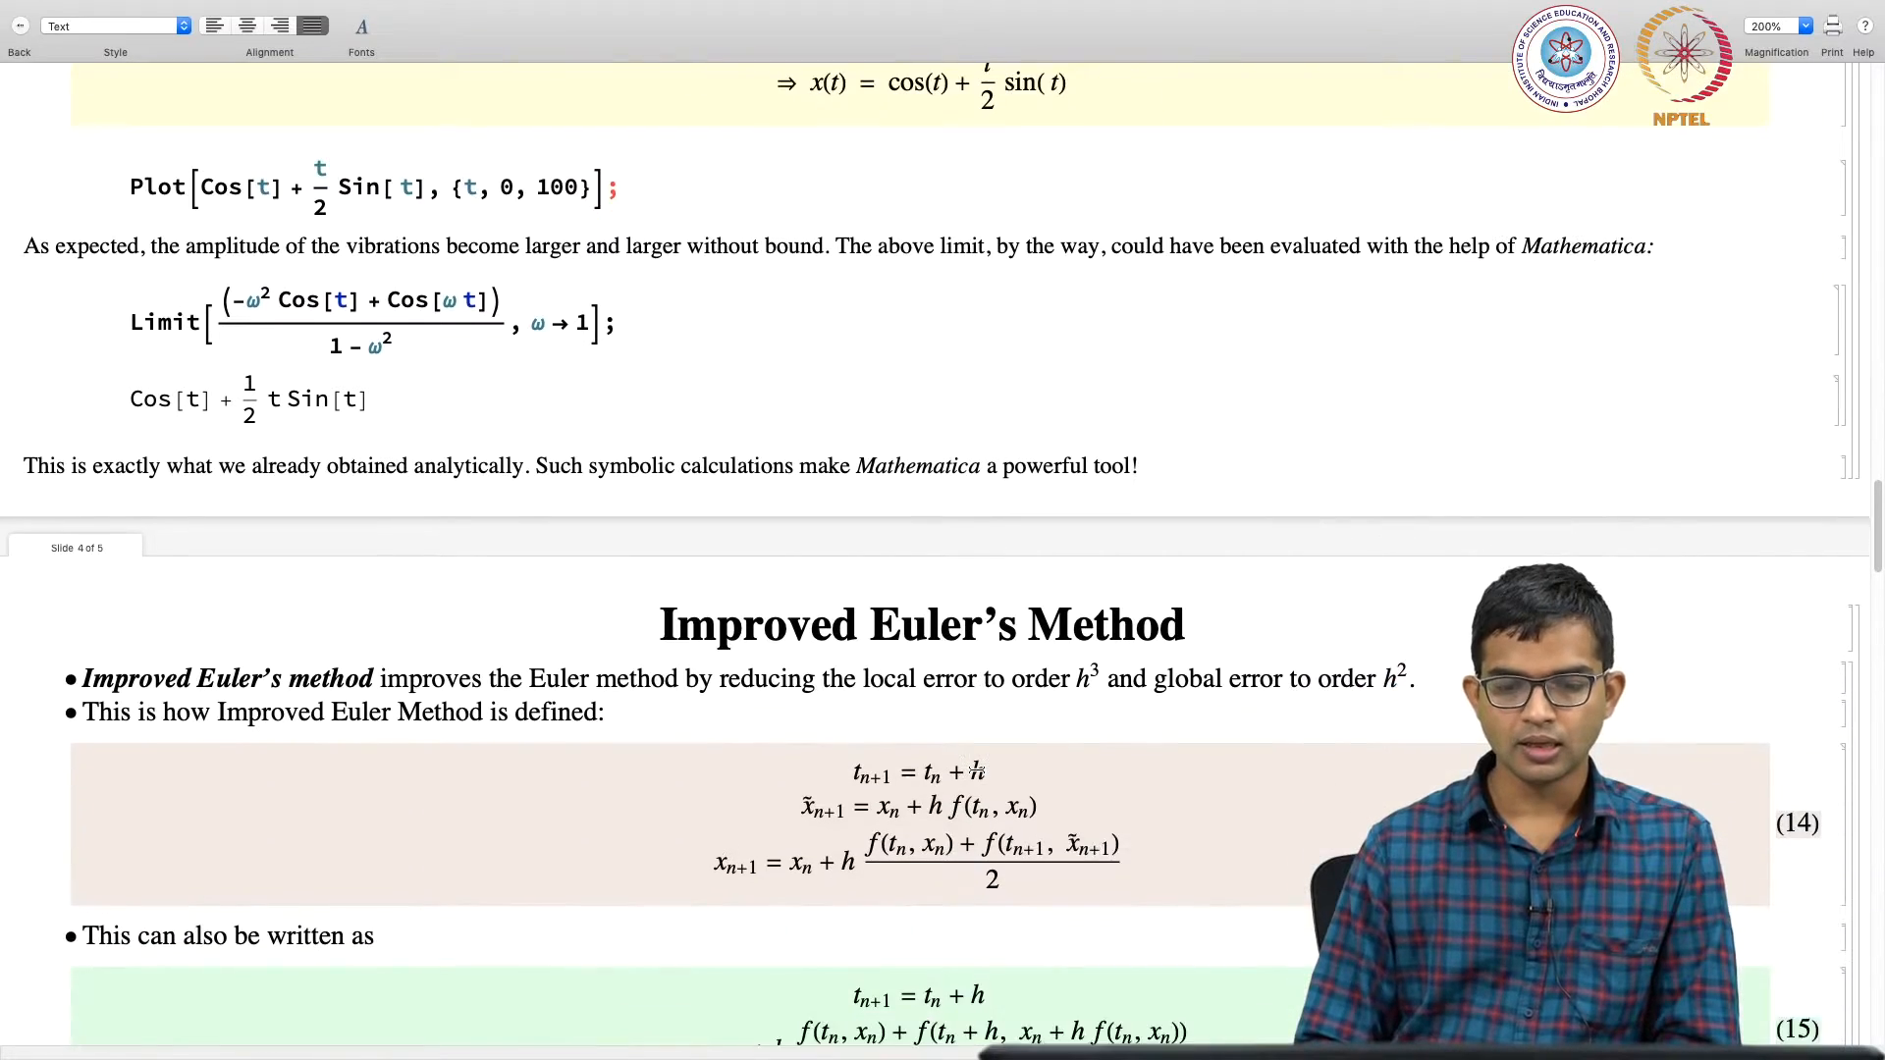
pyautogui.scroll(-3)
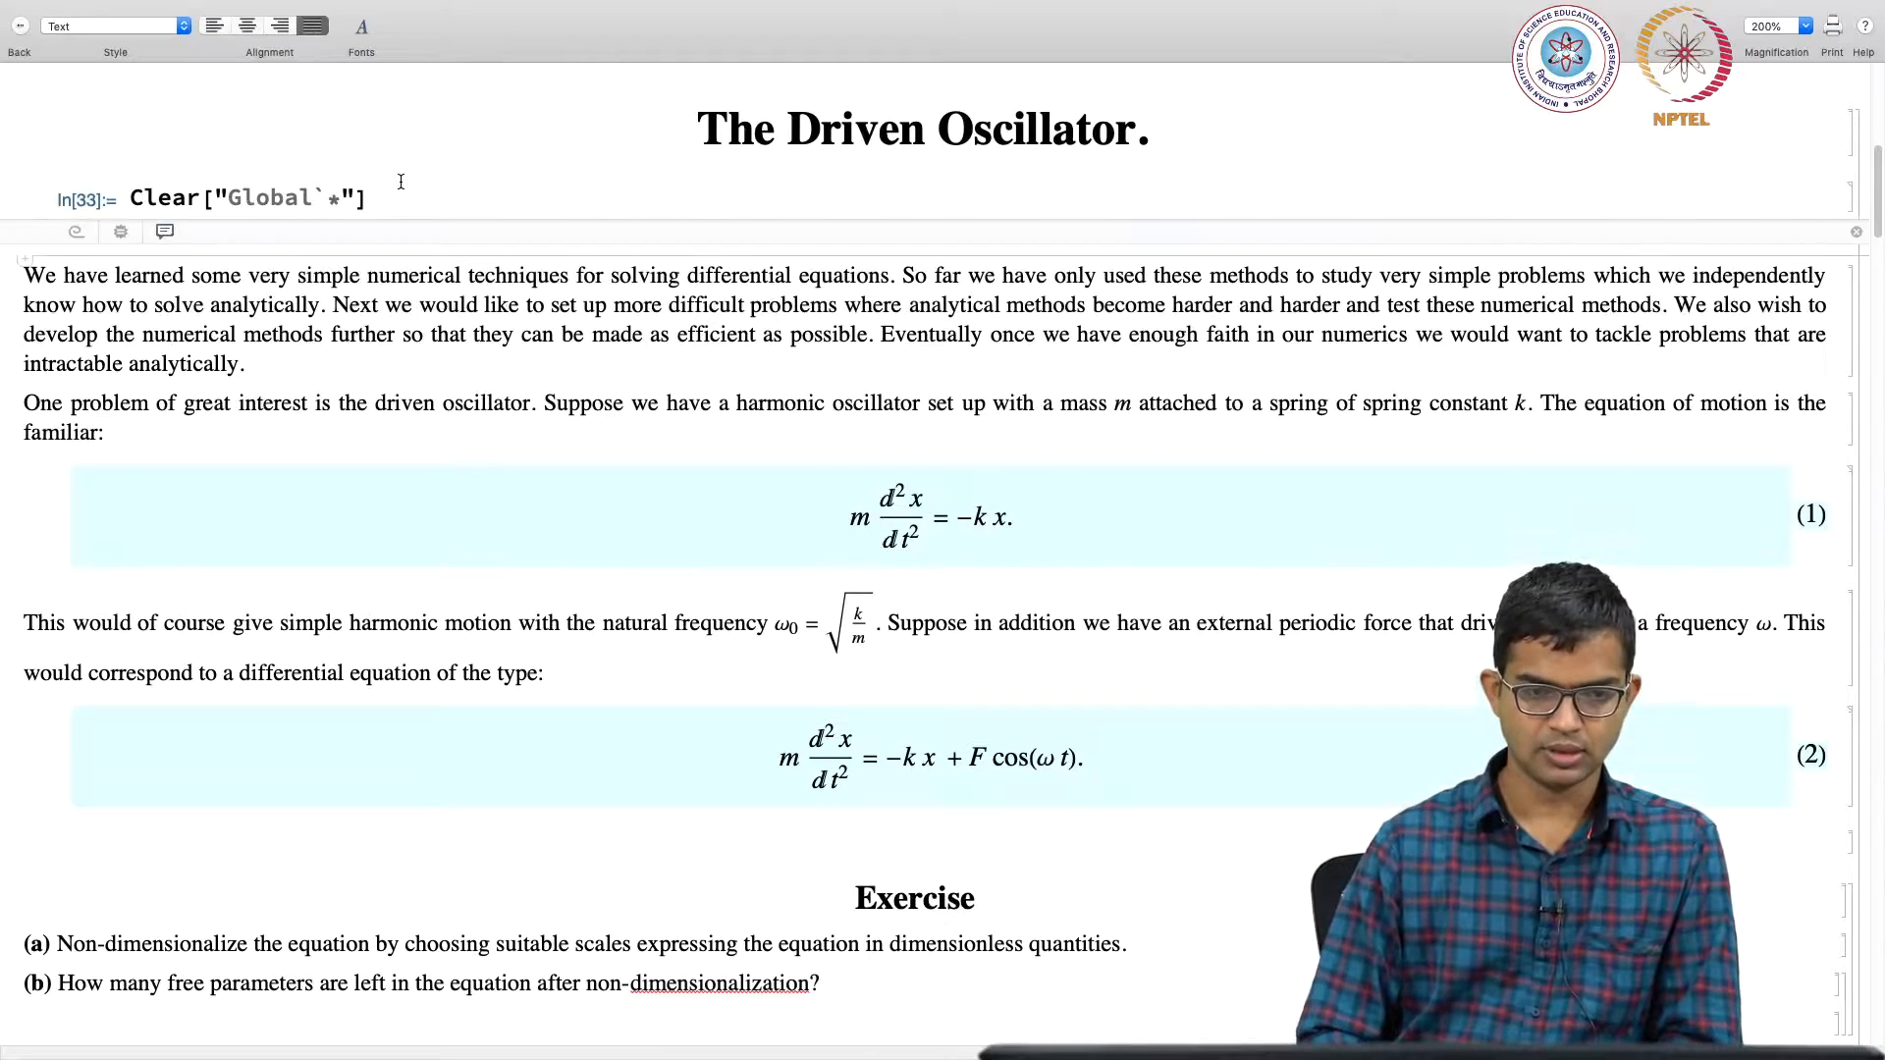
pyautogui.scroll(-3)
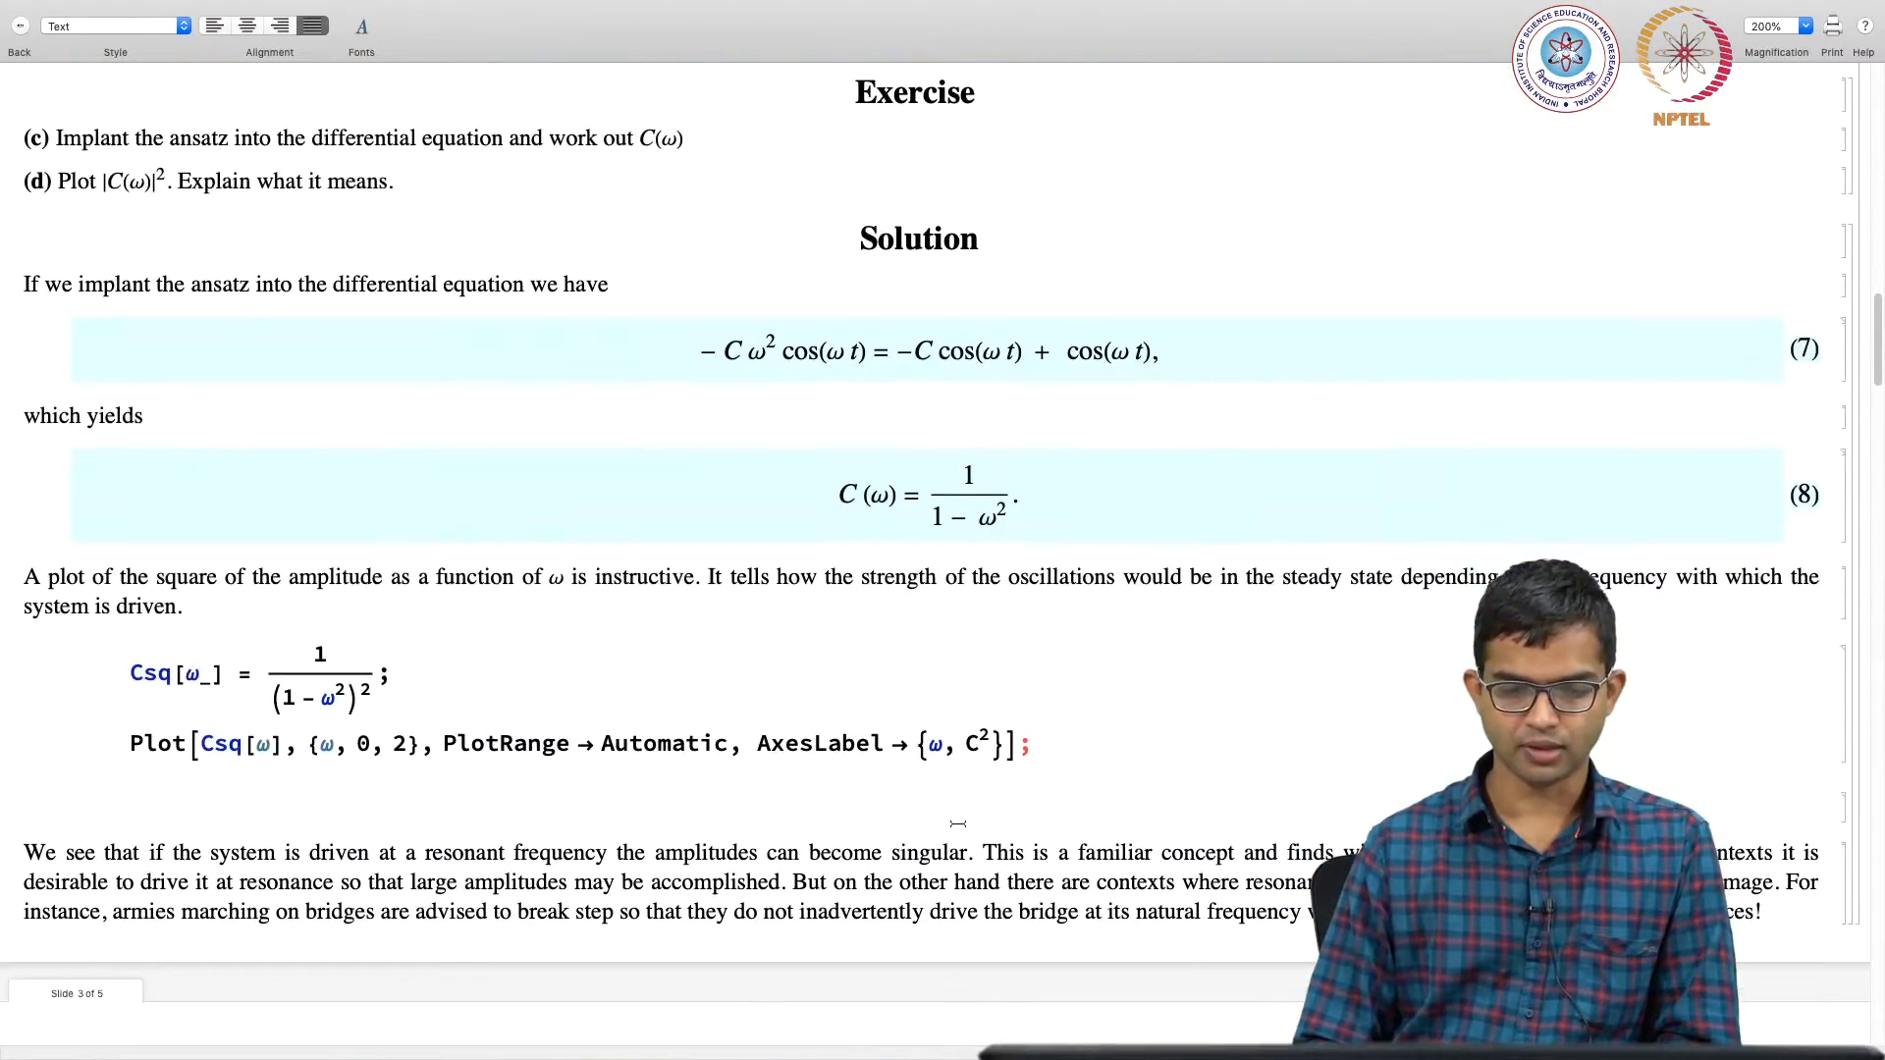
pyautogui.scroll(-3)
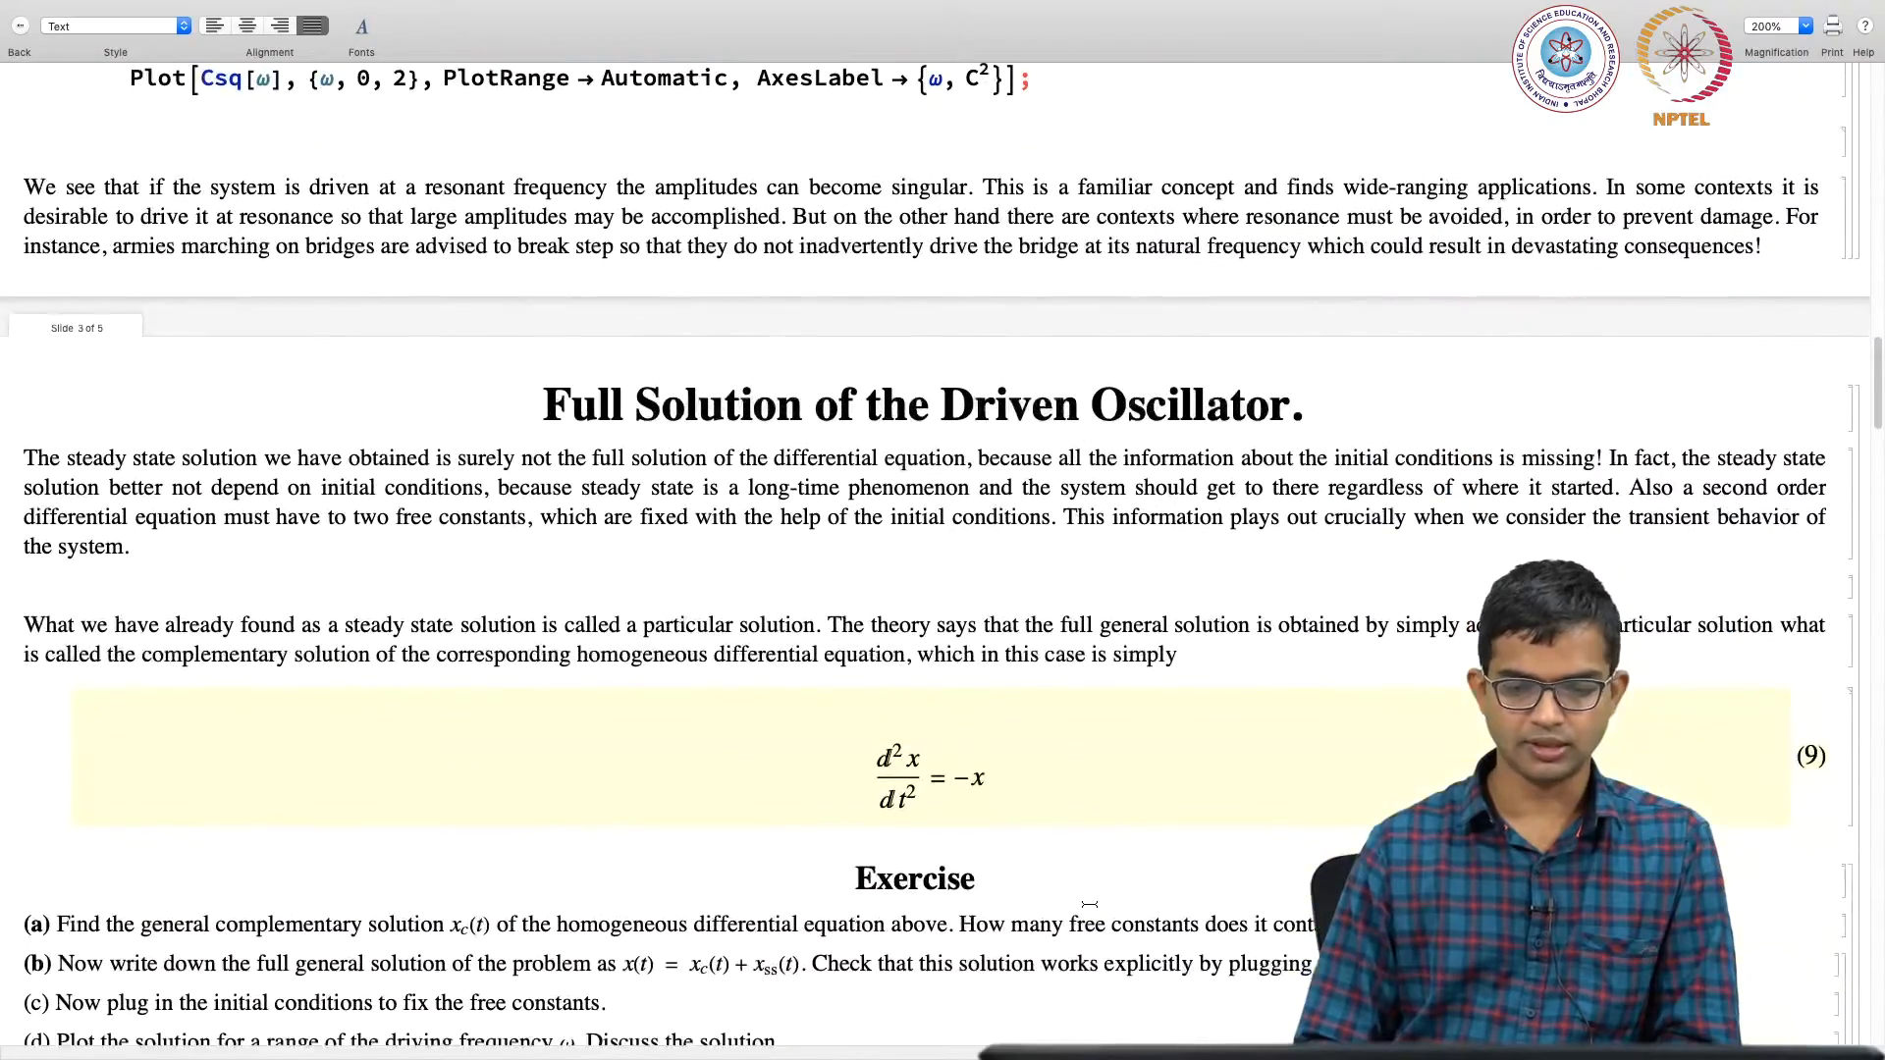
pyautogui.scroll(-3)
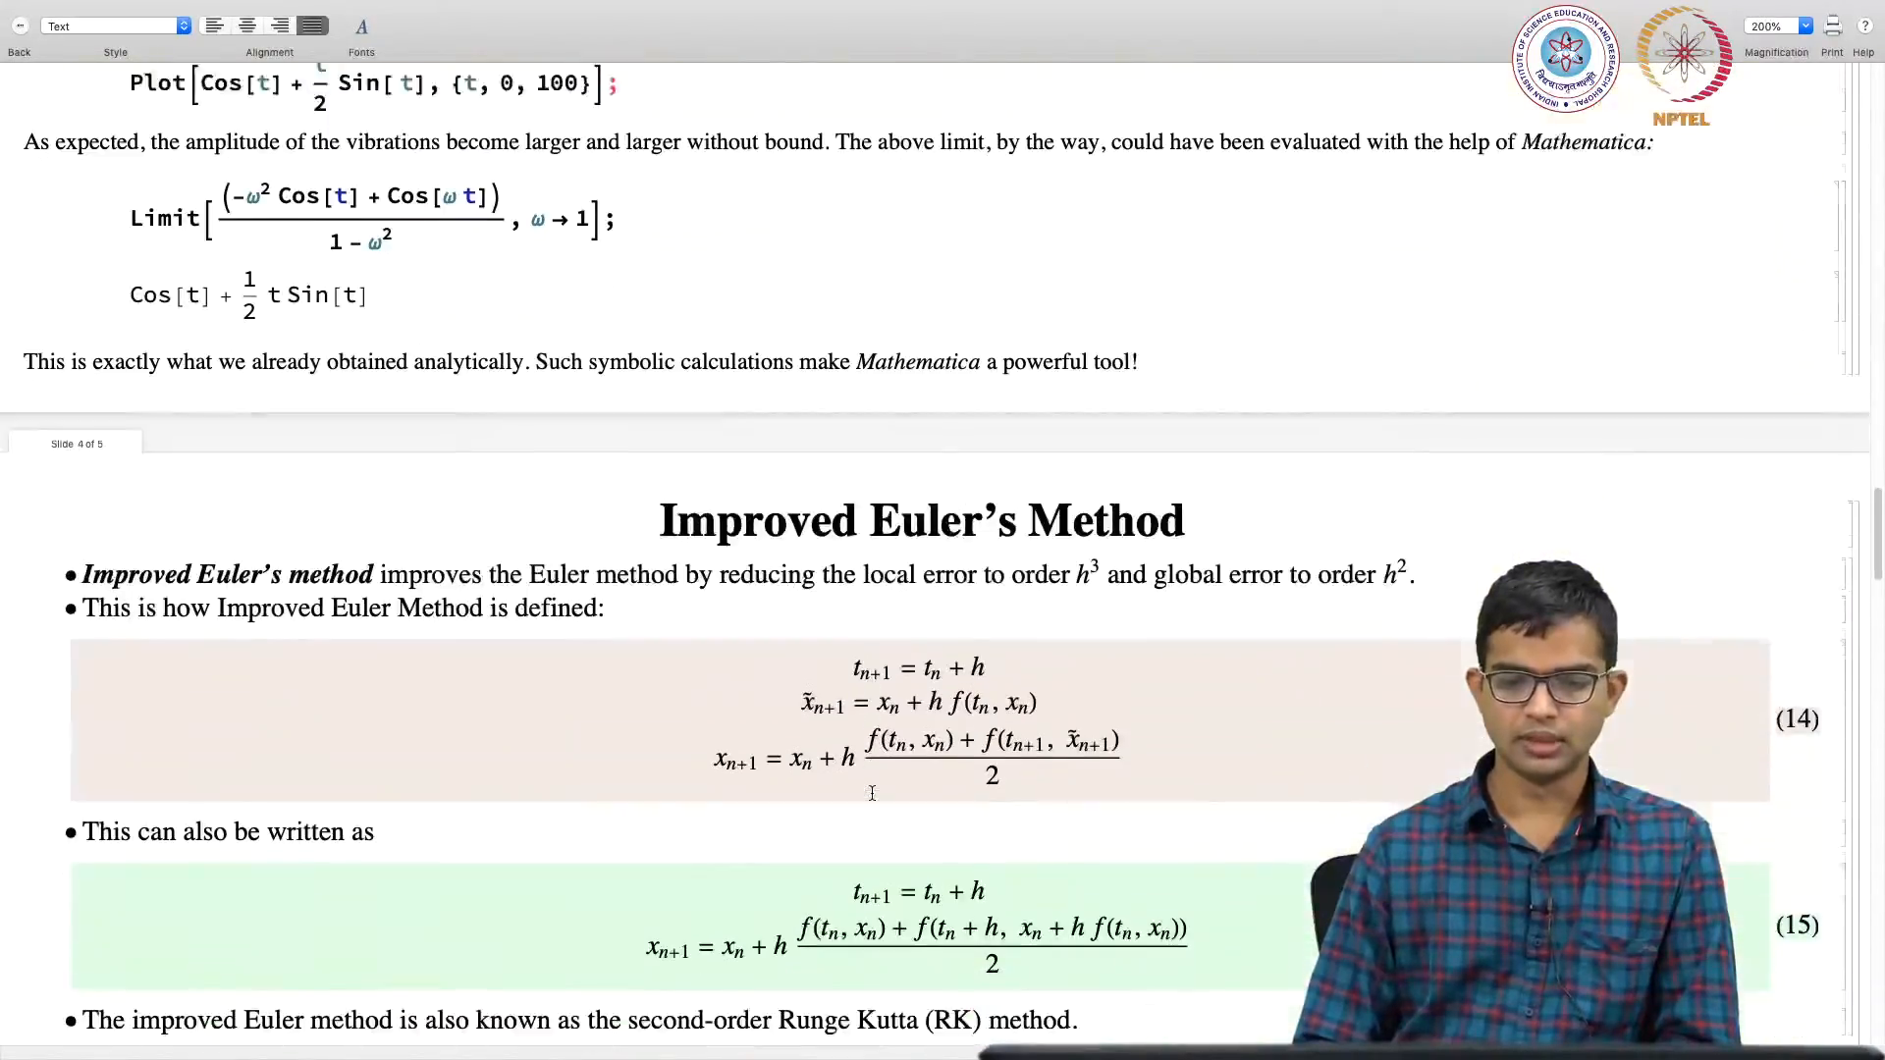
pyautogui.scroll(-3)
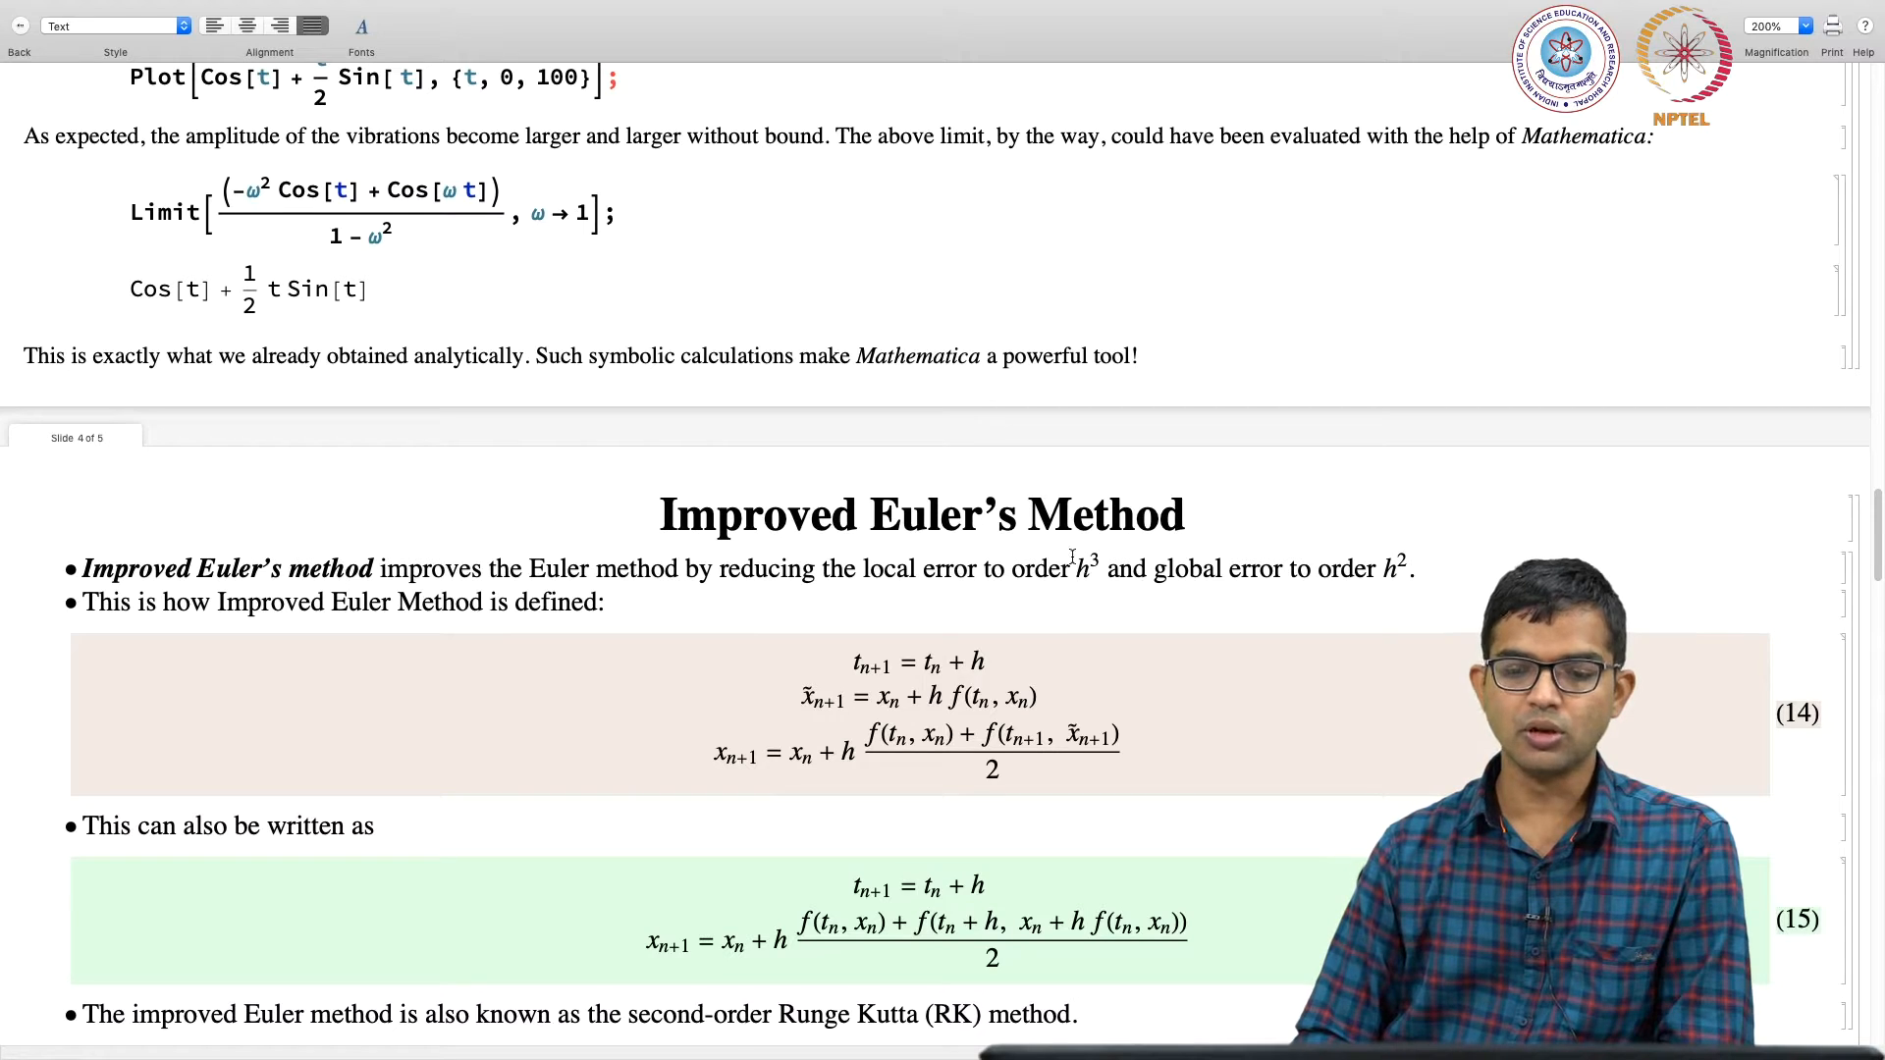
pyautogui.moveTo(1245, 585)
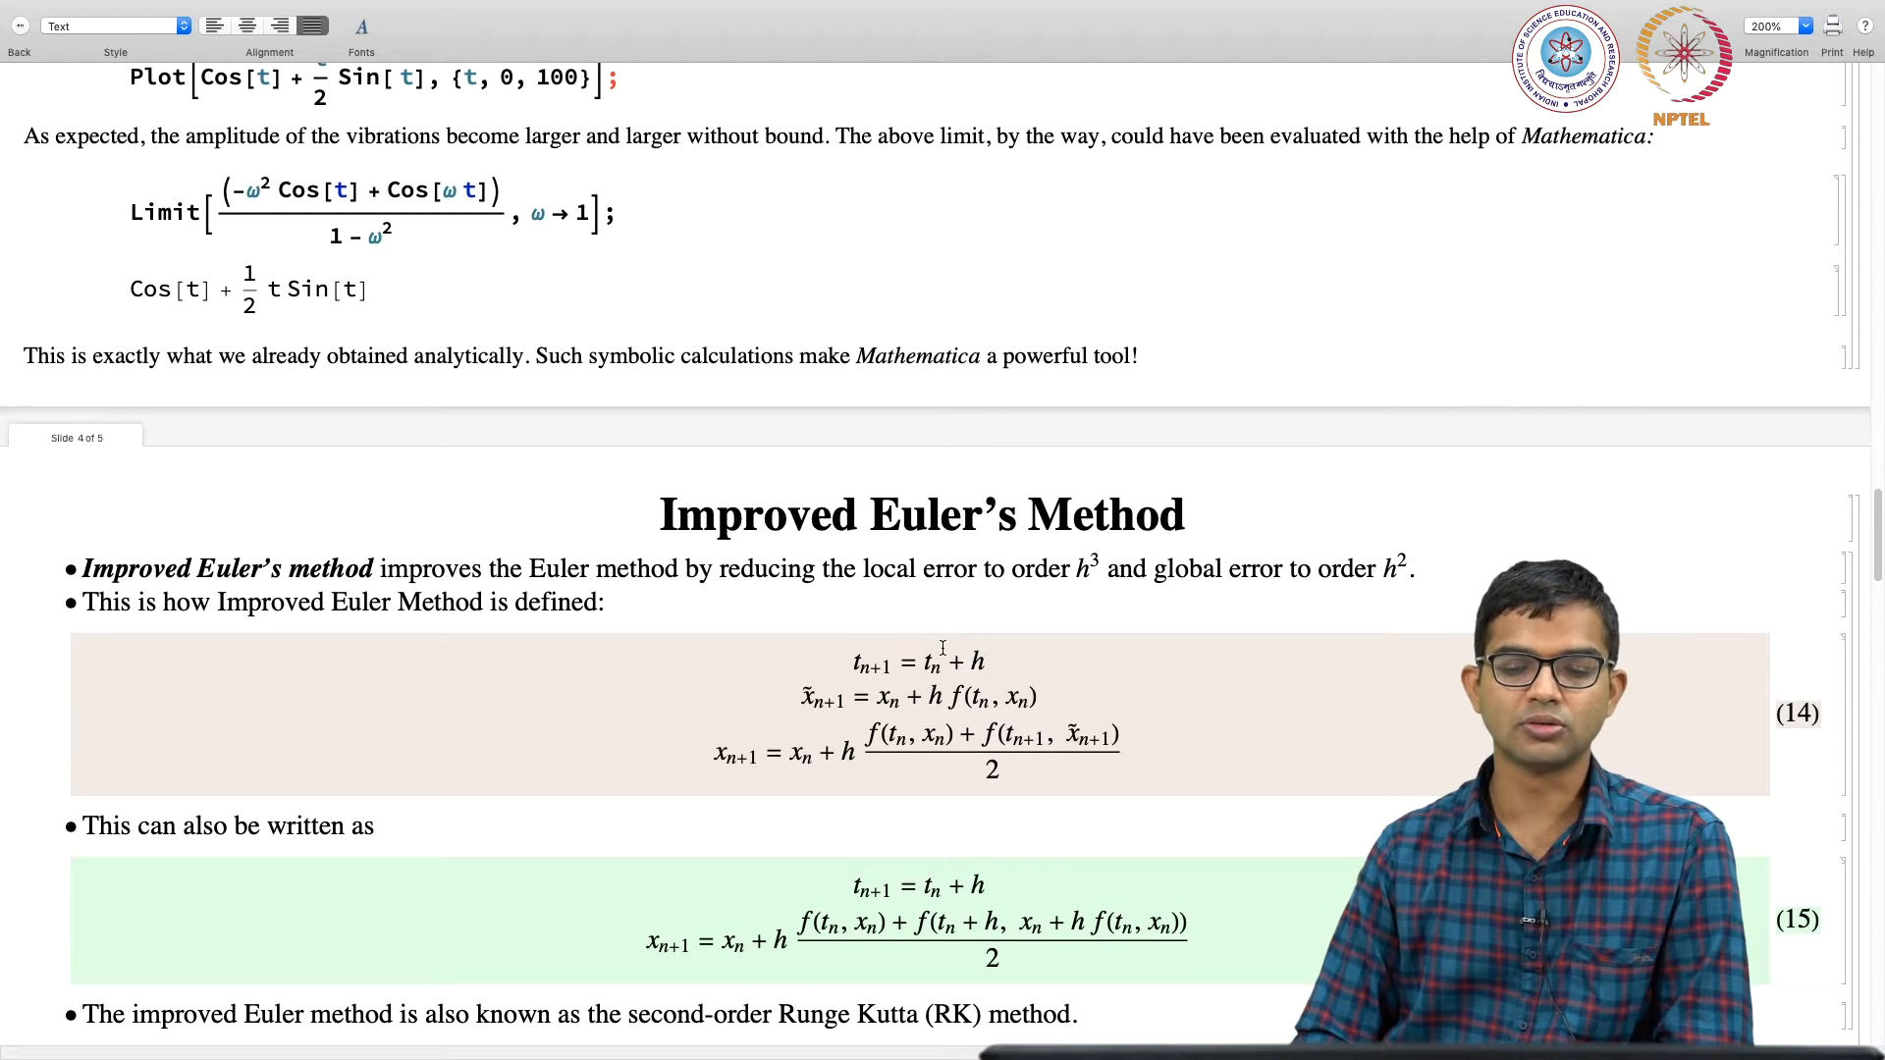
pyautogui.moveTo(938, 691)
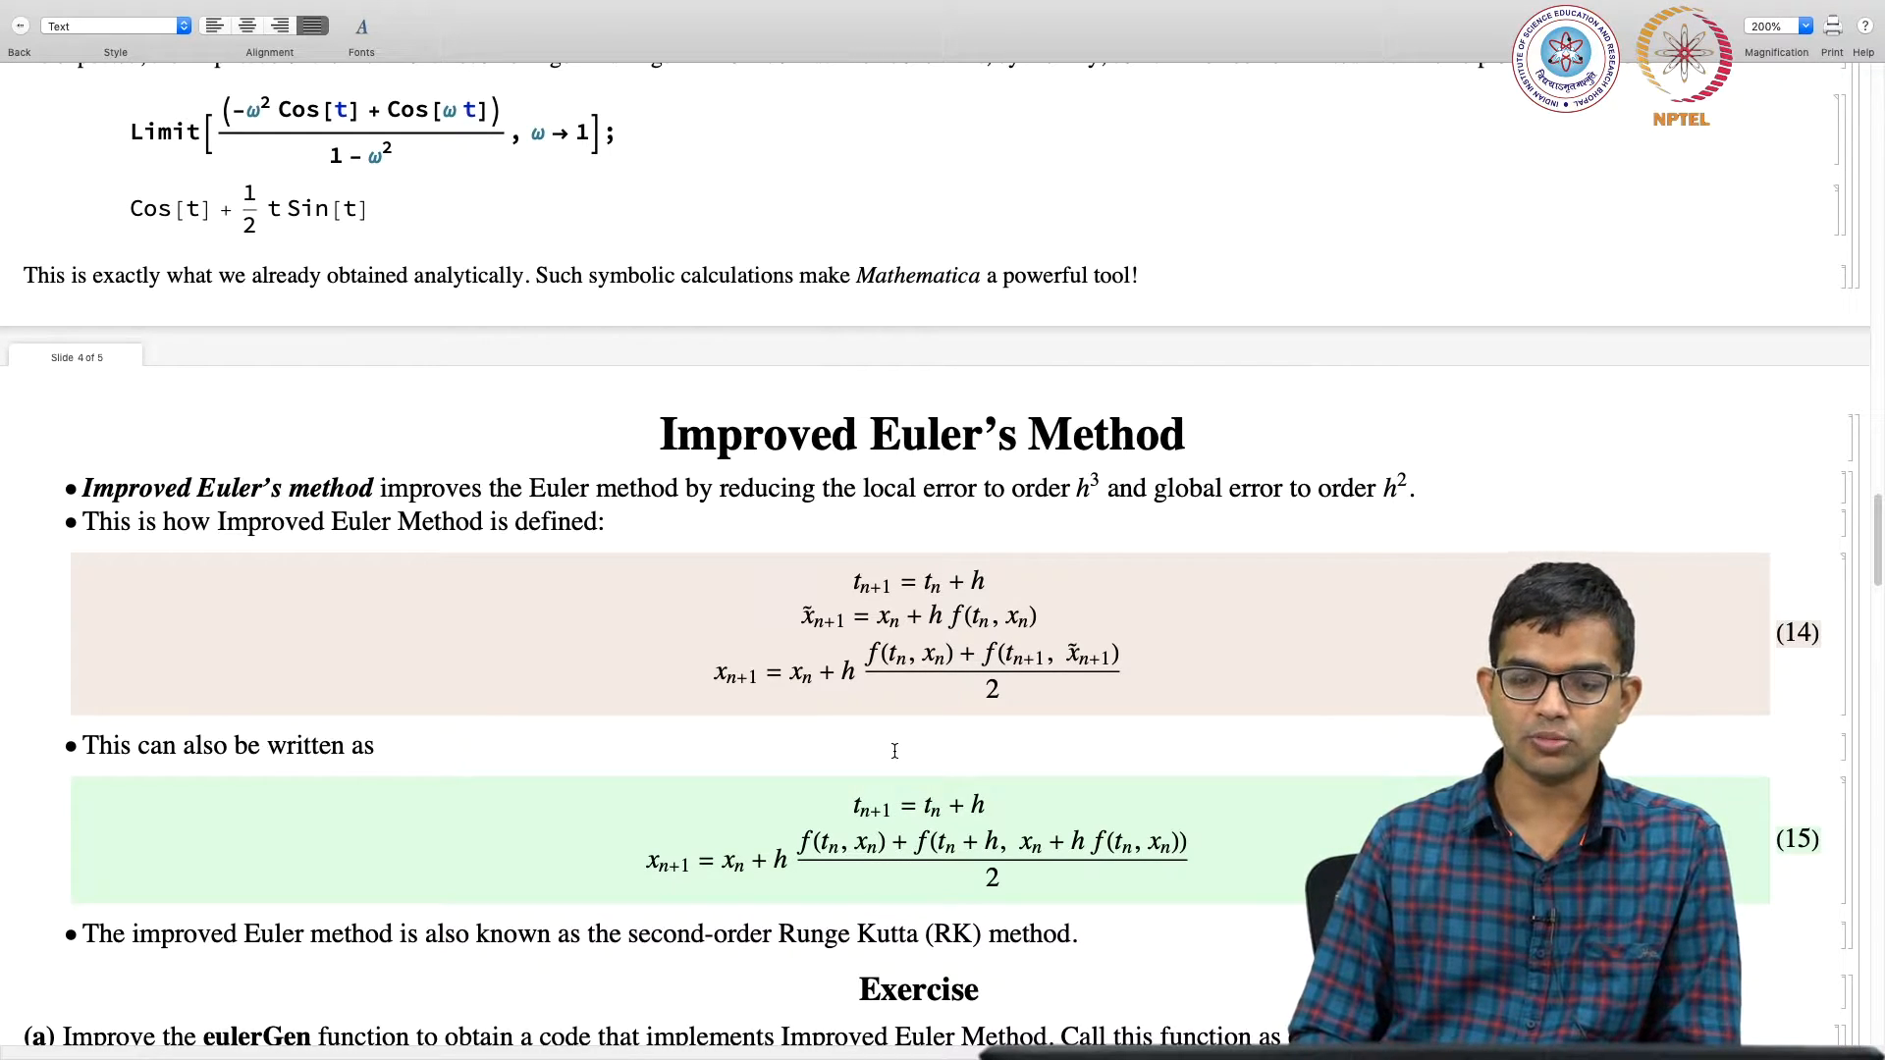
pyautogui.moveTo(895, 711)
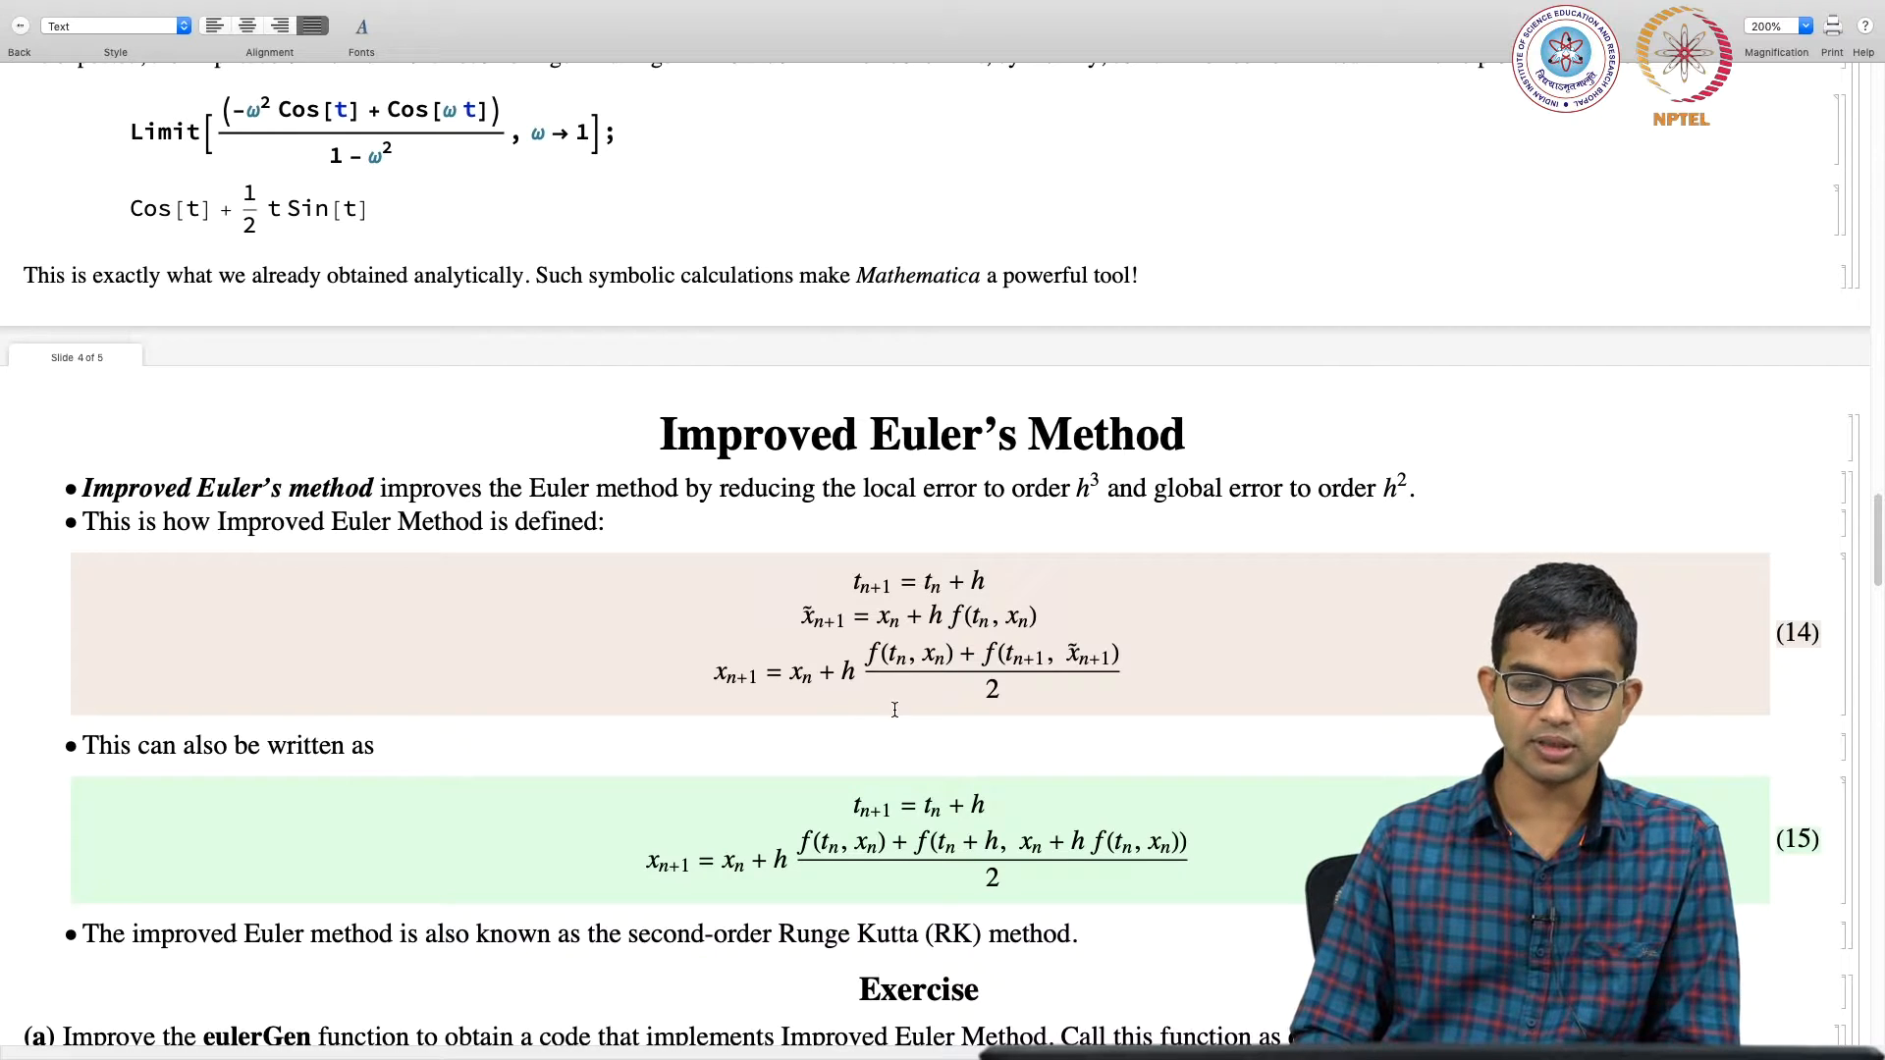
pyautogui.scroll(-3)
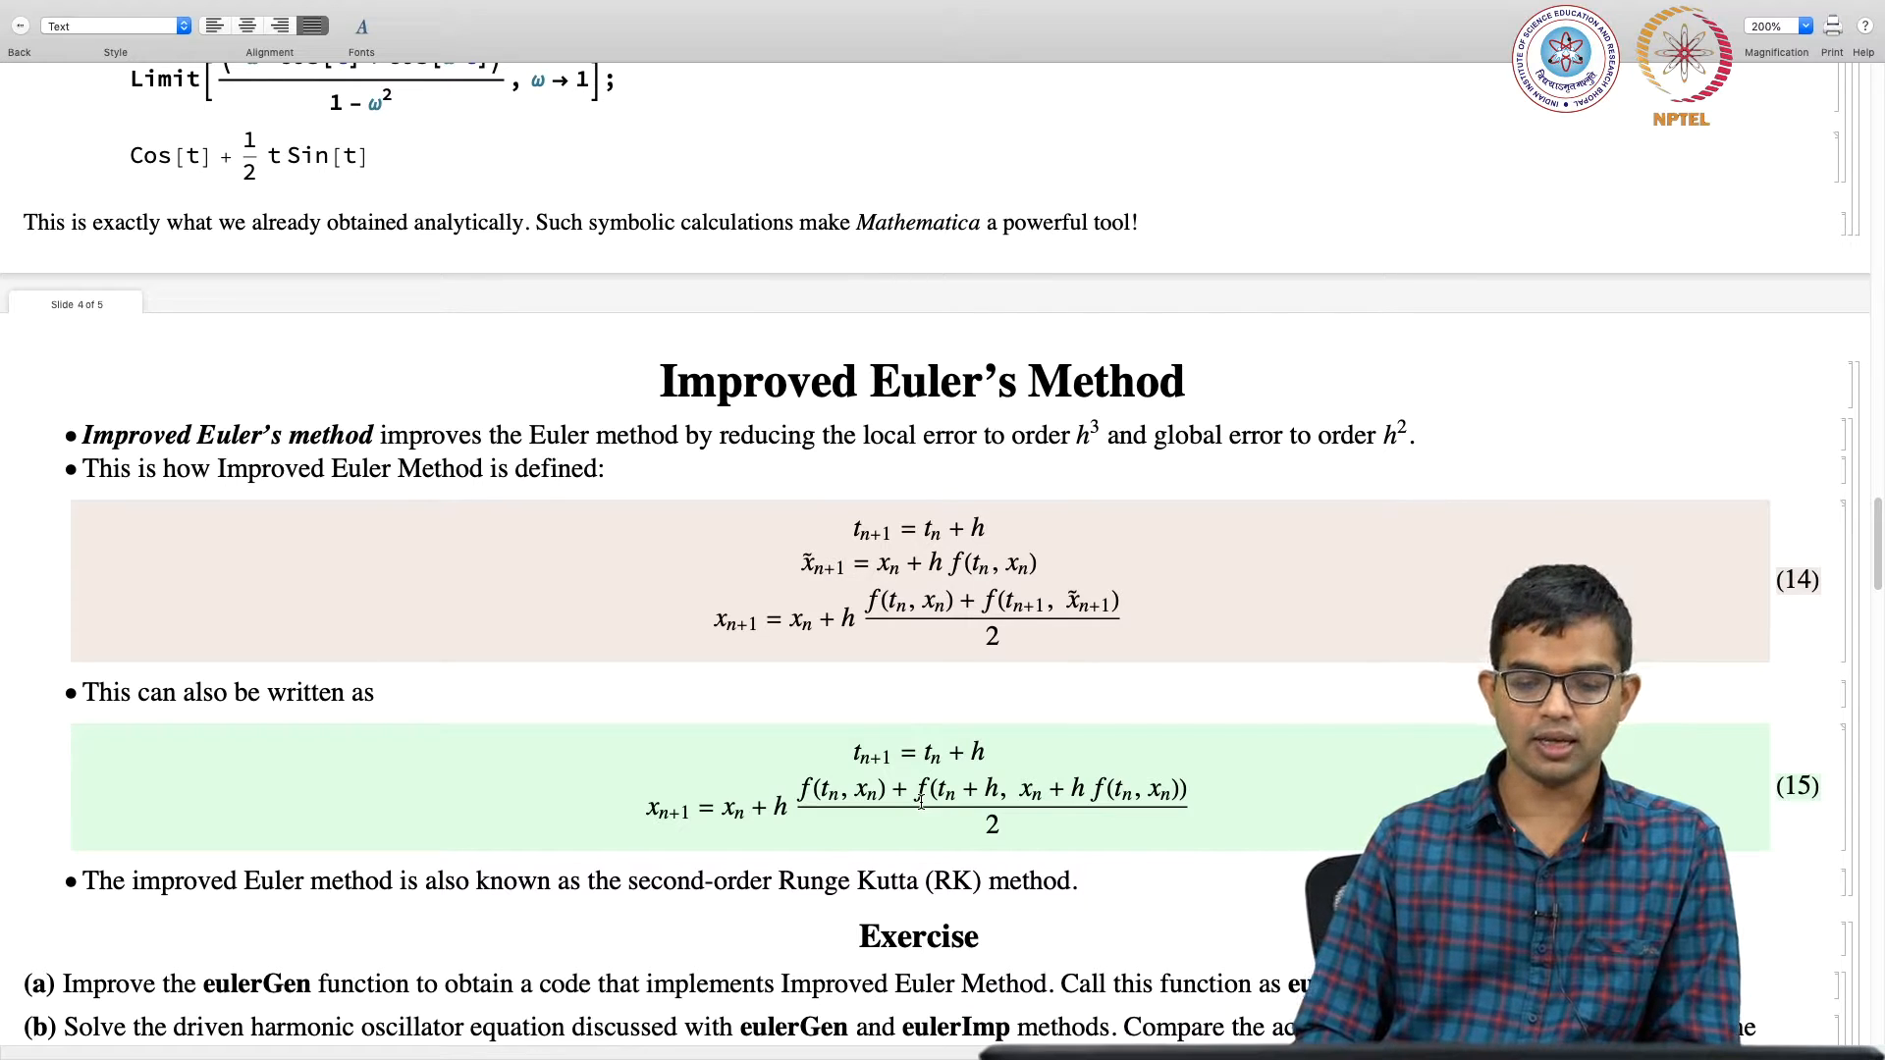
pyautogui.scroll(-3)
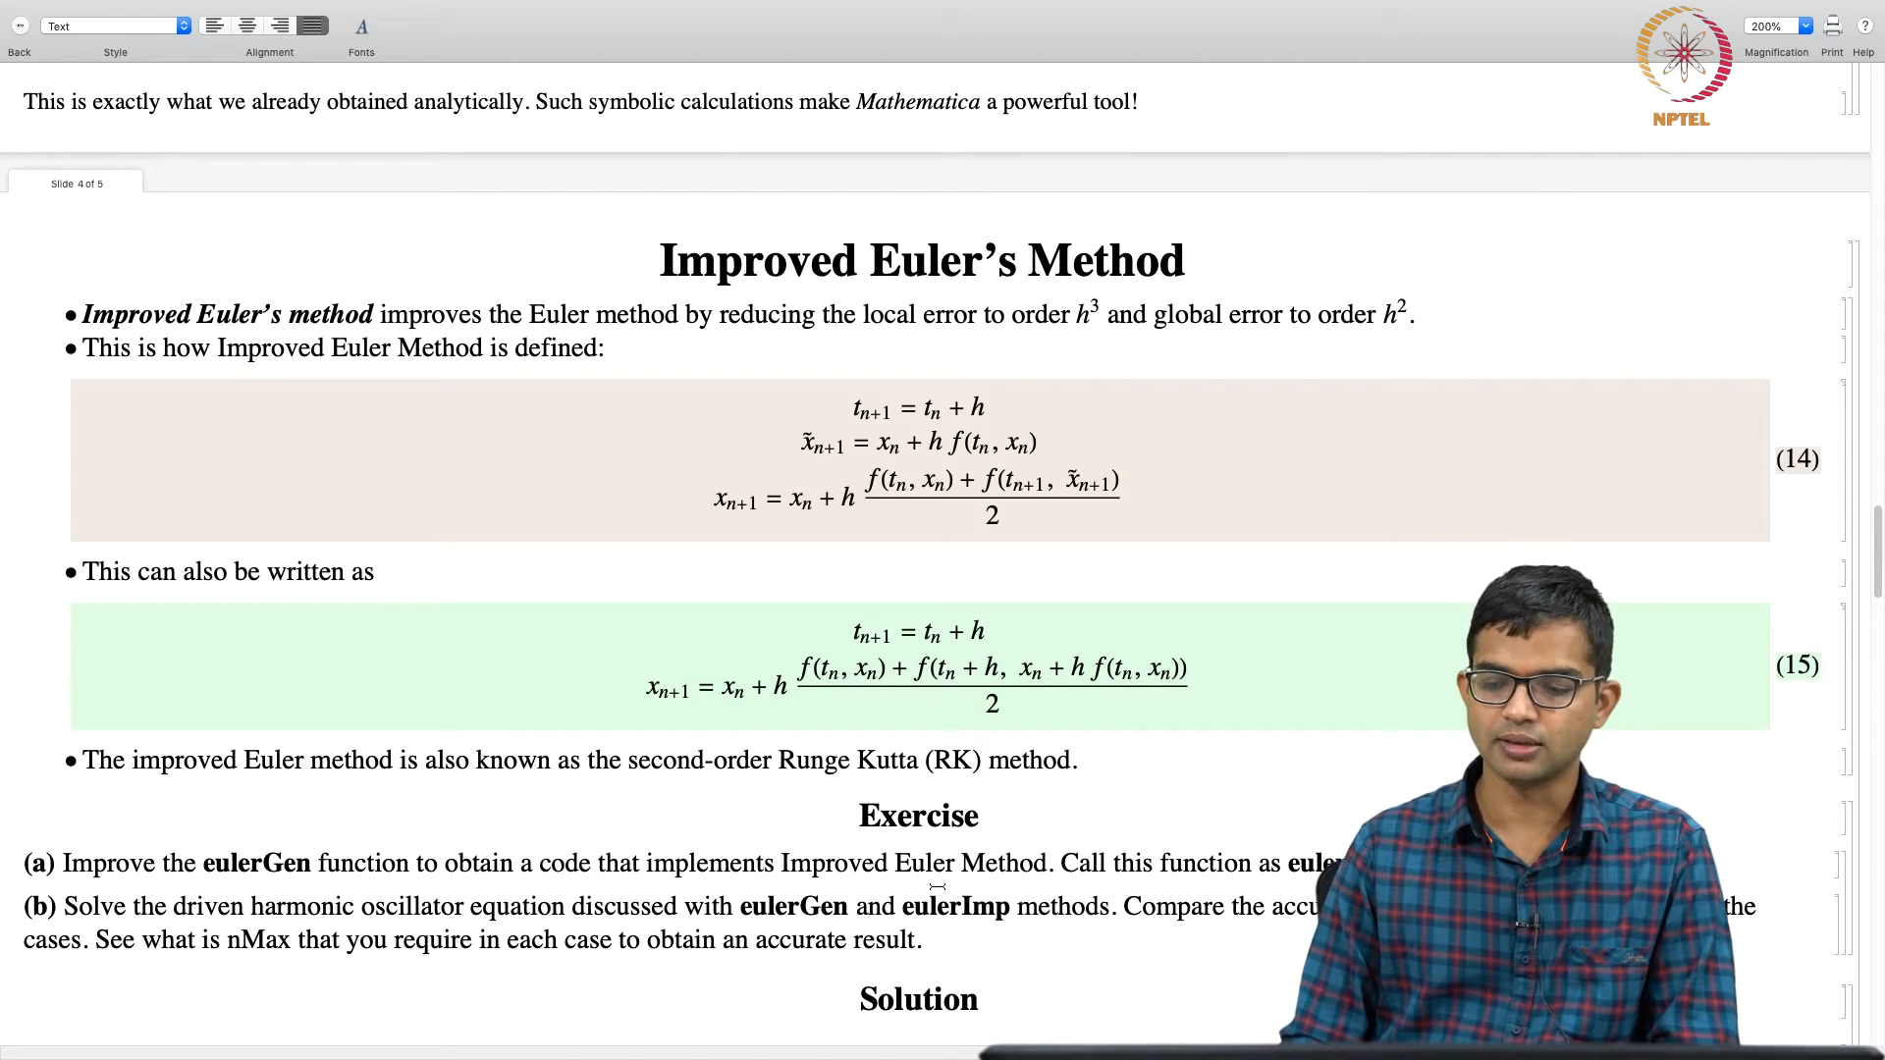
pyautogui.scroll(-3)
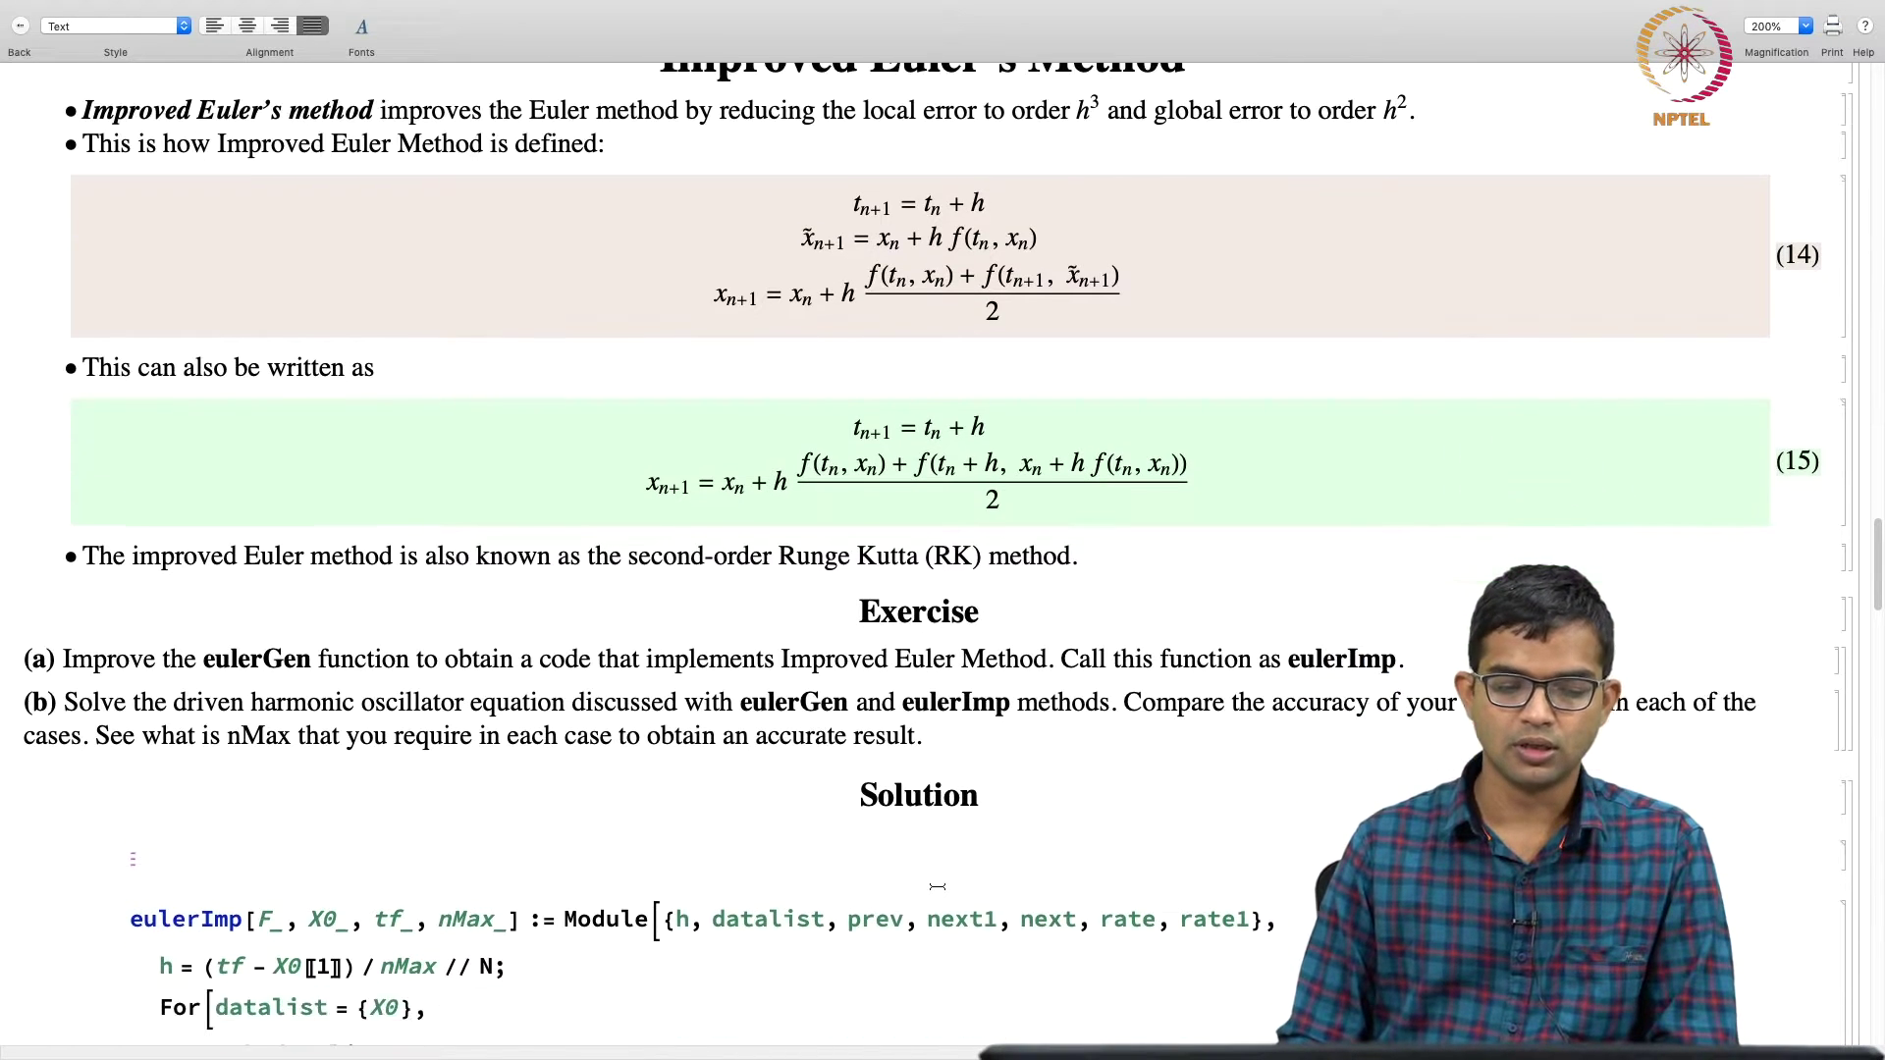
pyautogui.scroll(-3)
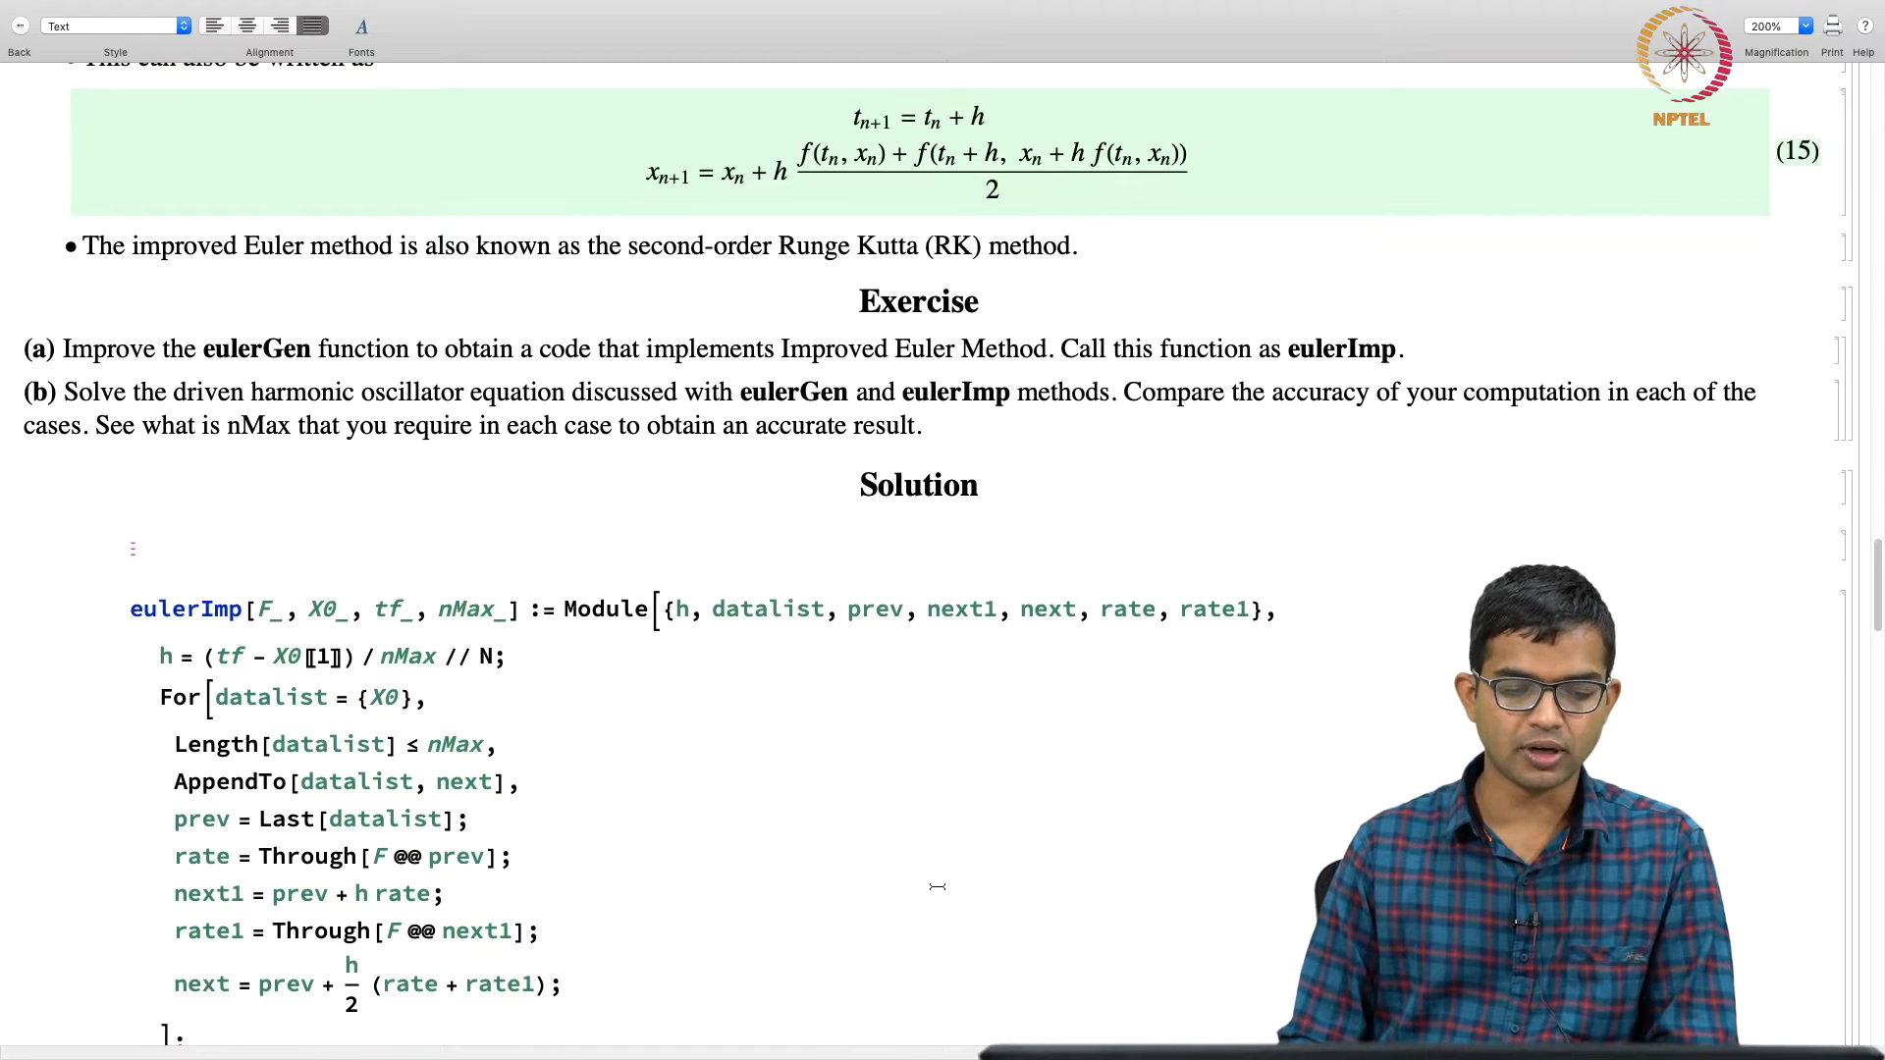
pyautogui.scroll(-3)
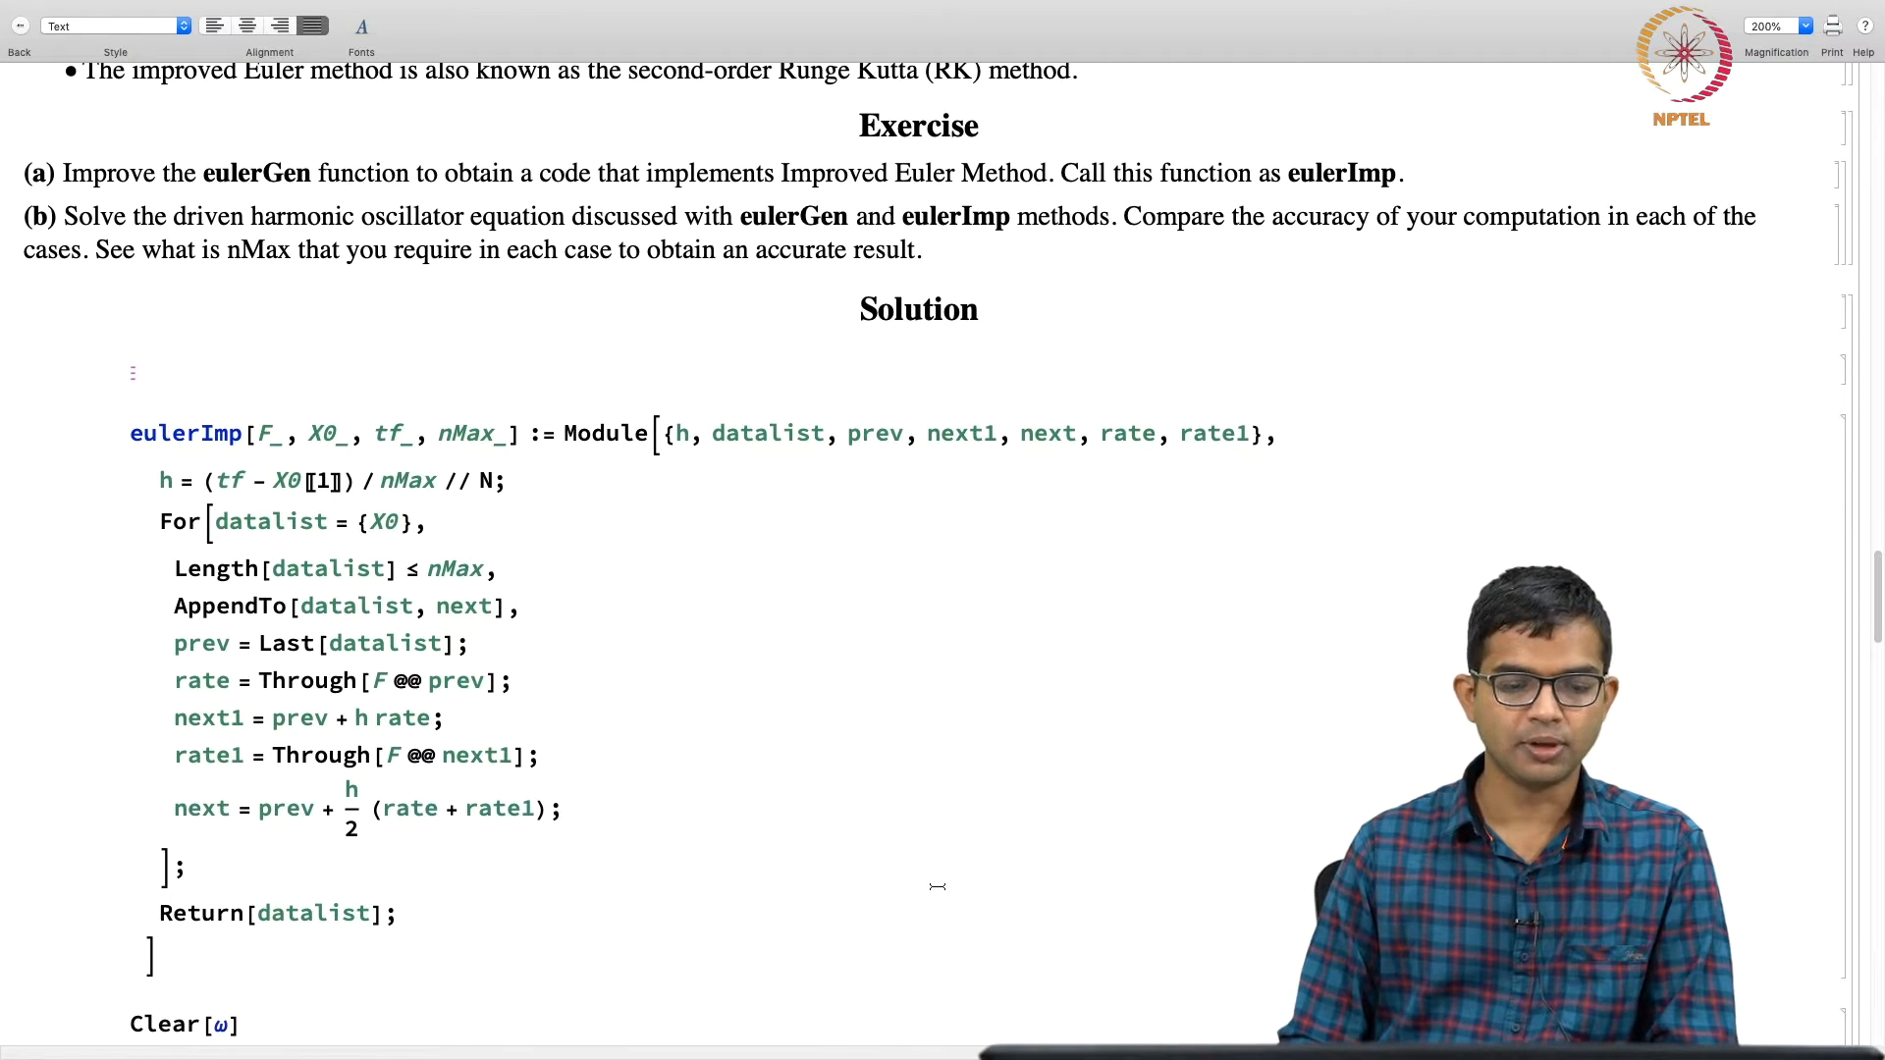
pyautogui.scroll(-3)
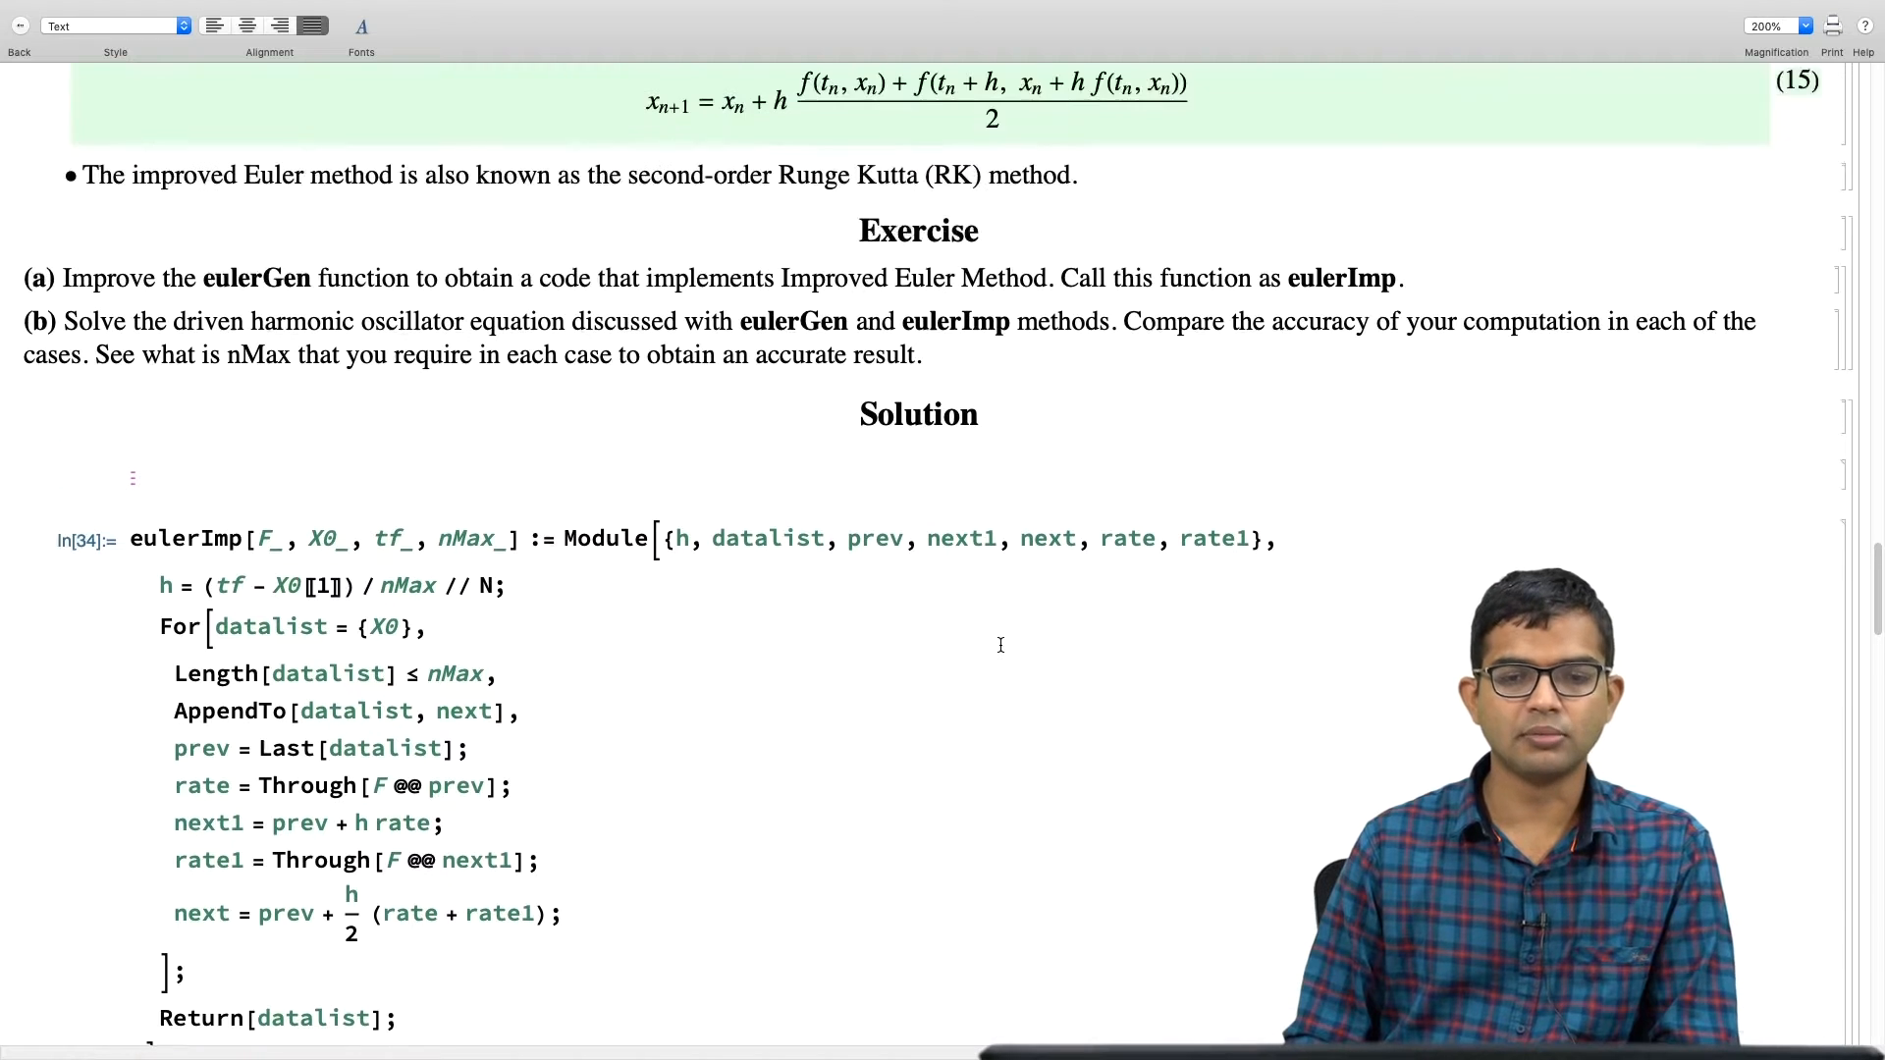
pyautogui.scroll(3)
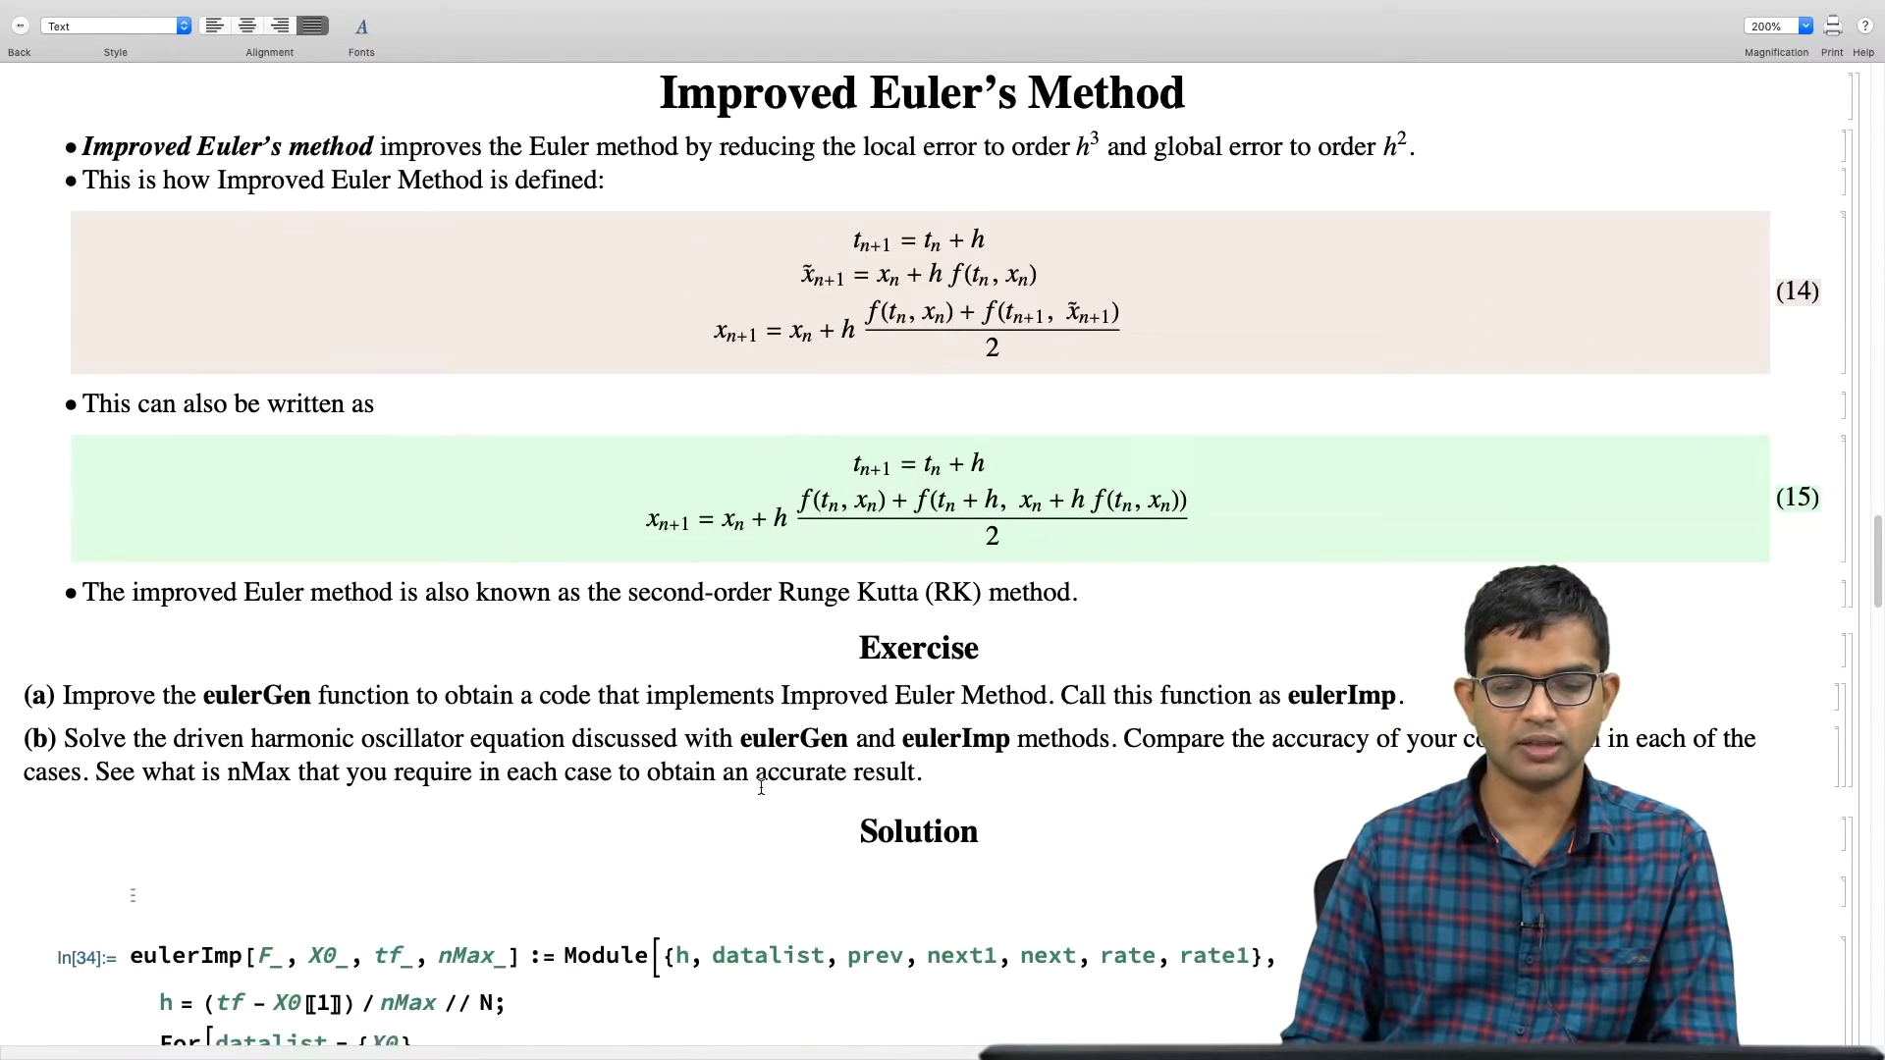
pyautogui.scroll(-3)
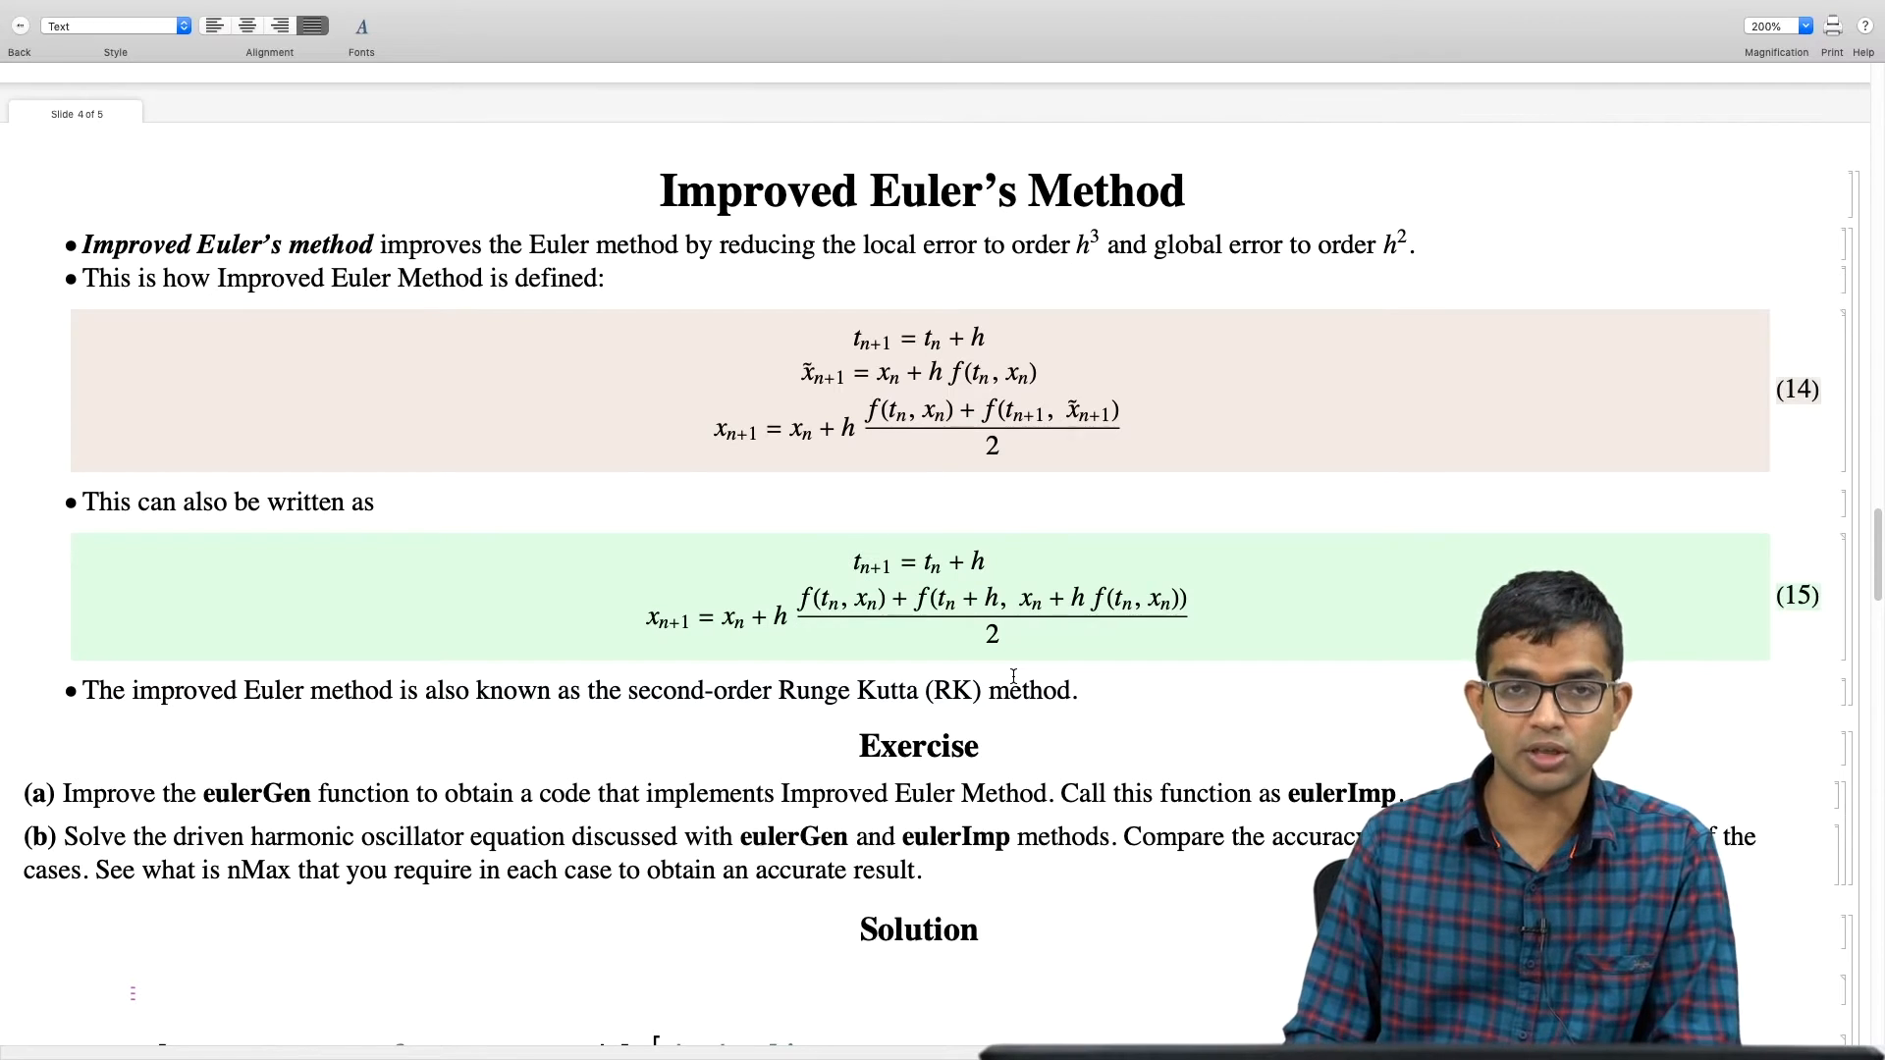
pyautogui.scroll(-3)
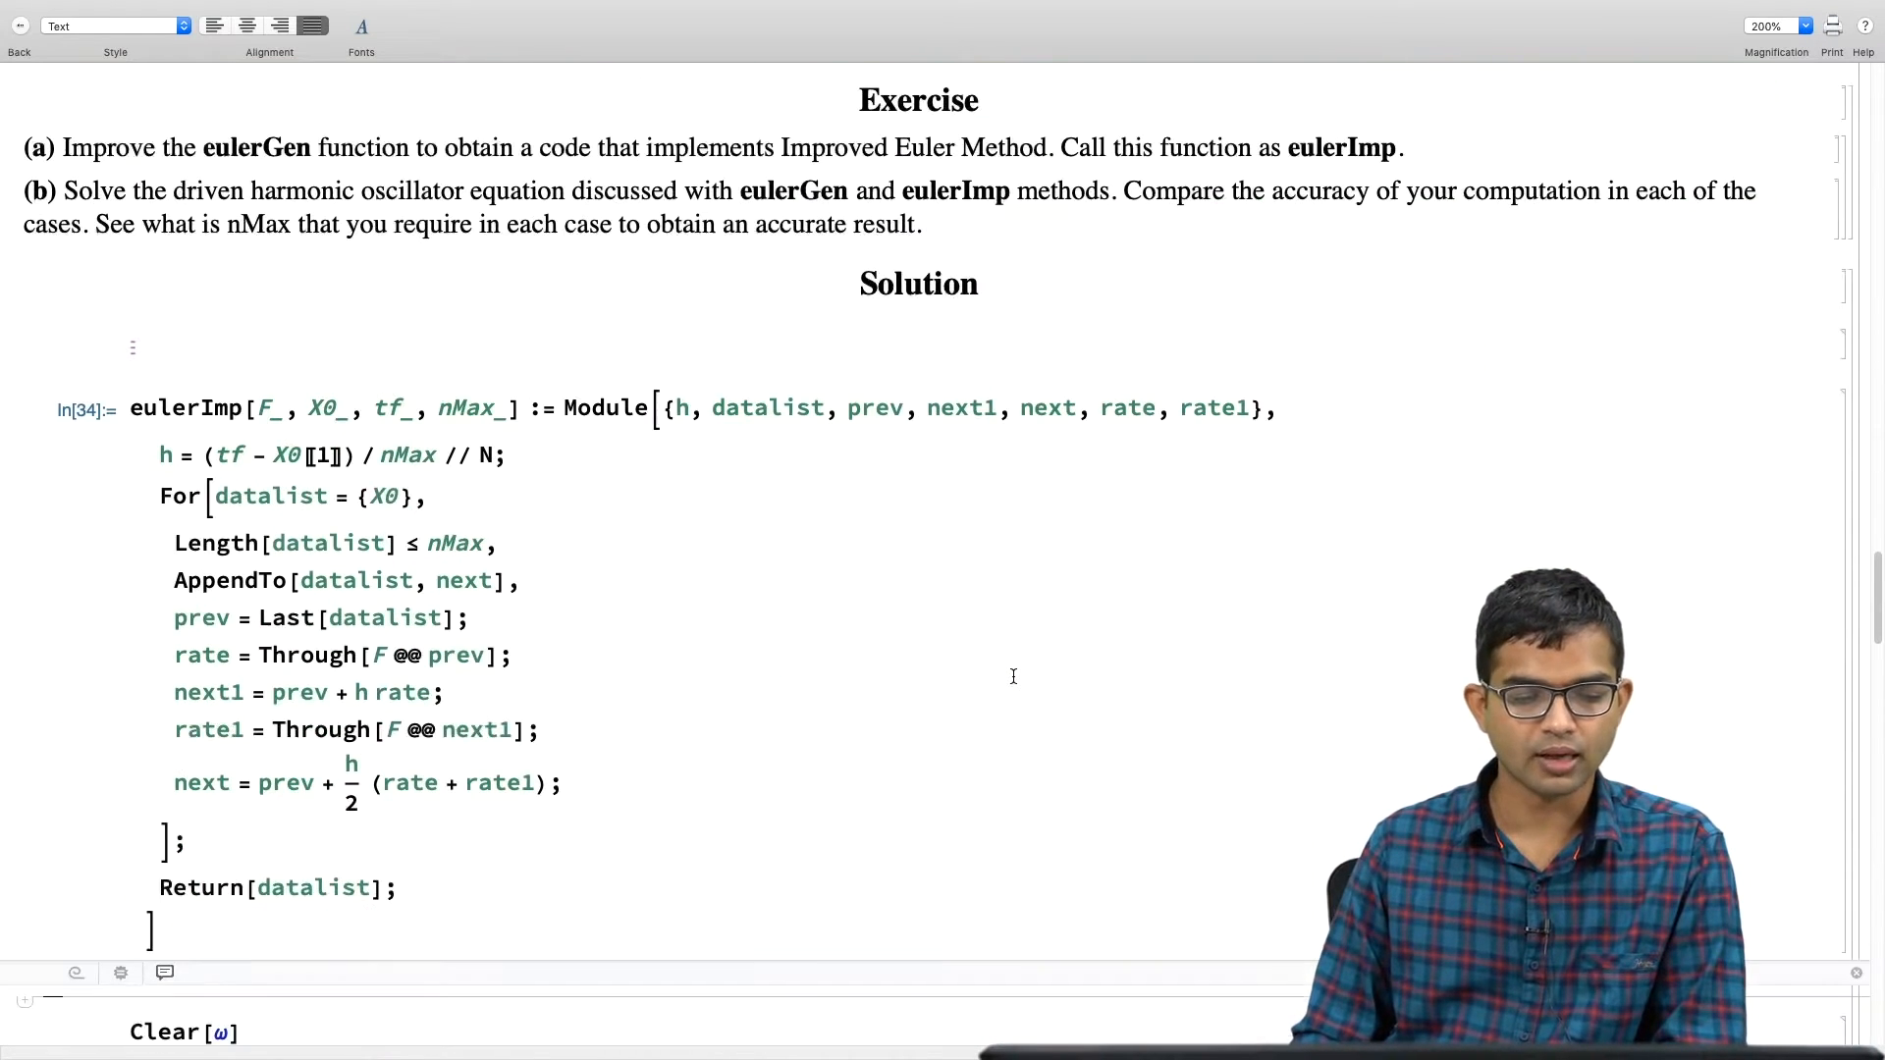
pyautogui.scroll(-3)
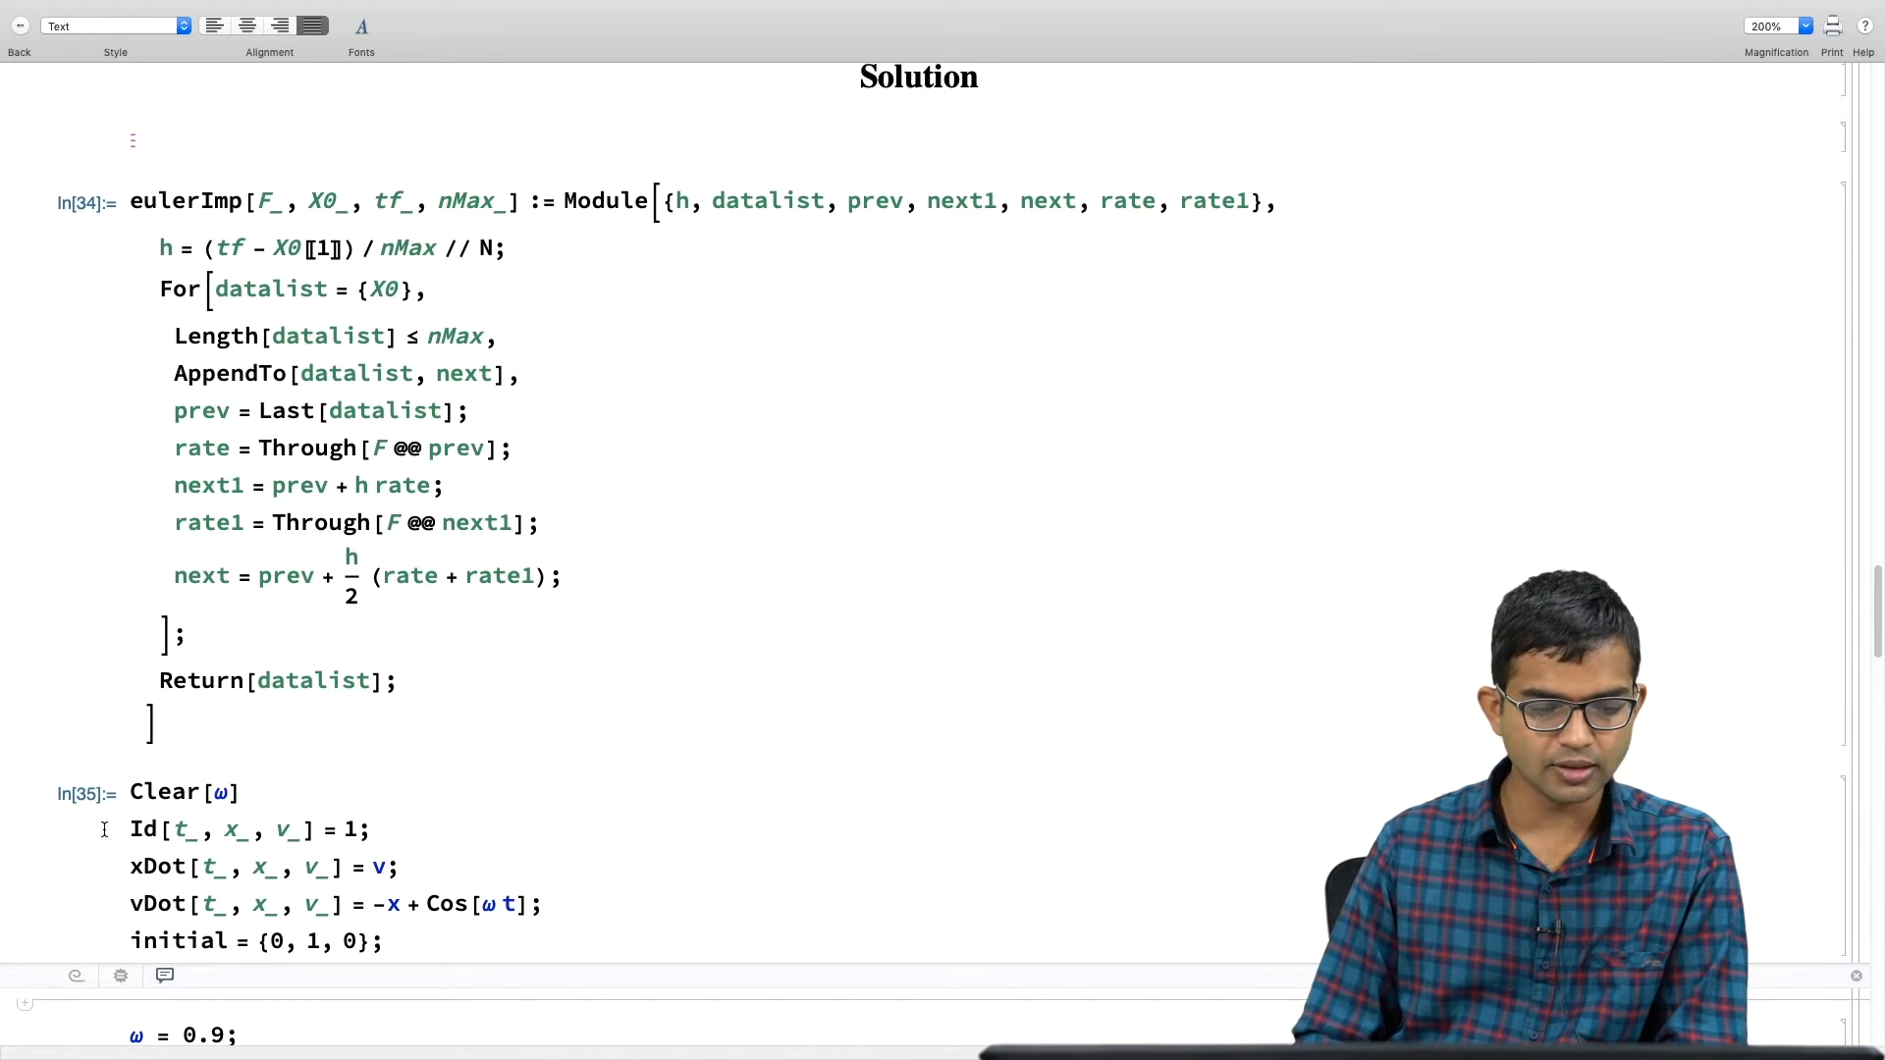
pyautogui.moveTo(477, 823)
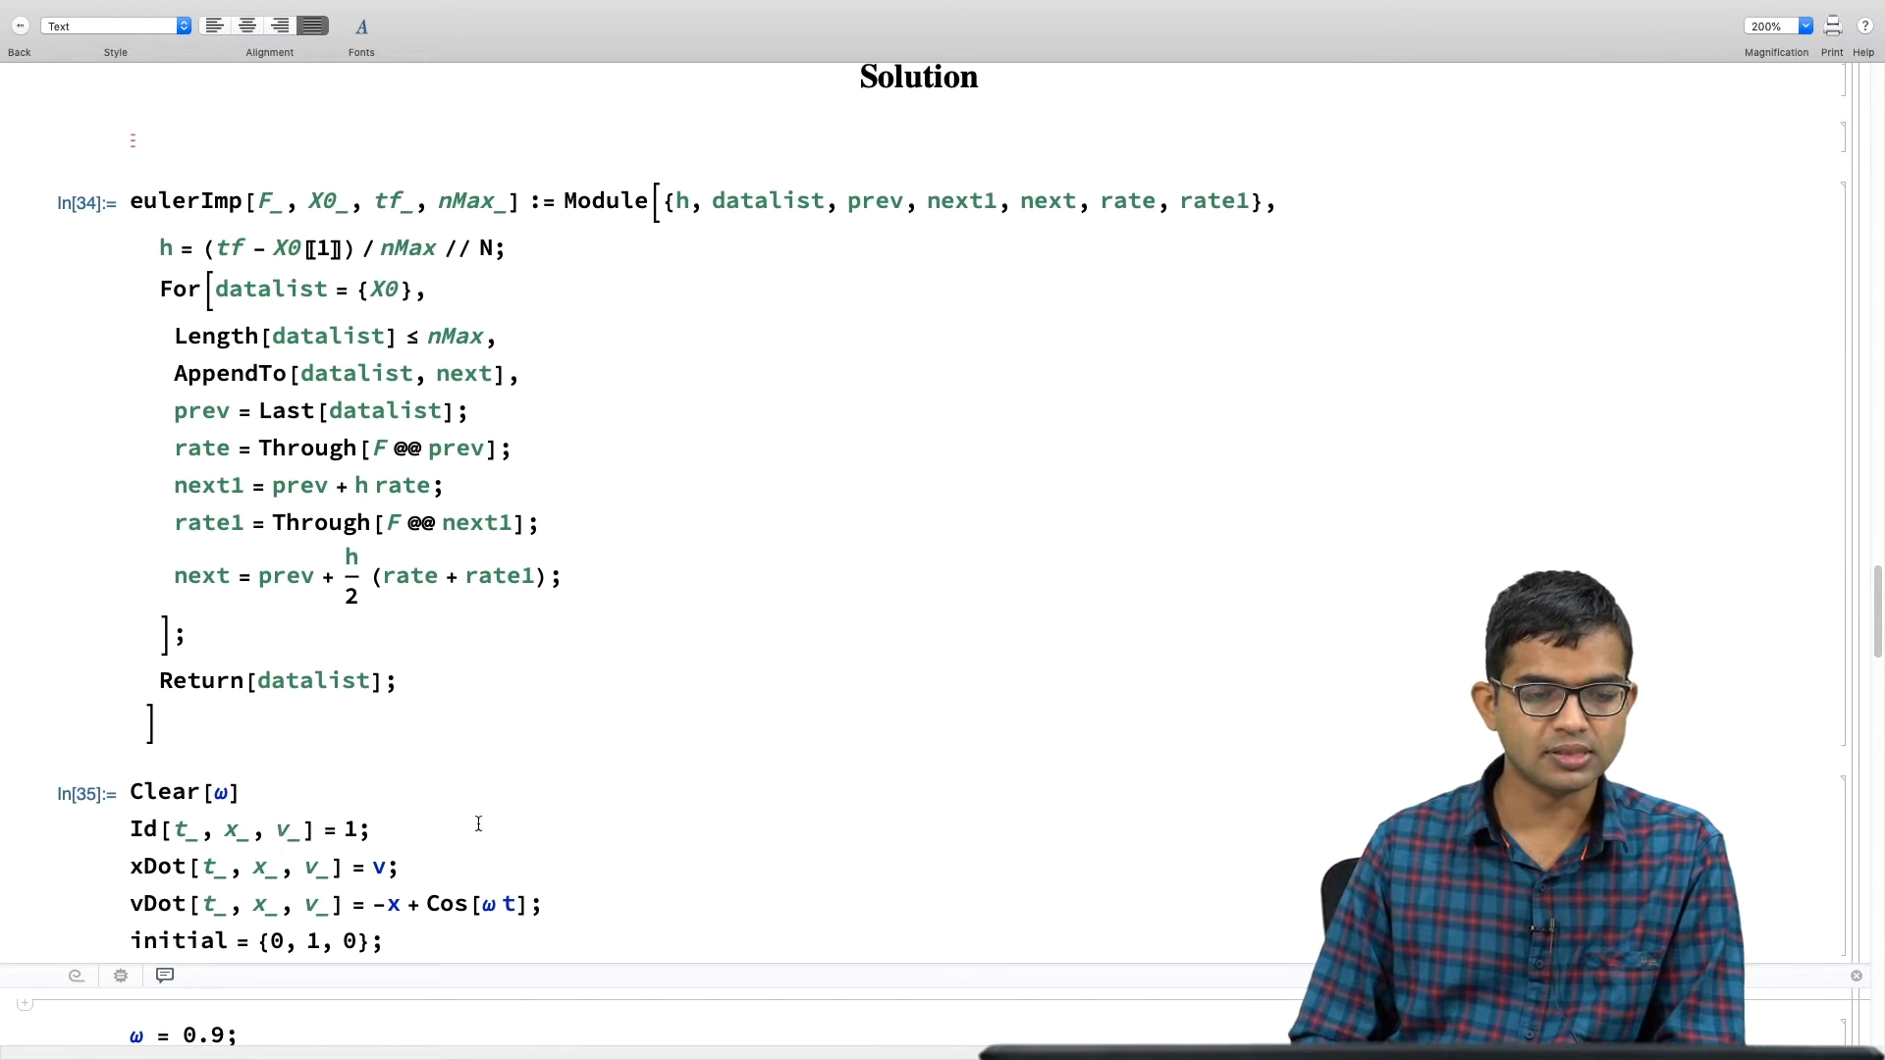
pyautogui.moveTo(919, 723)
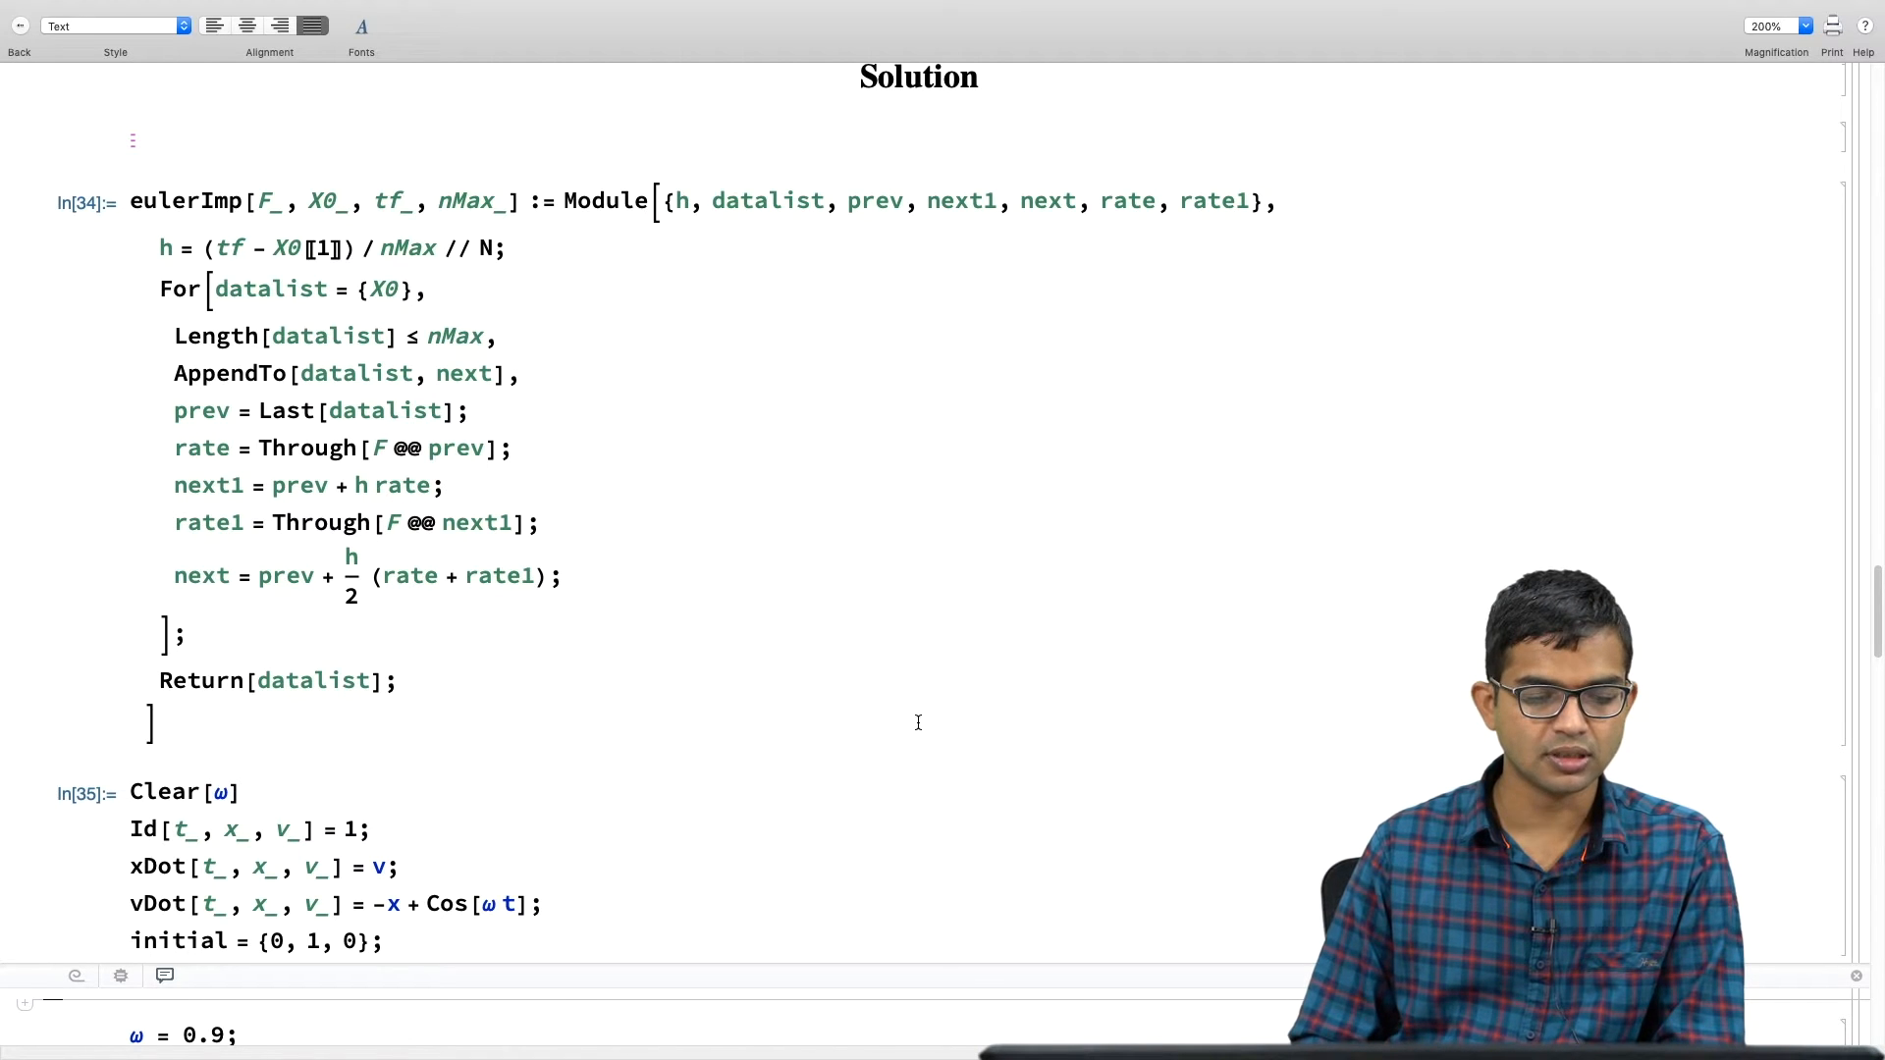
pyautogui.scroll(-3)
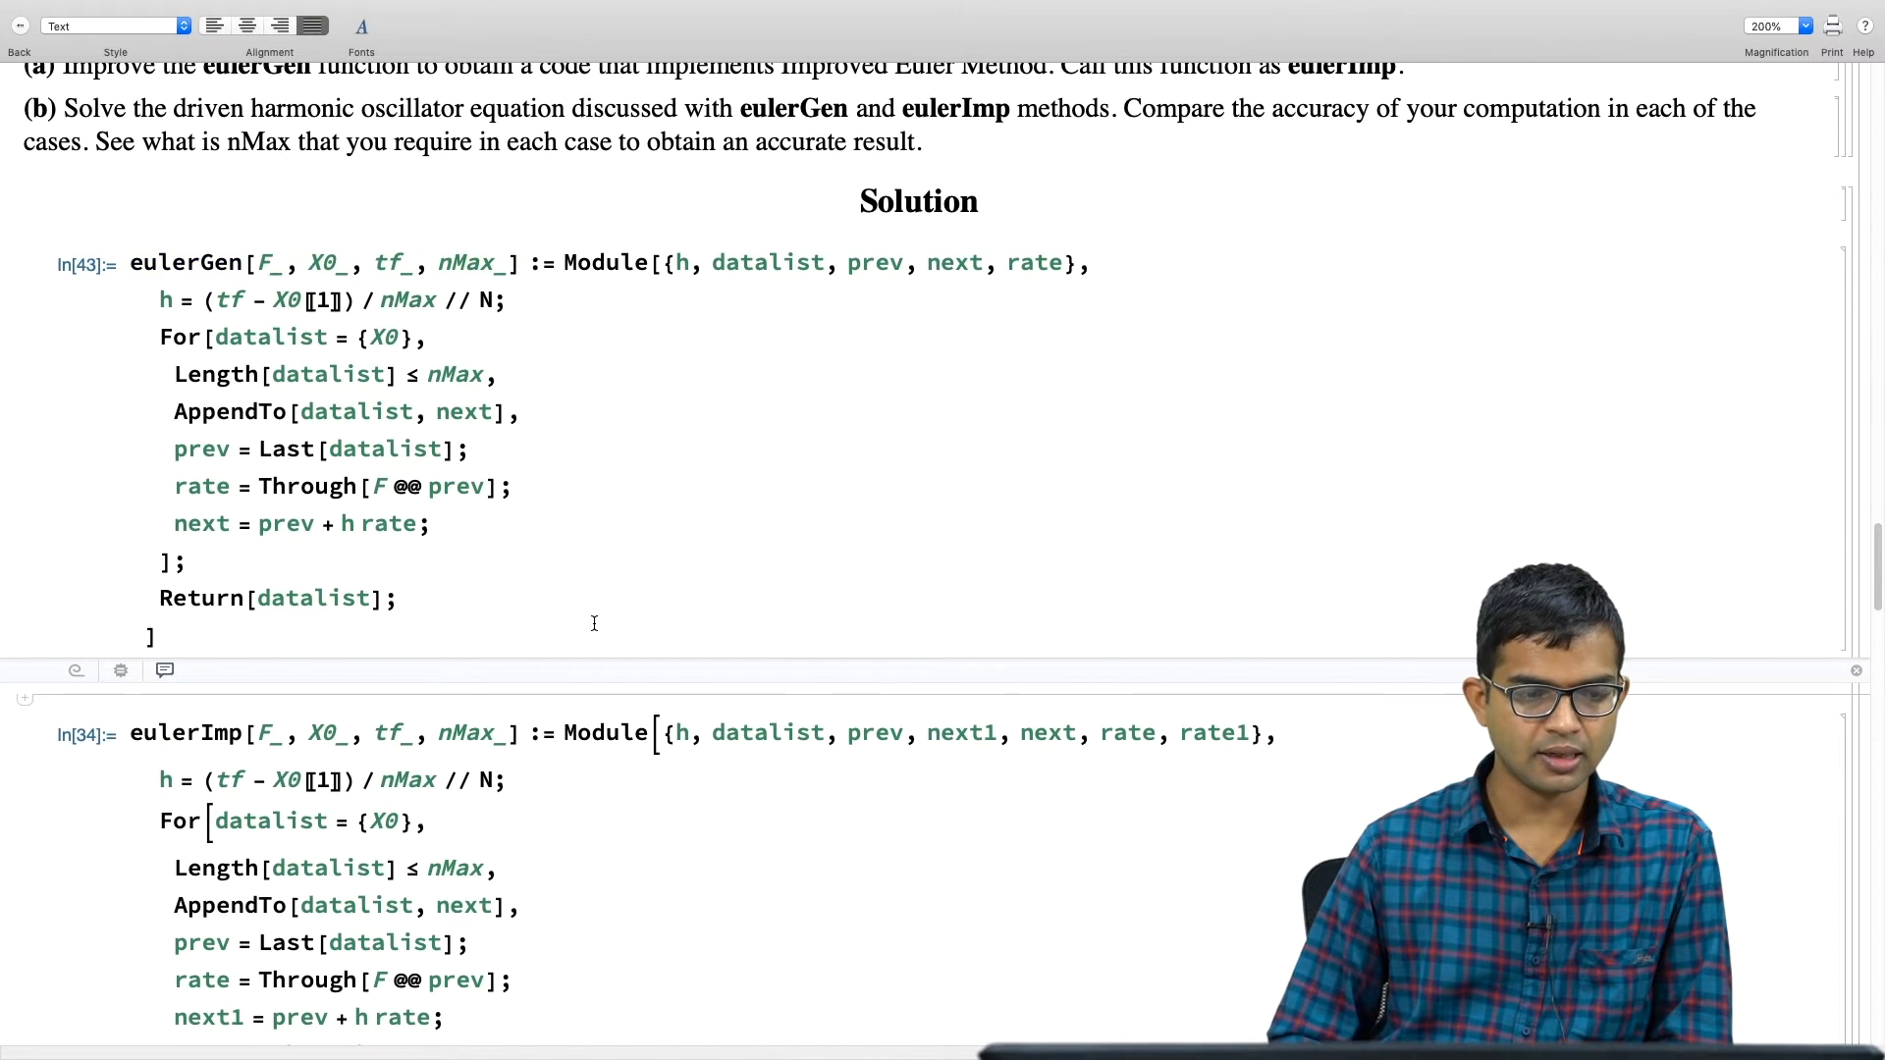
pyautogui.scroll(-3)
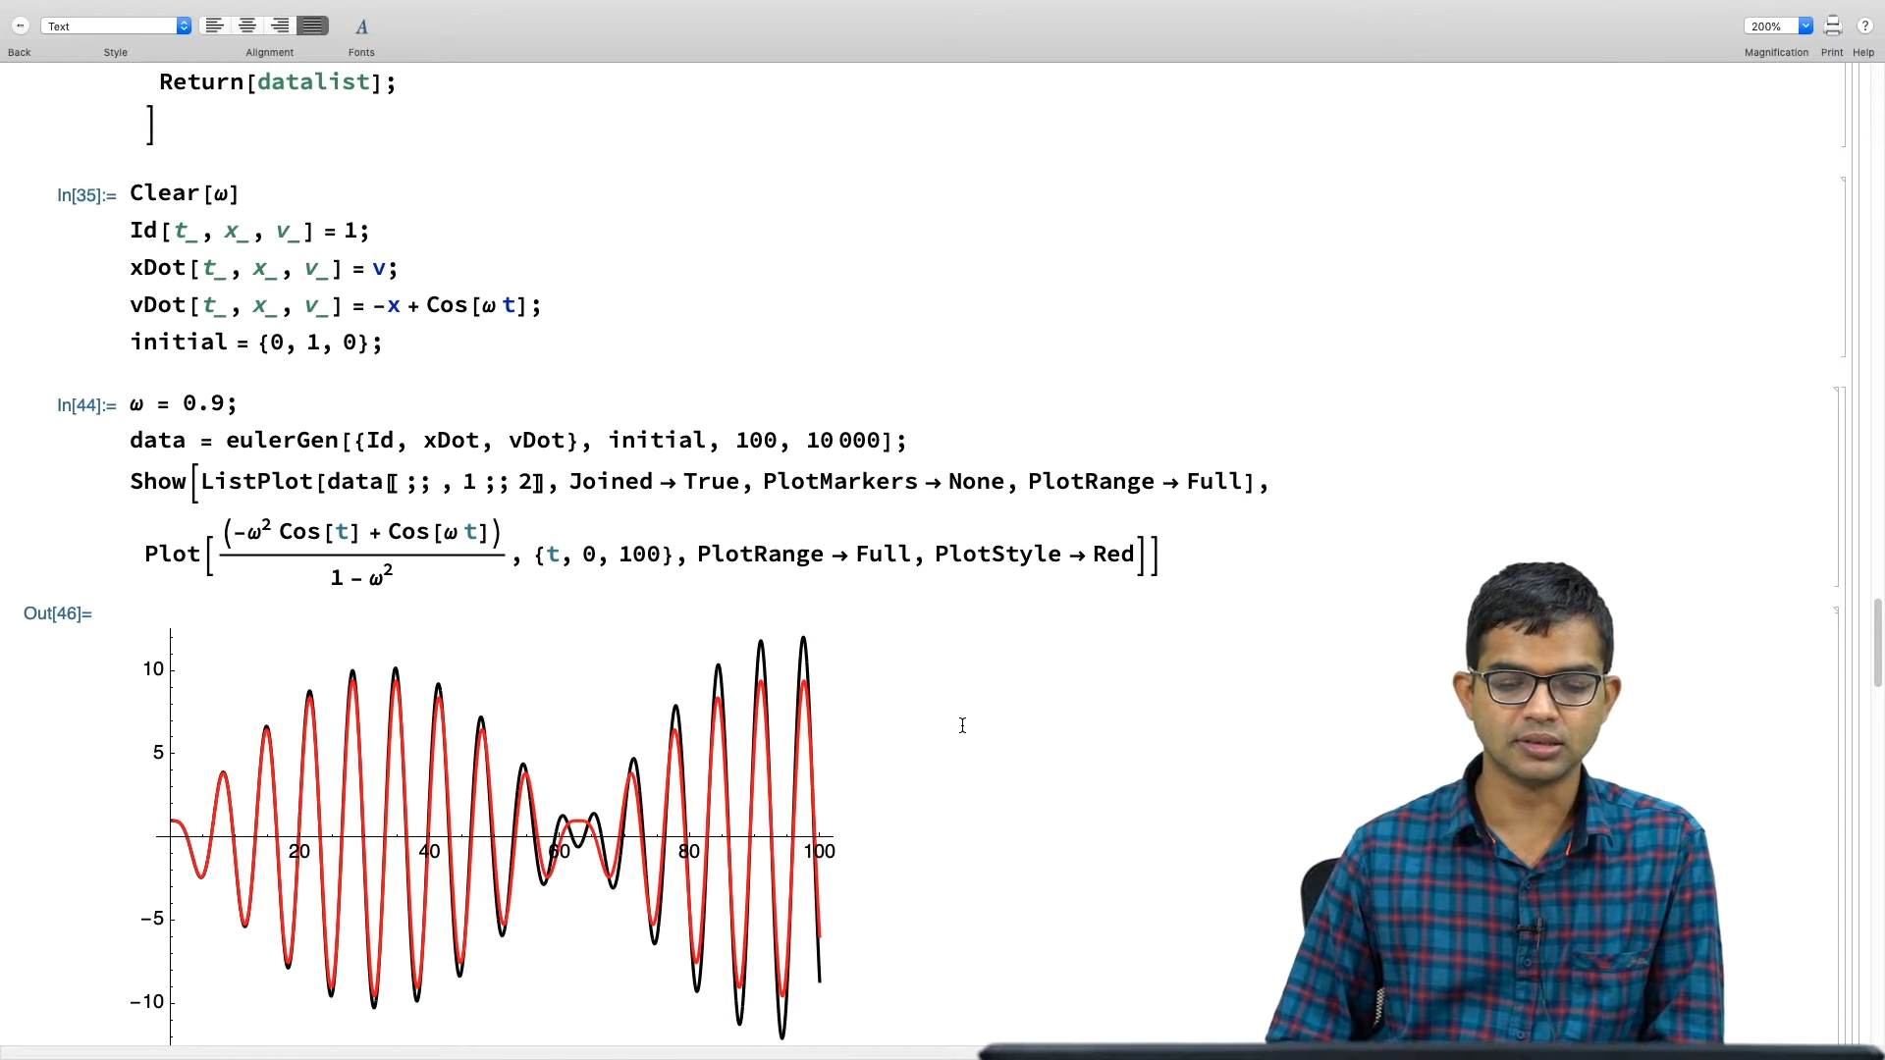
pyautogui.scroll(-3)
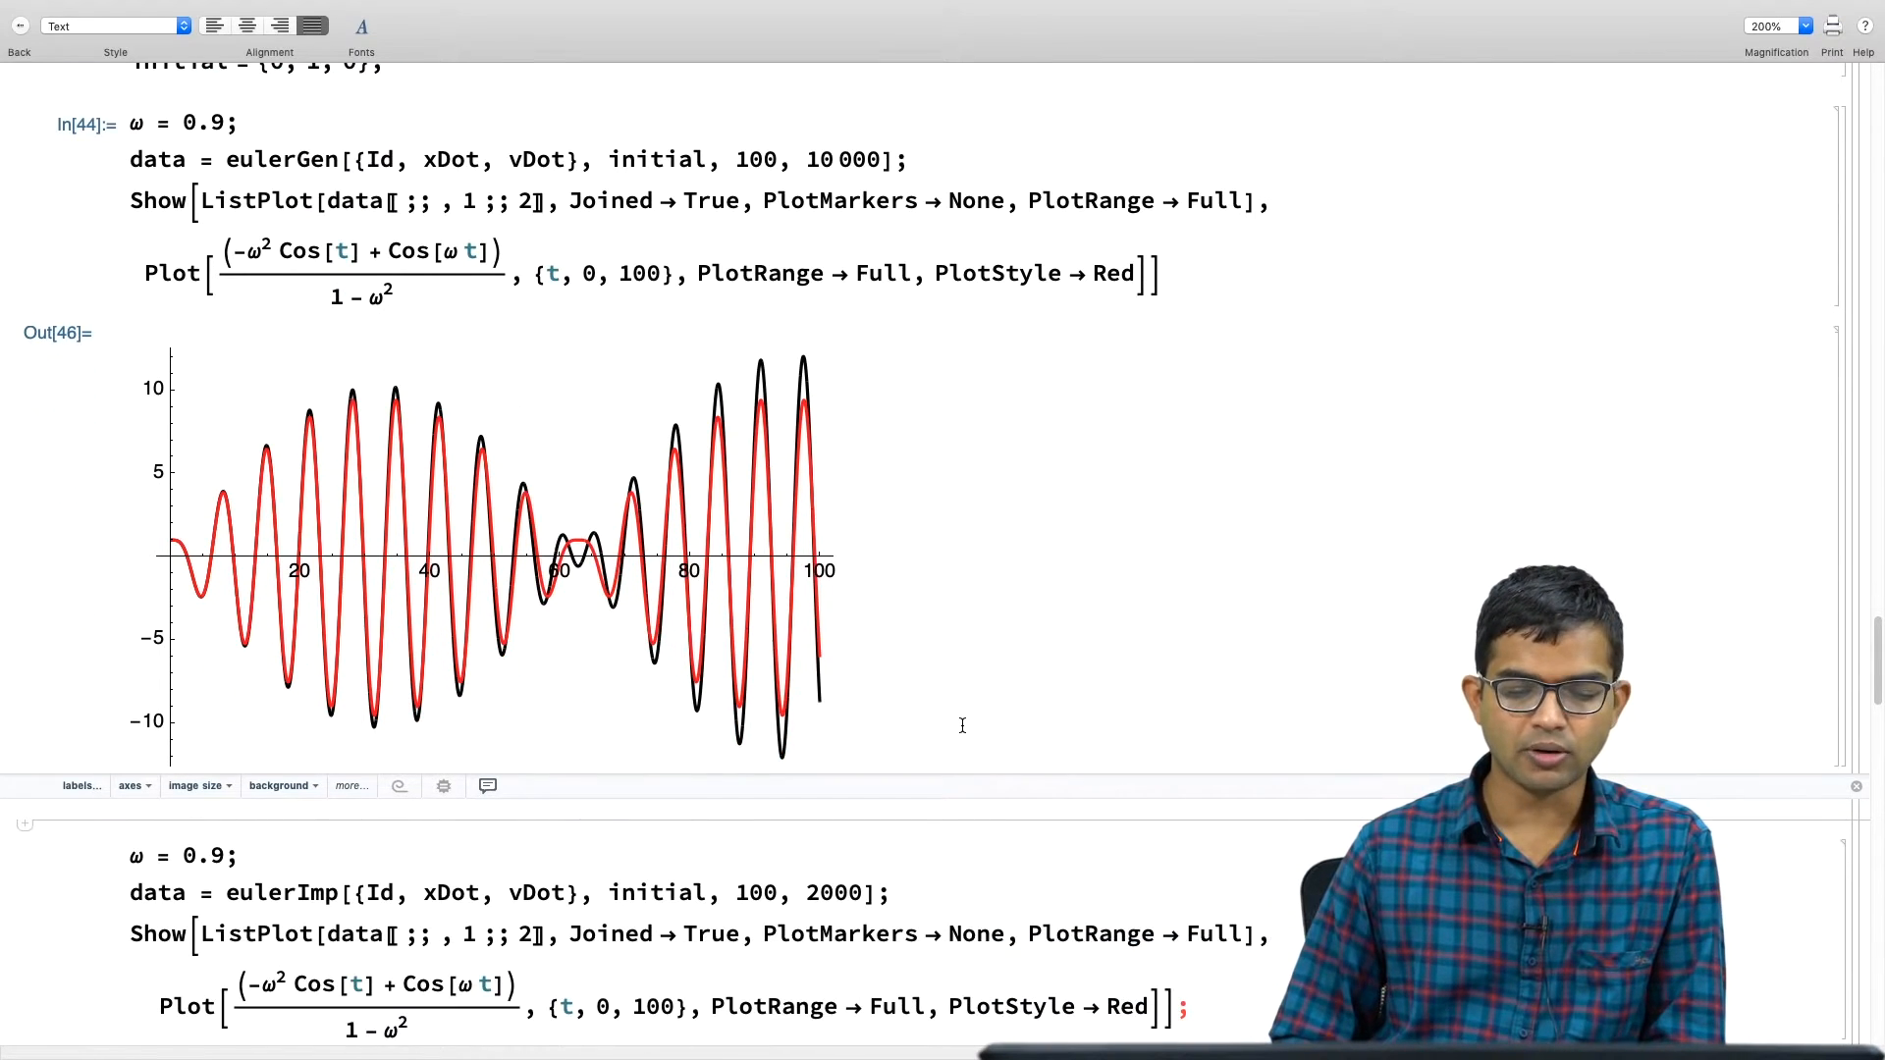
pyautogui.scroll(-3)
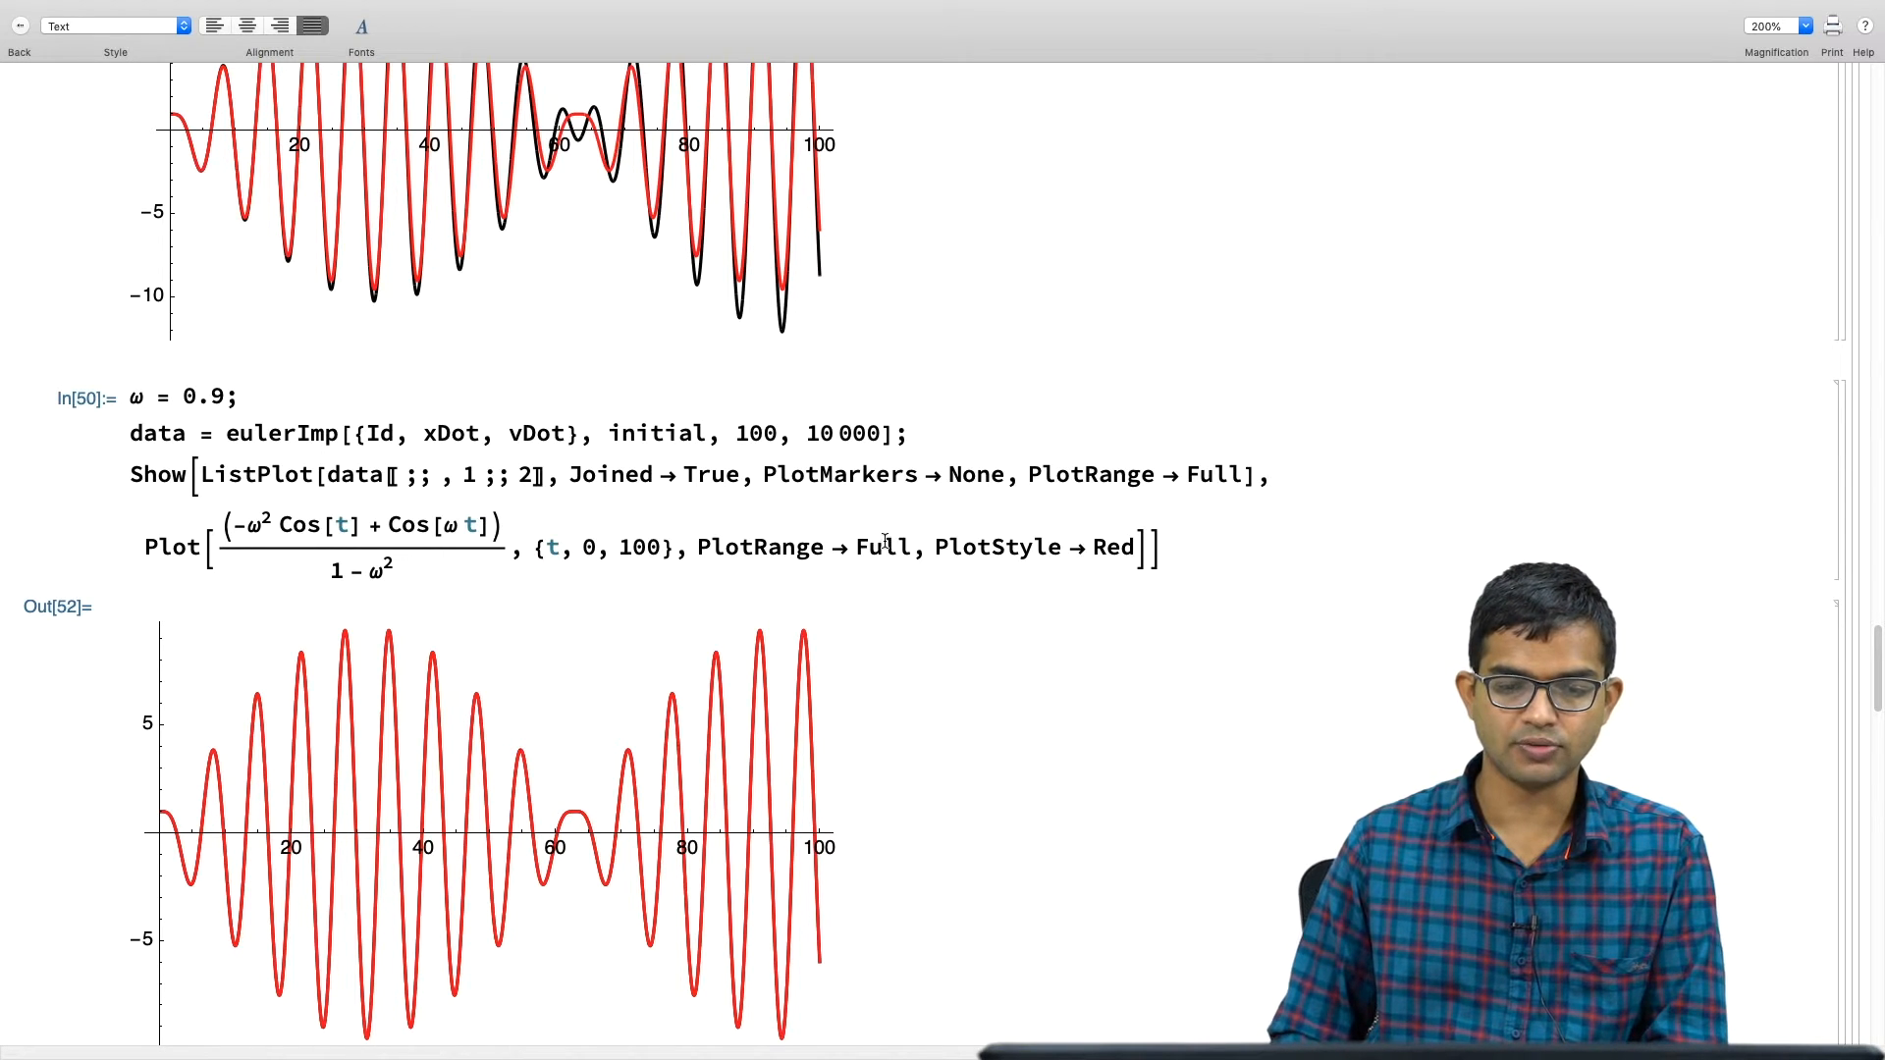
pyautogui.scroll(-3)
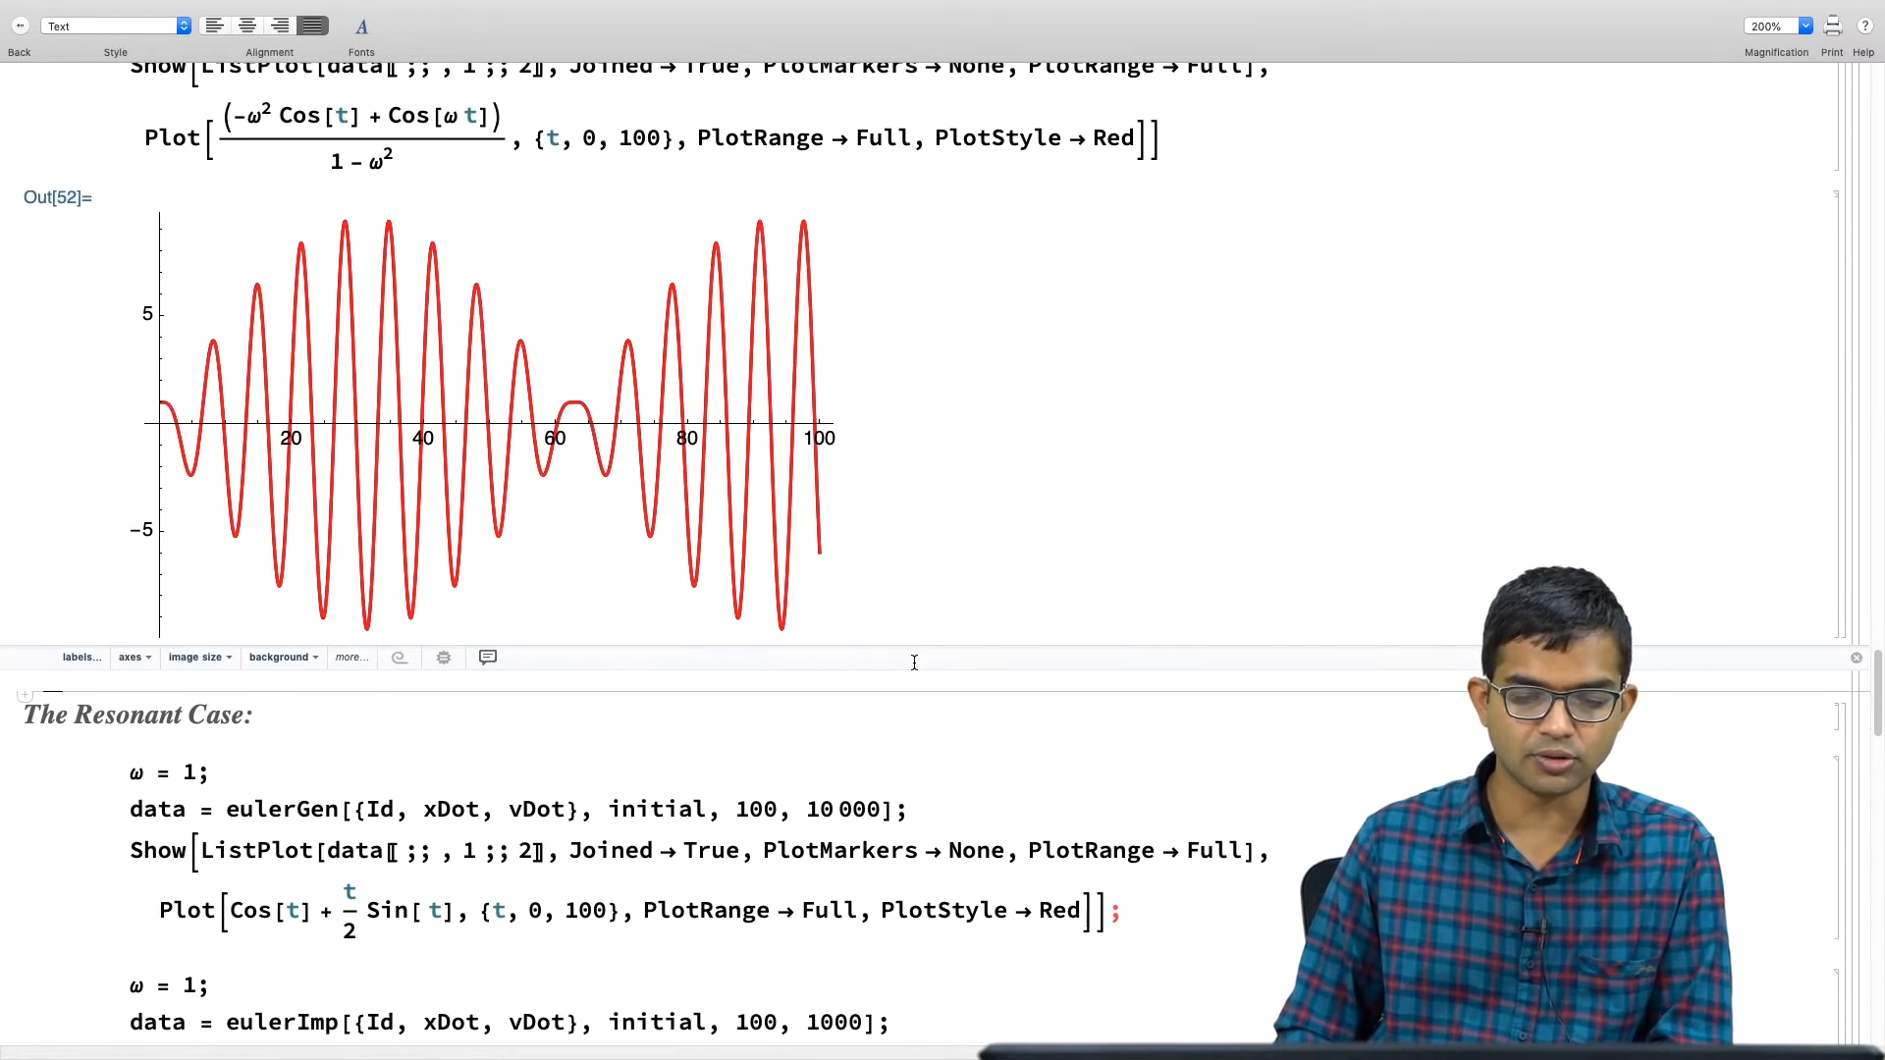
pyautogui.scroll(-3)
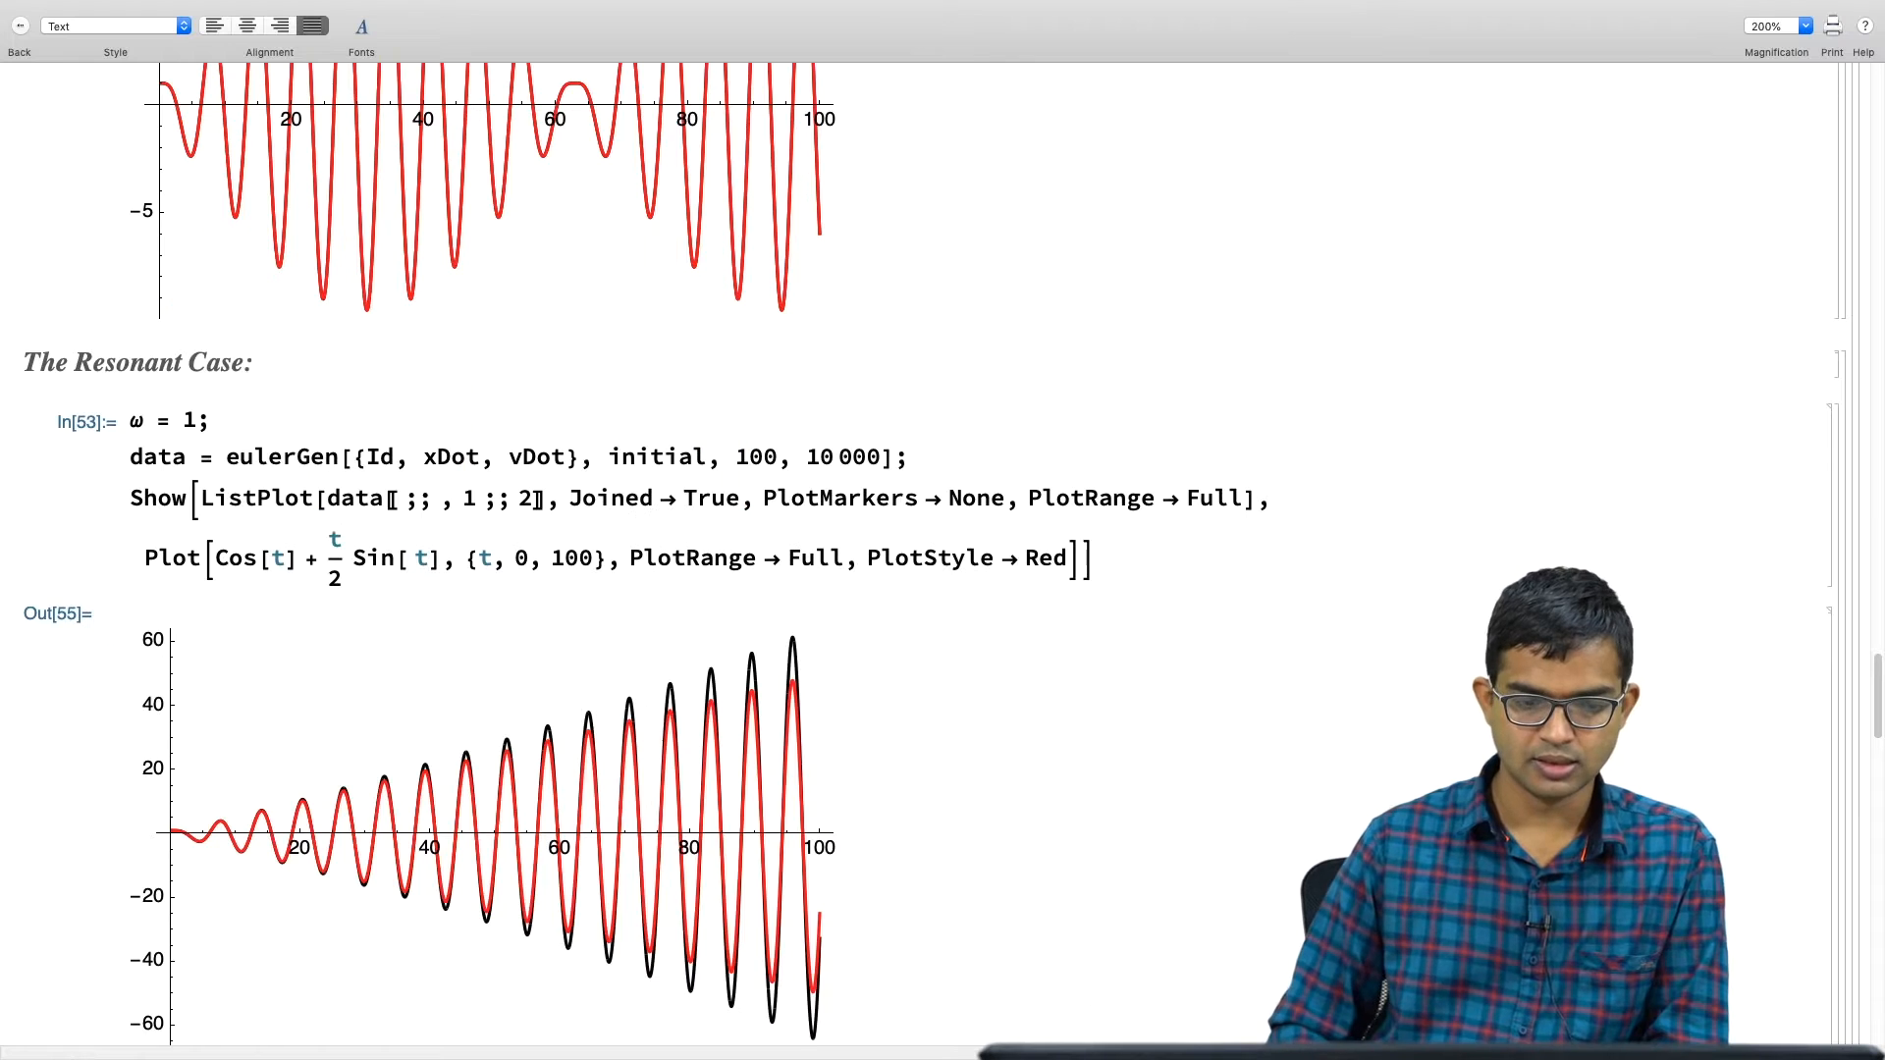
pyautogui.scroll(-3)
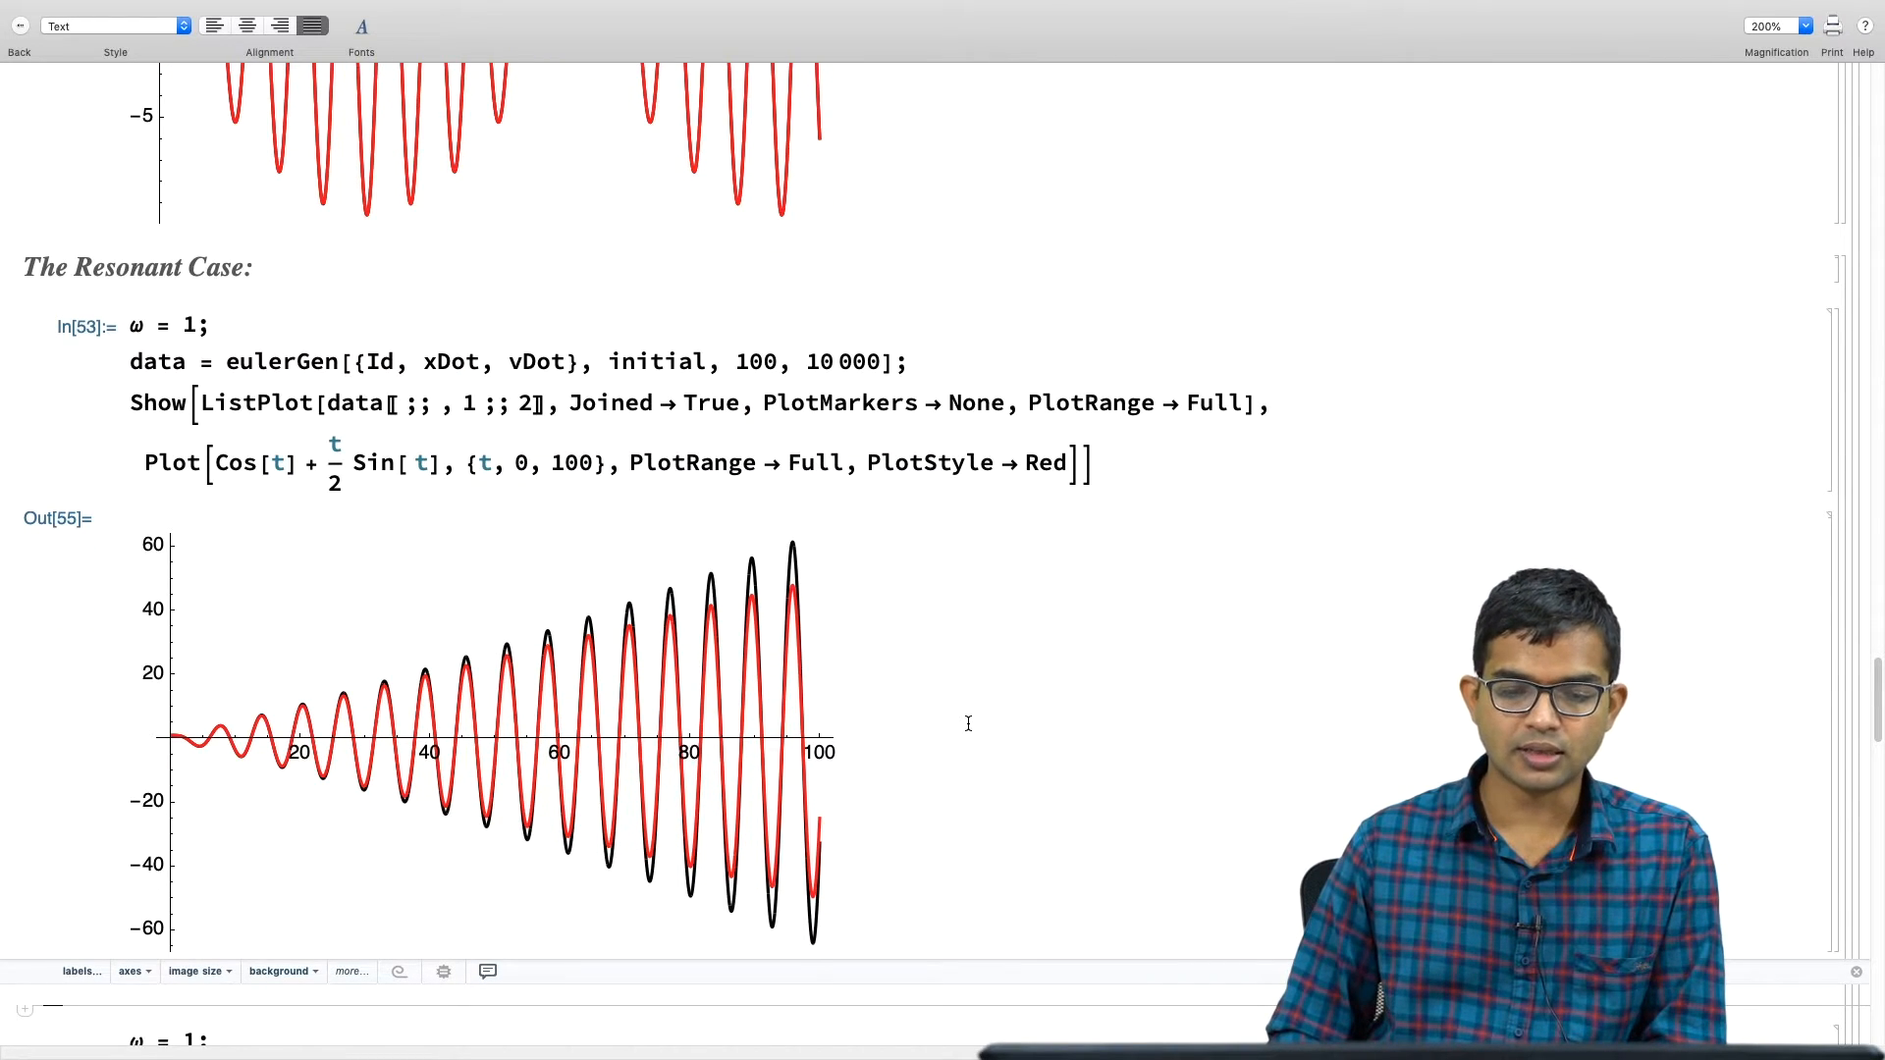
pyautogui.scroll(-3)
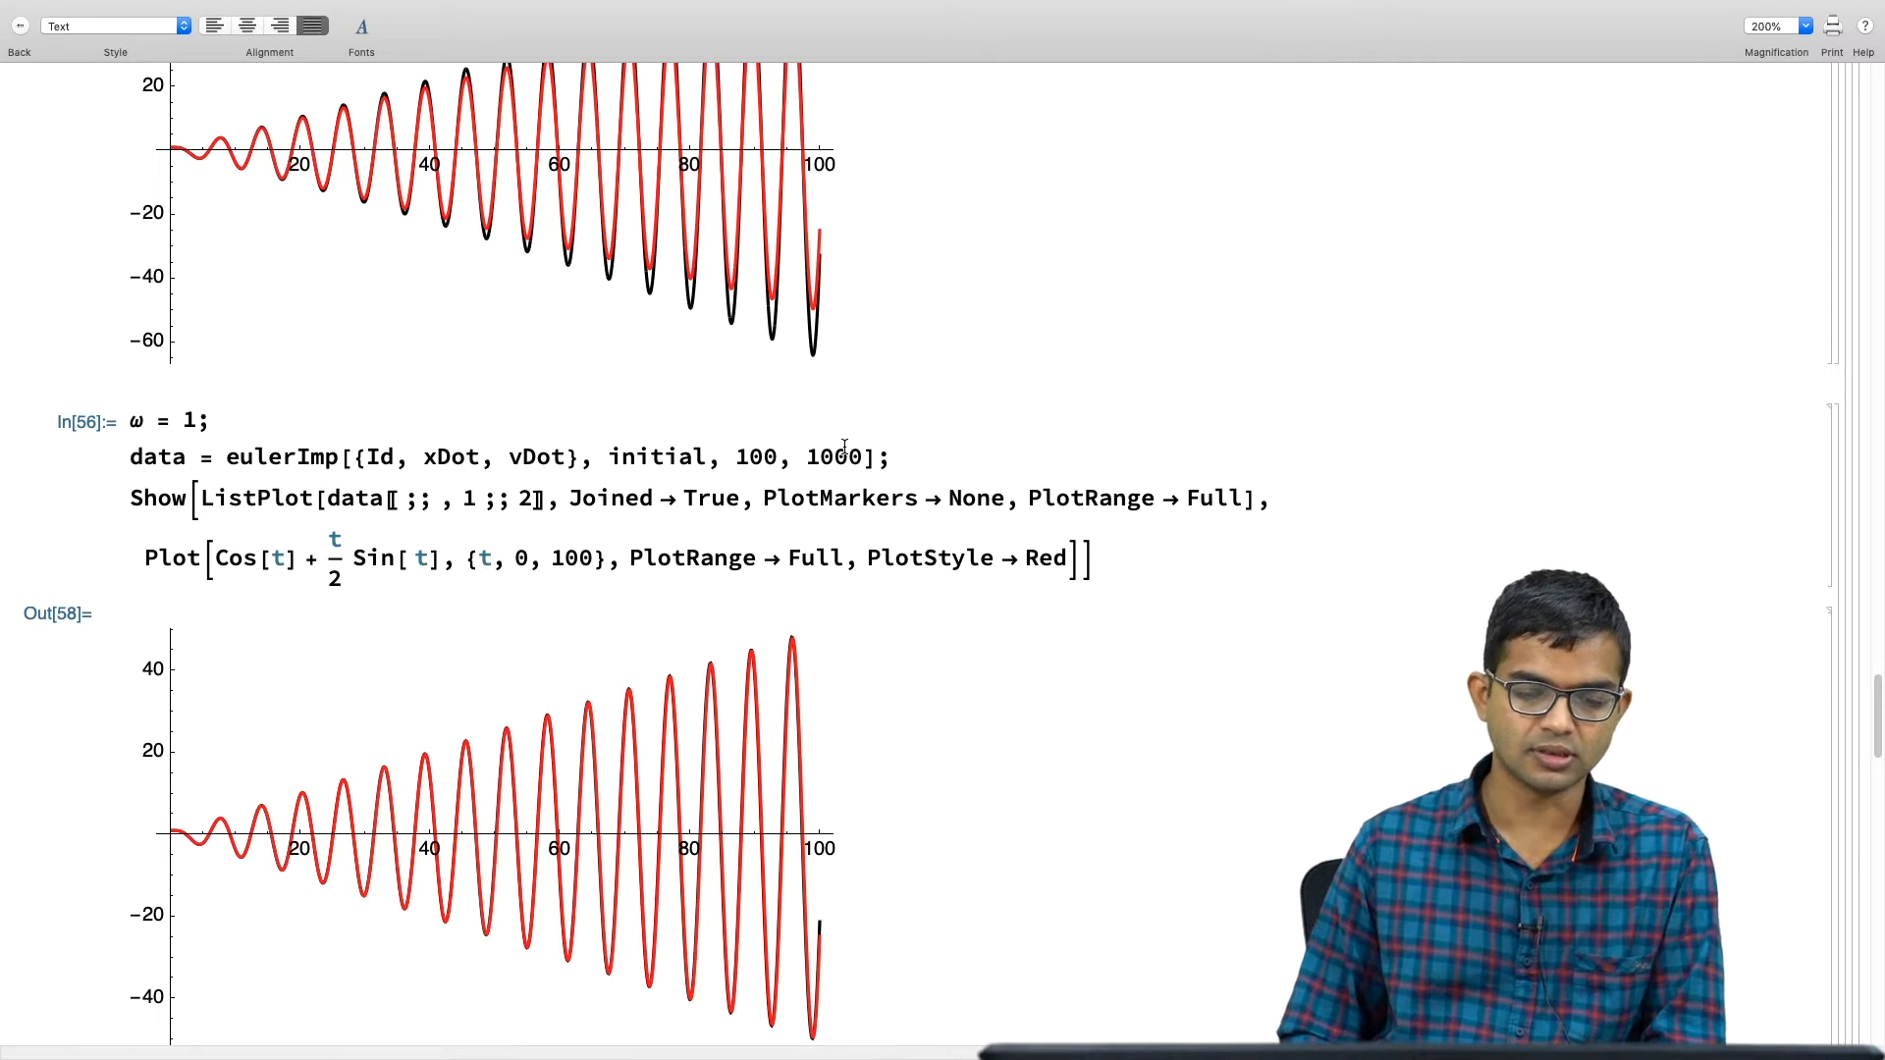
pyautogui.moveTo(980, 689)
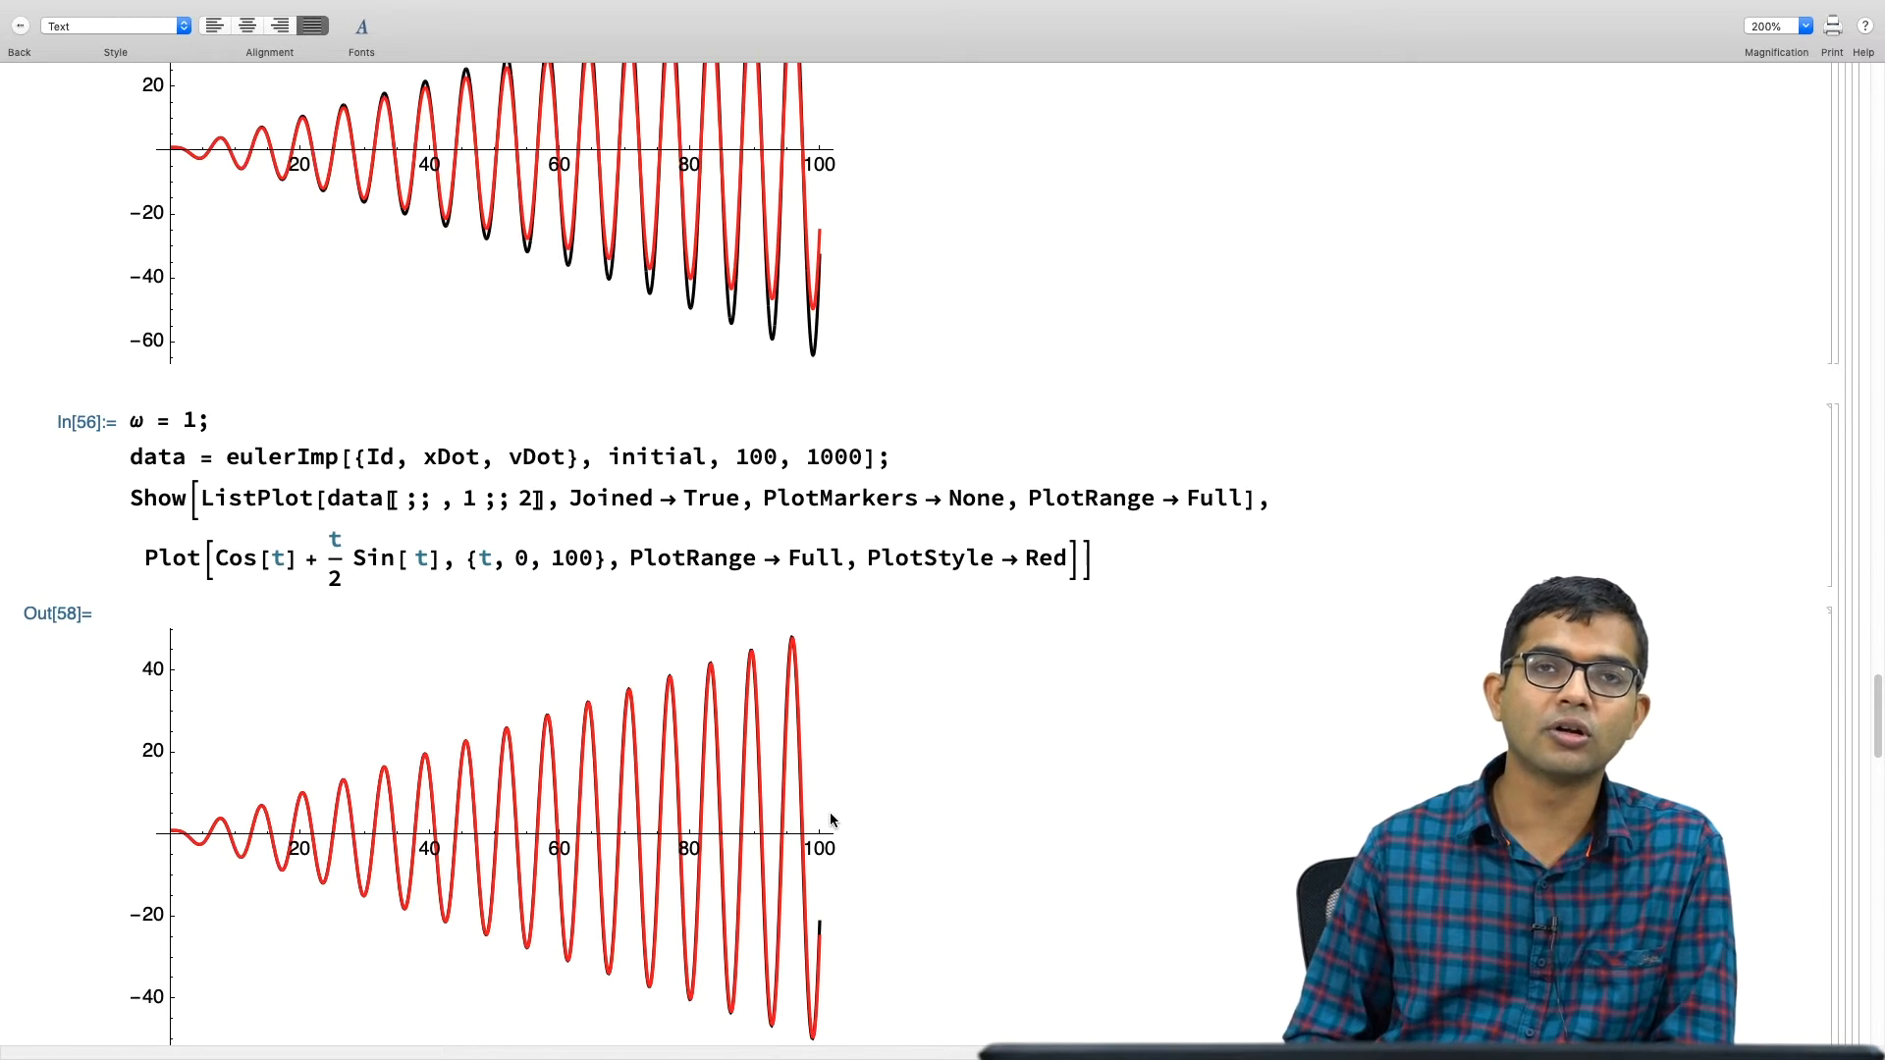
pyautogui.moveTo(900, 776)
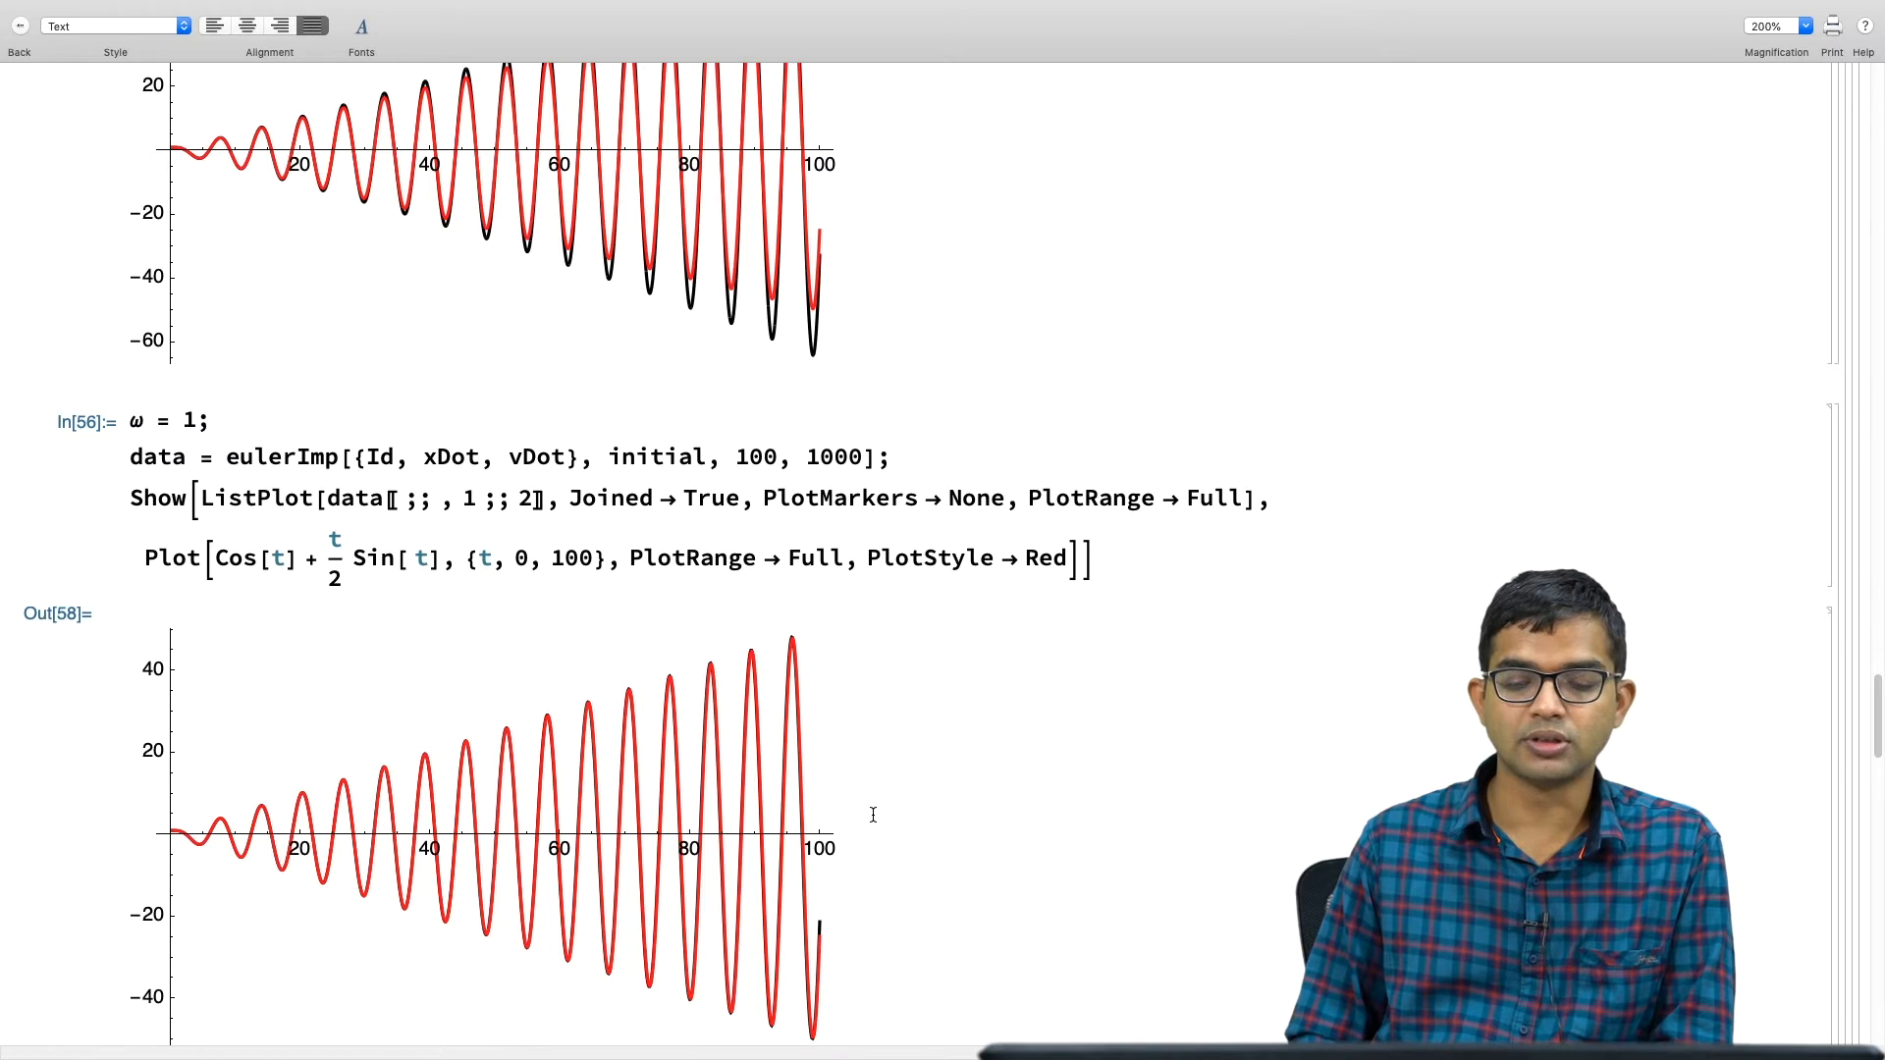
pyautogui.moveTo(933, 679)
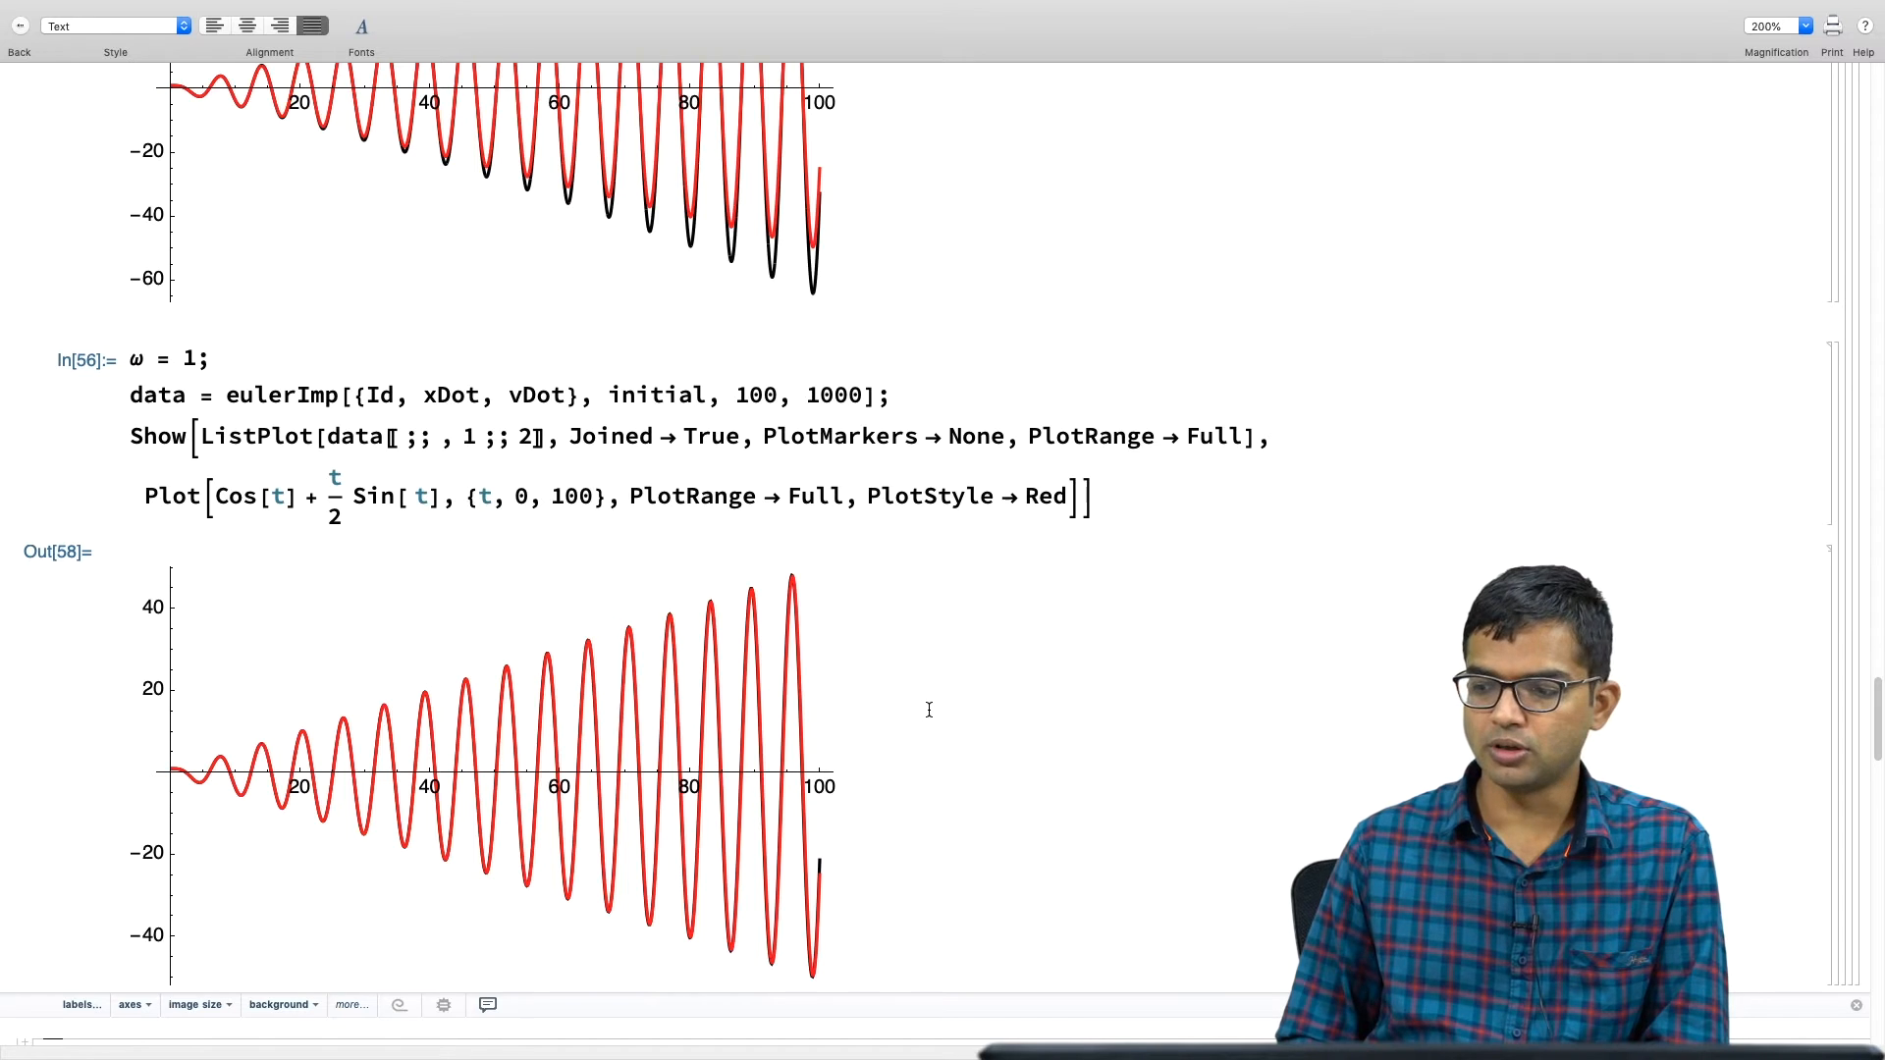
pyautogui.scroll(-3)
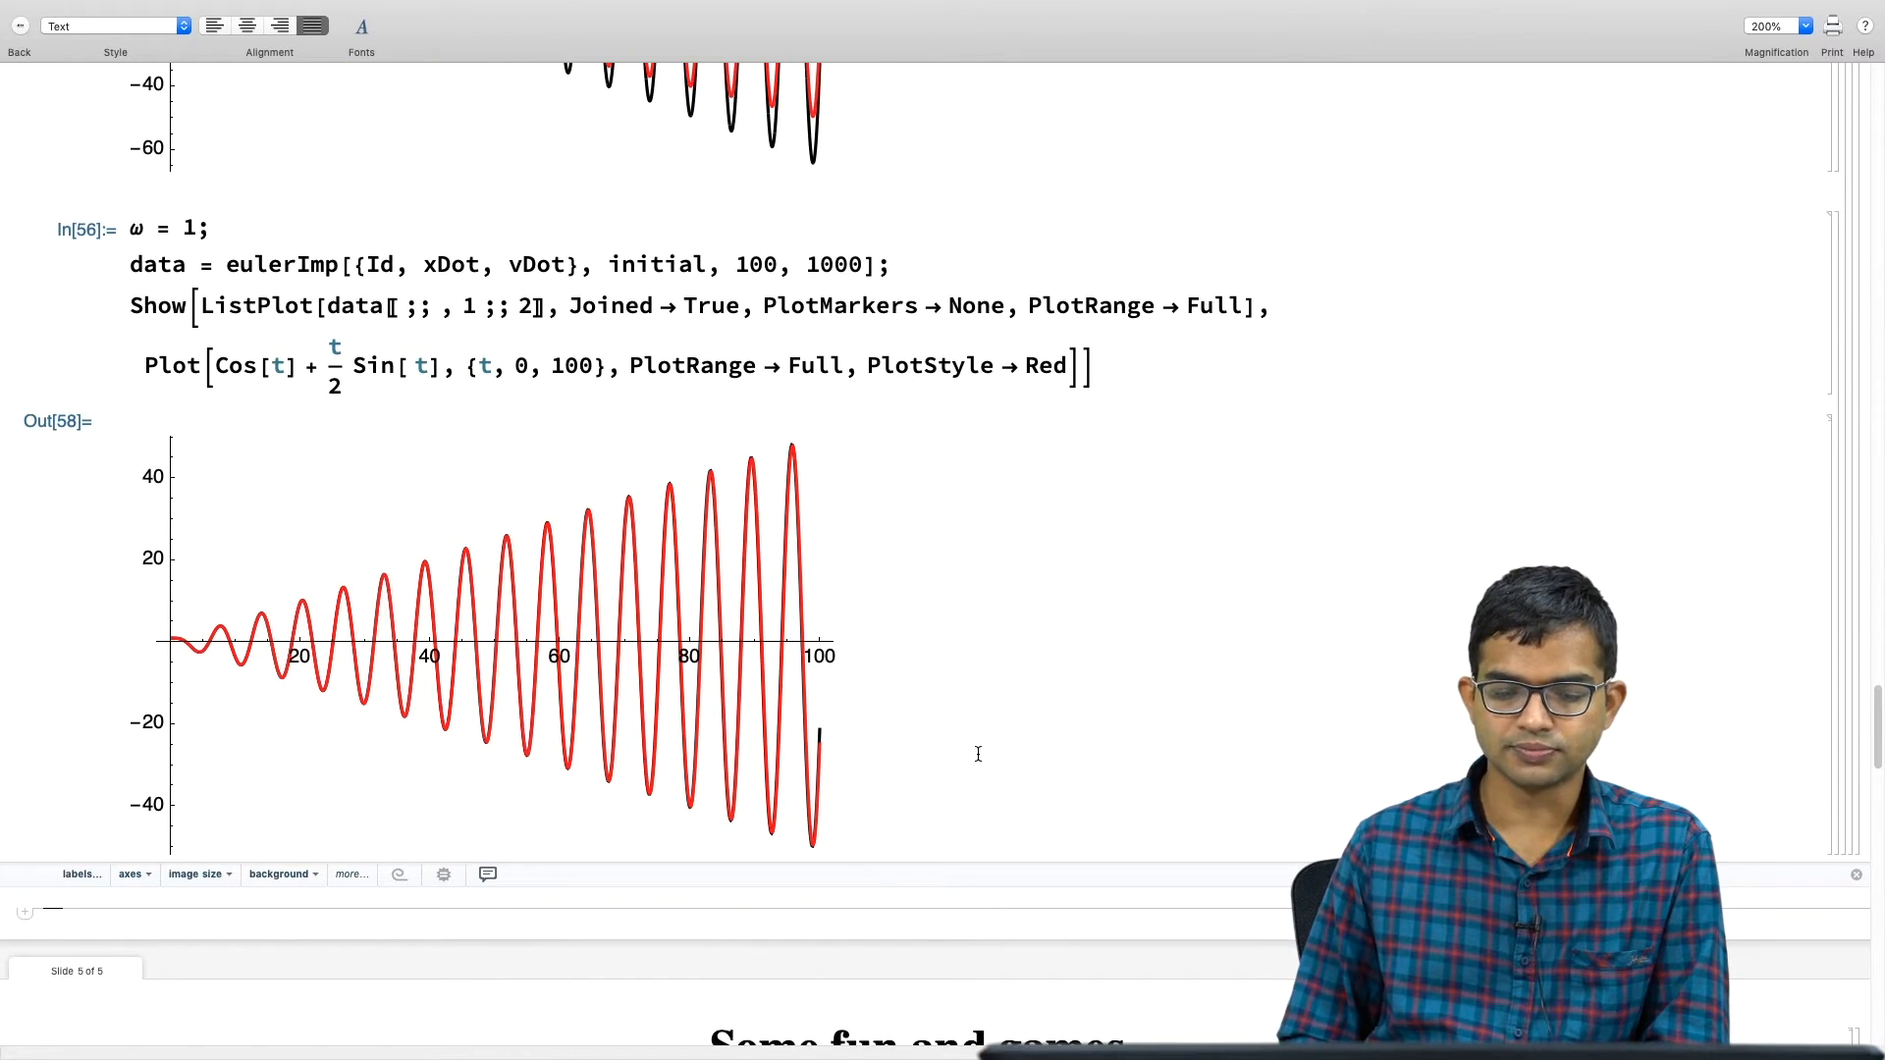
pyautogui.scroll(-3)
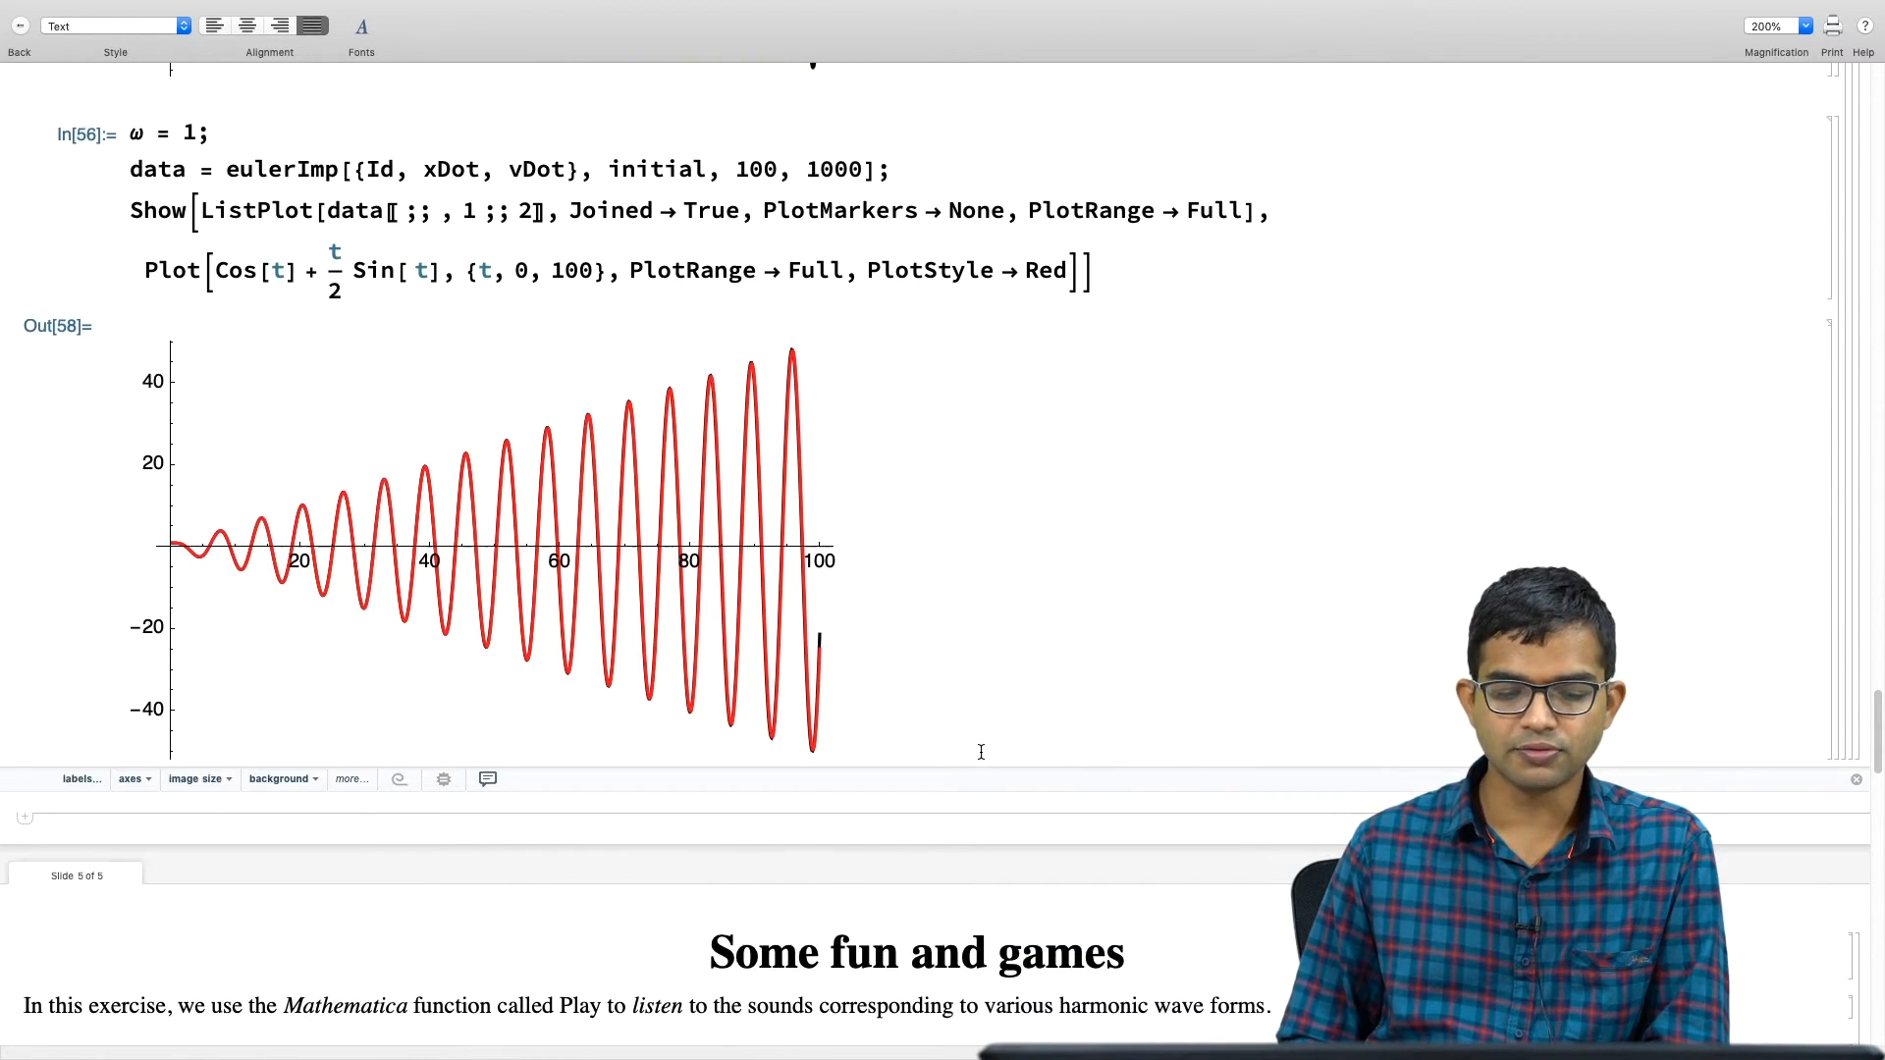
pyautogui.scroll(-3)
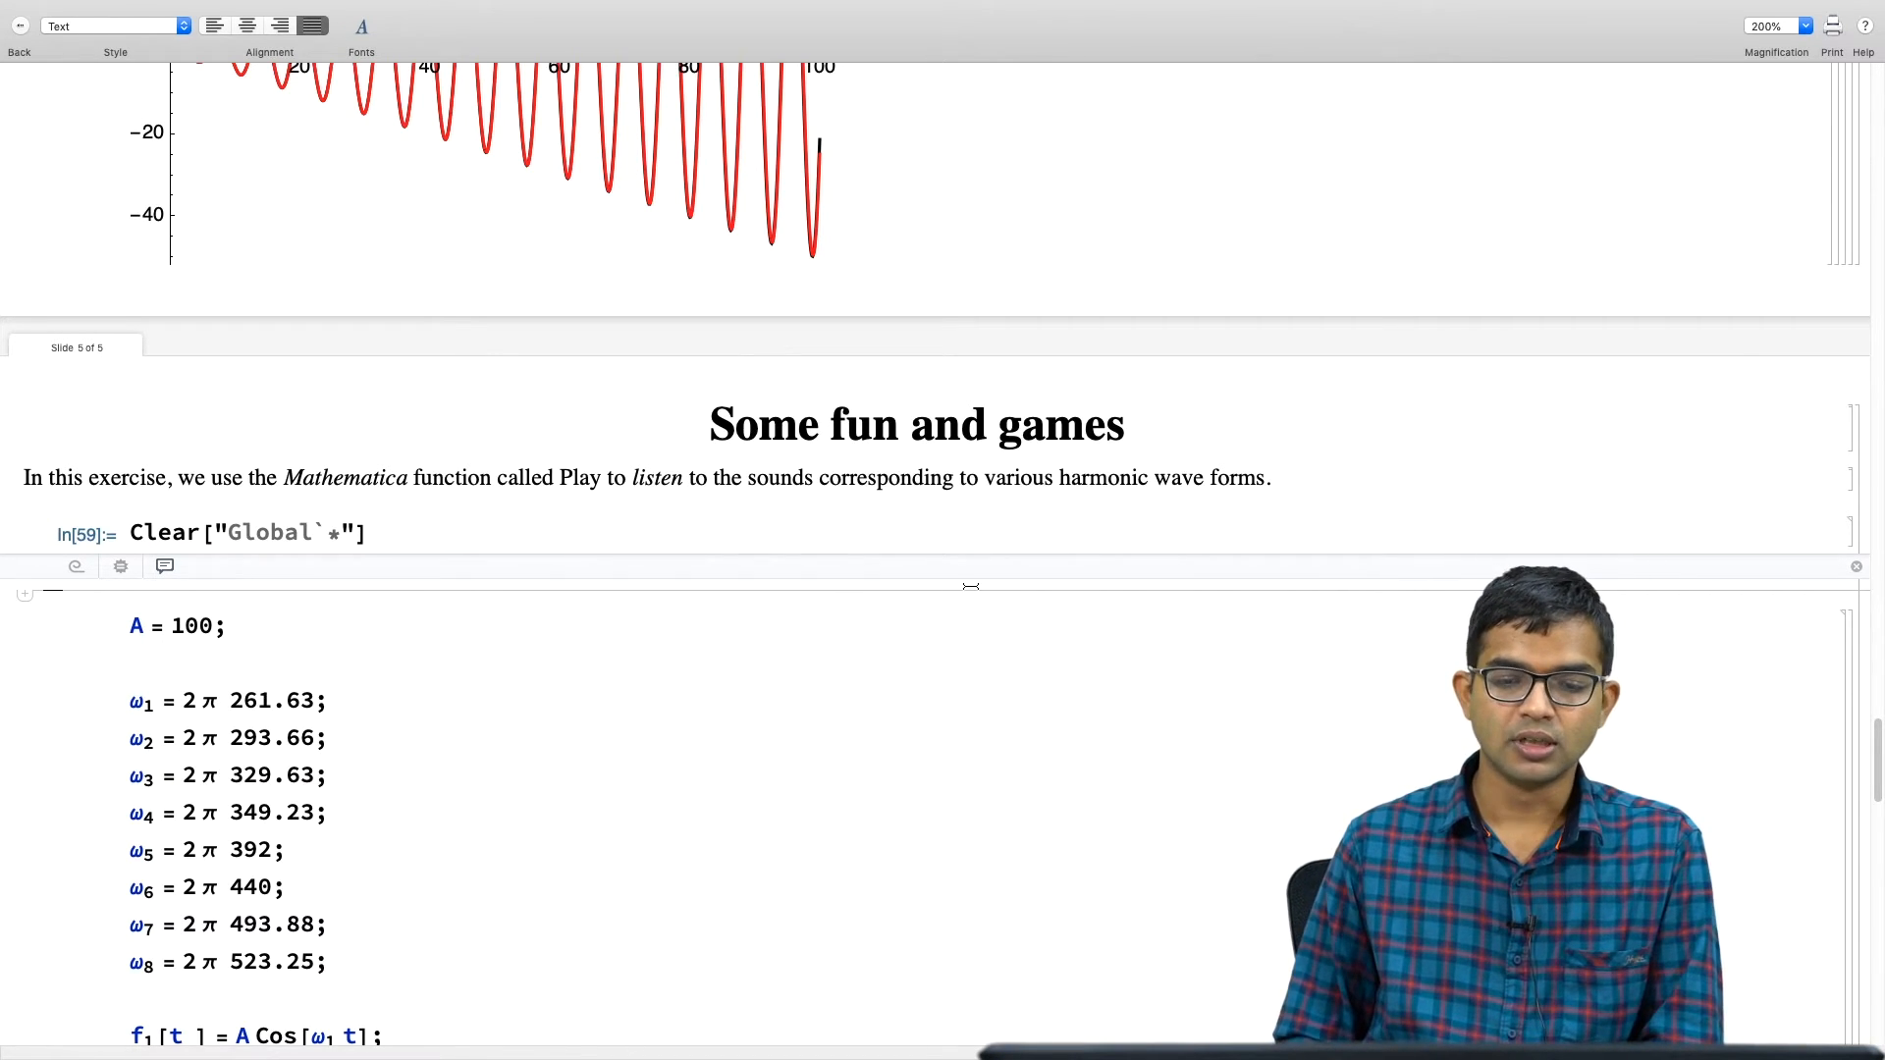
pyautogui.scroll(-3)
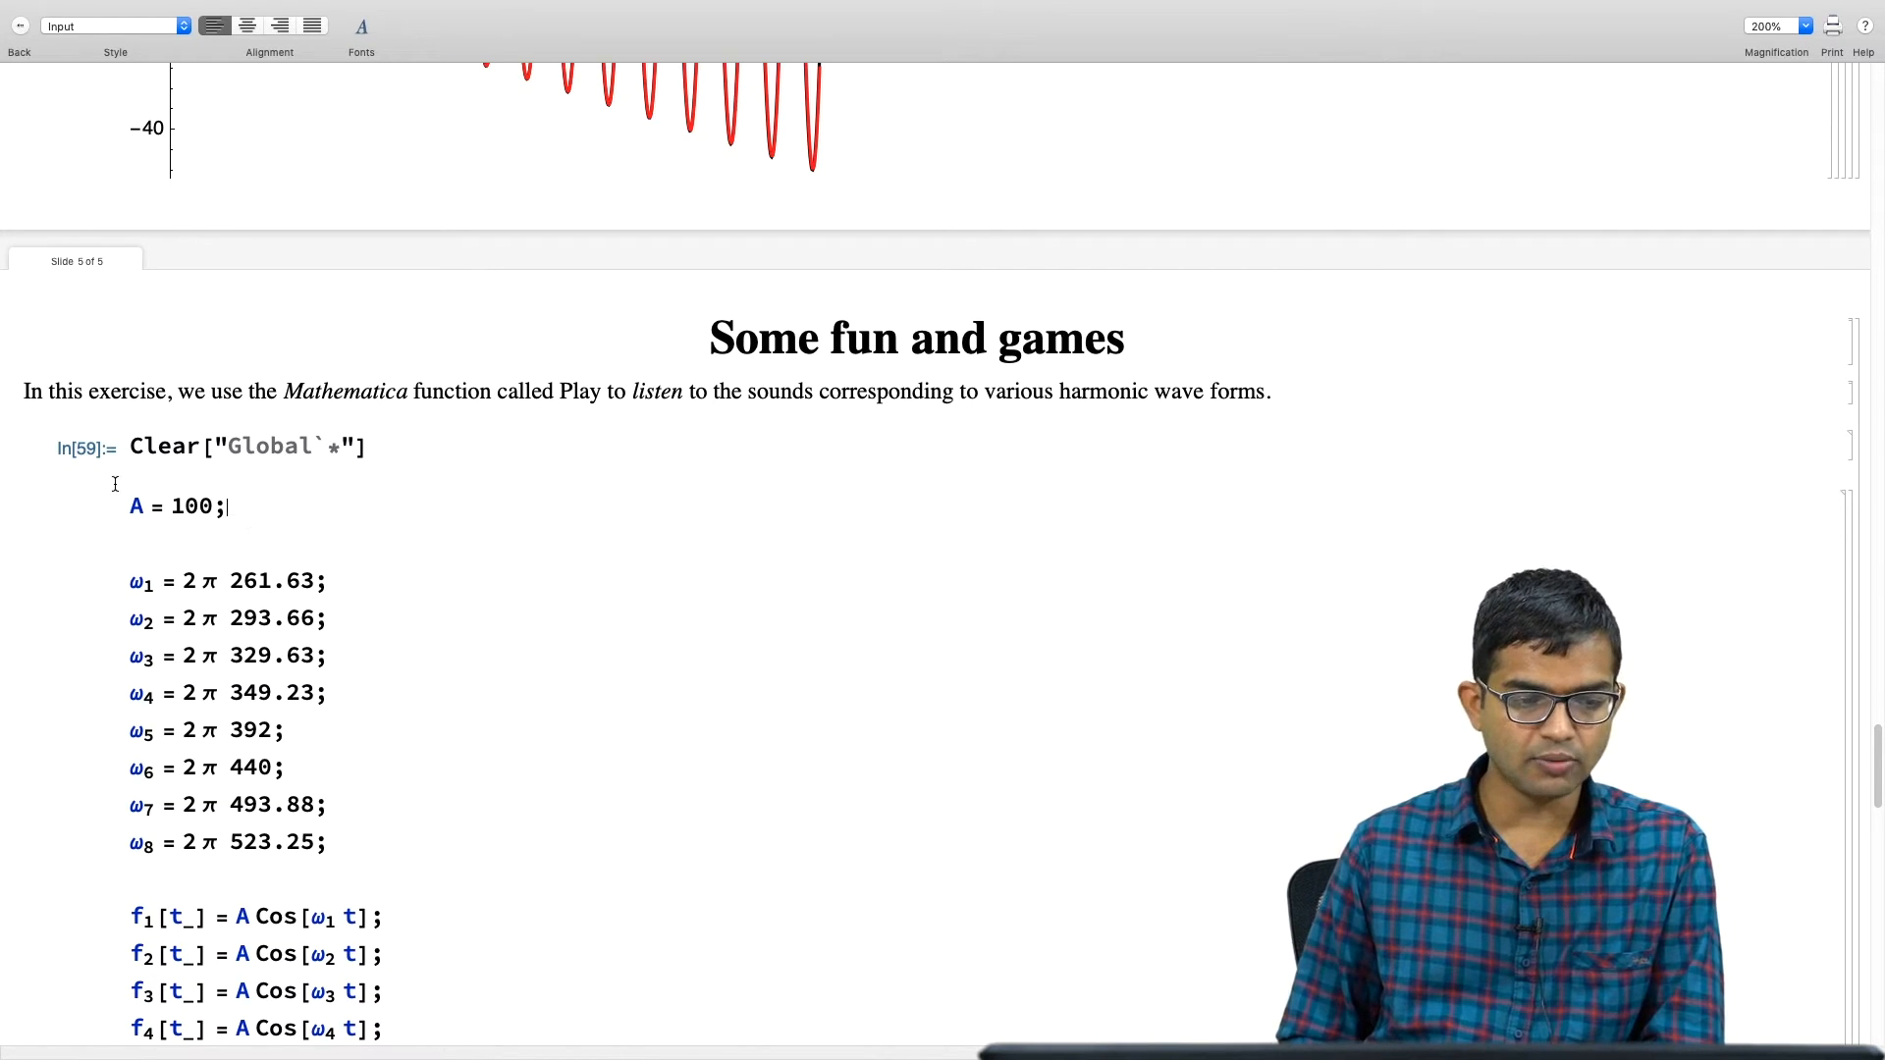
pyautogui.moveTo(365, 617)
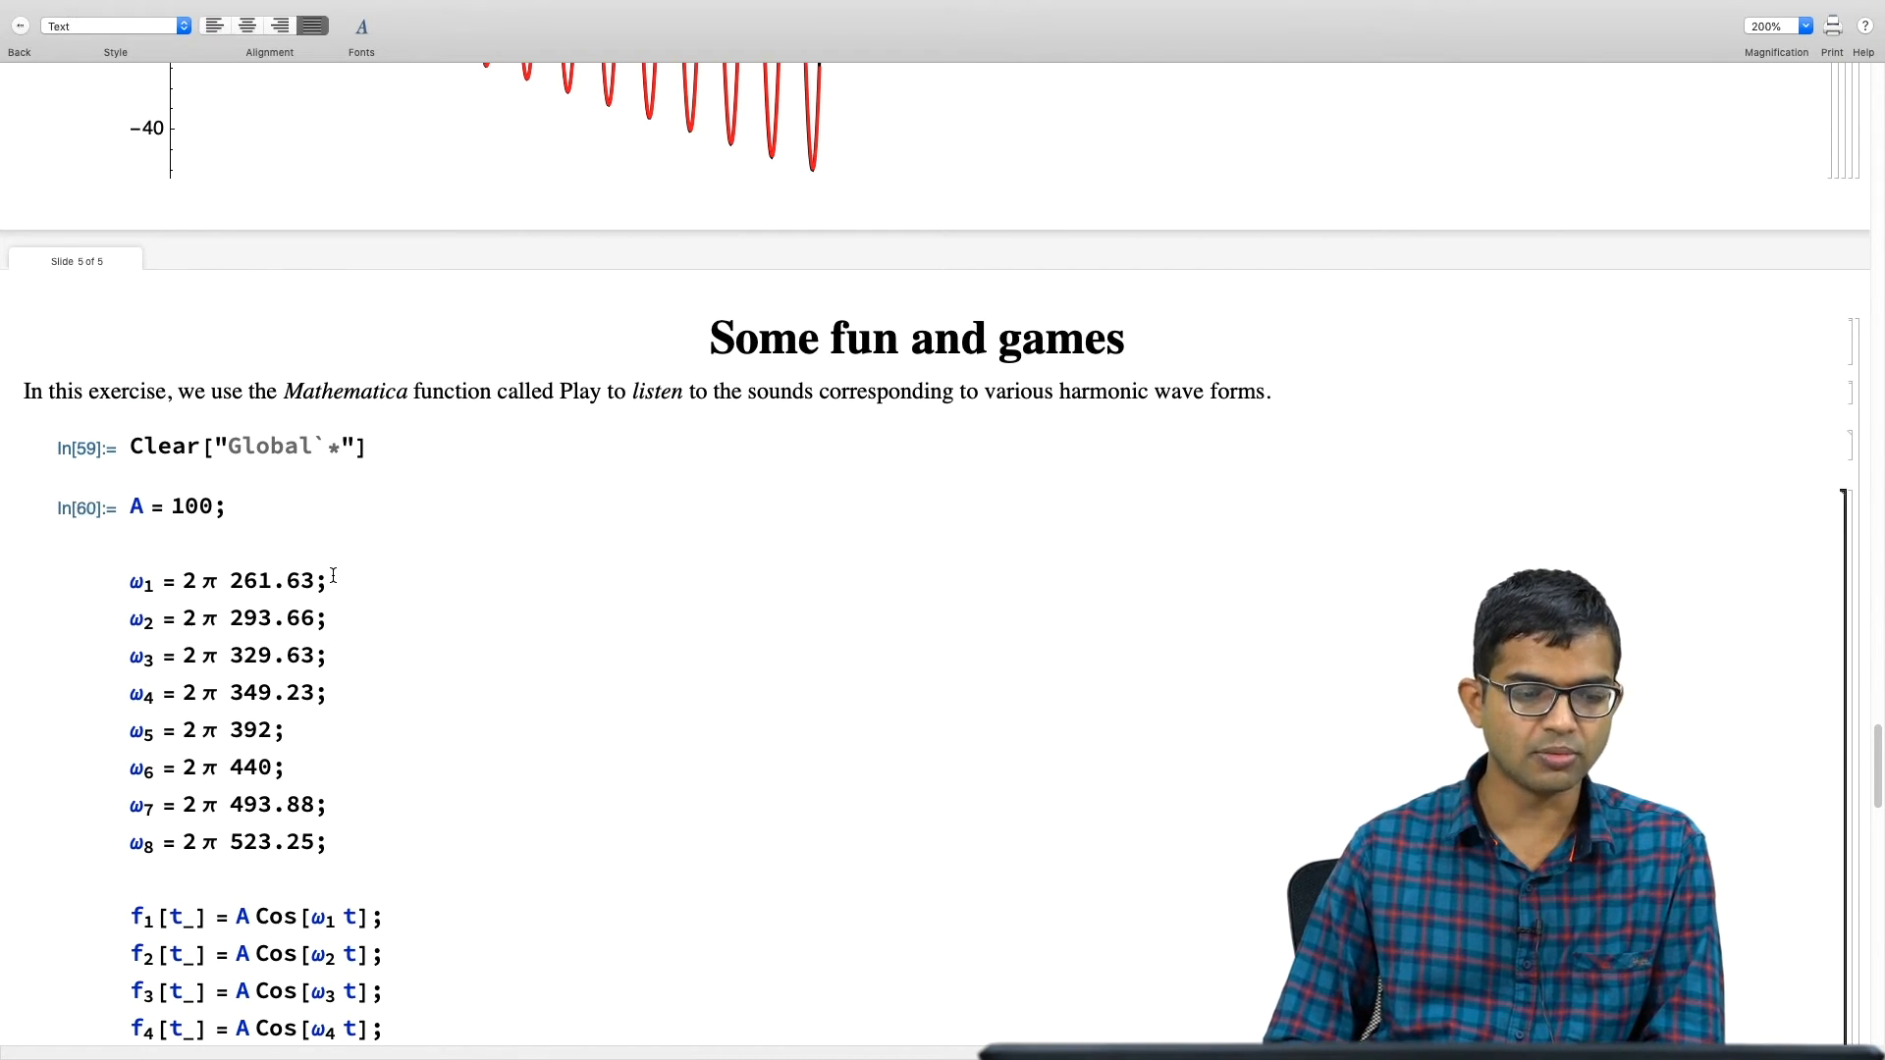
pyautogui.scroll(-3)
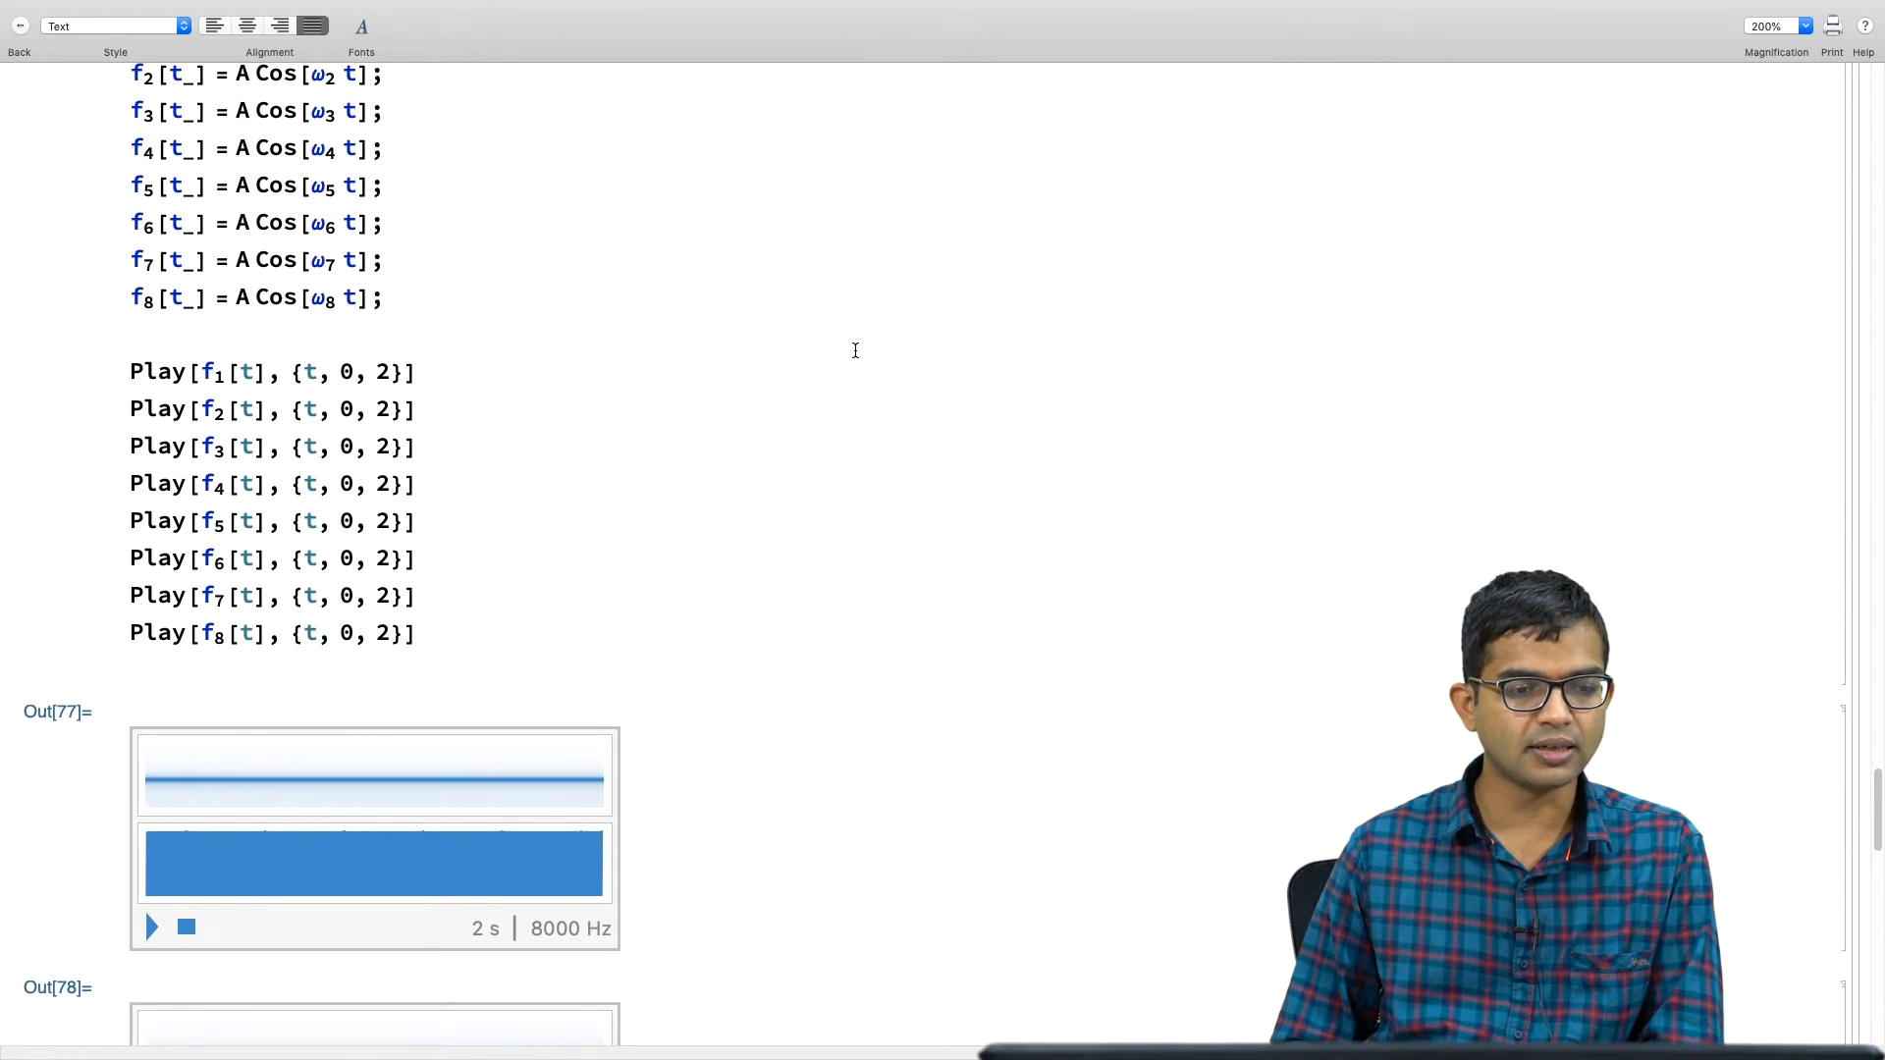
pyautogui.scroll(-3)
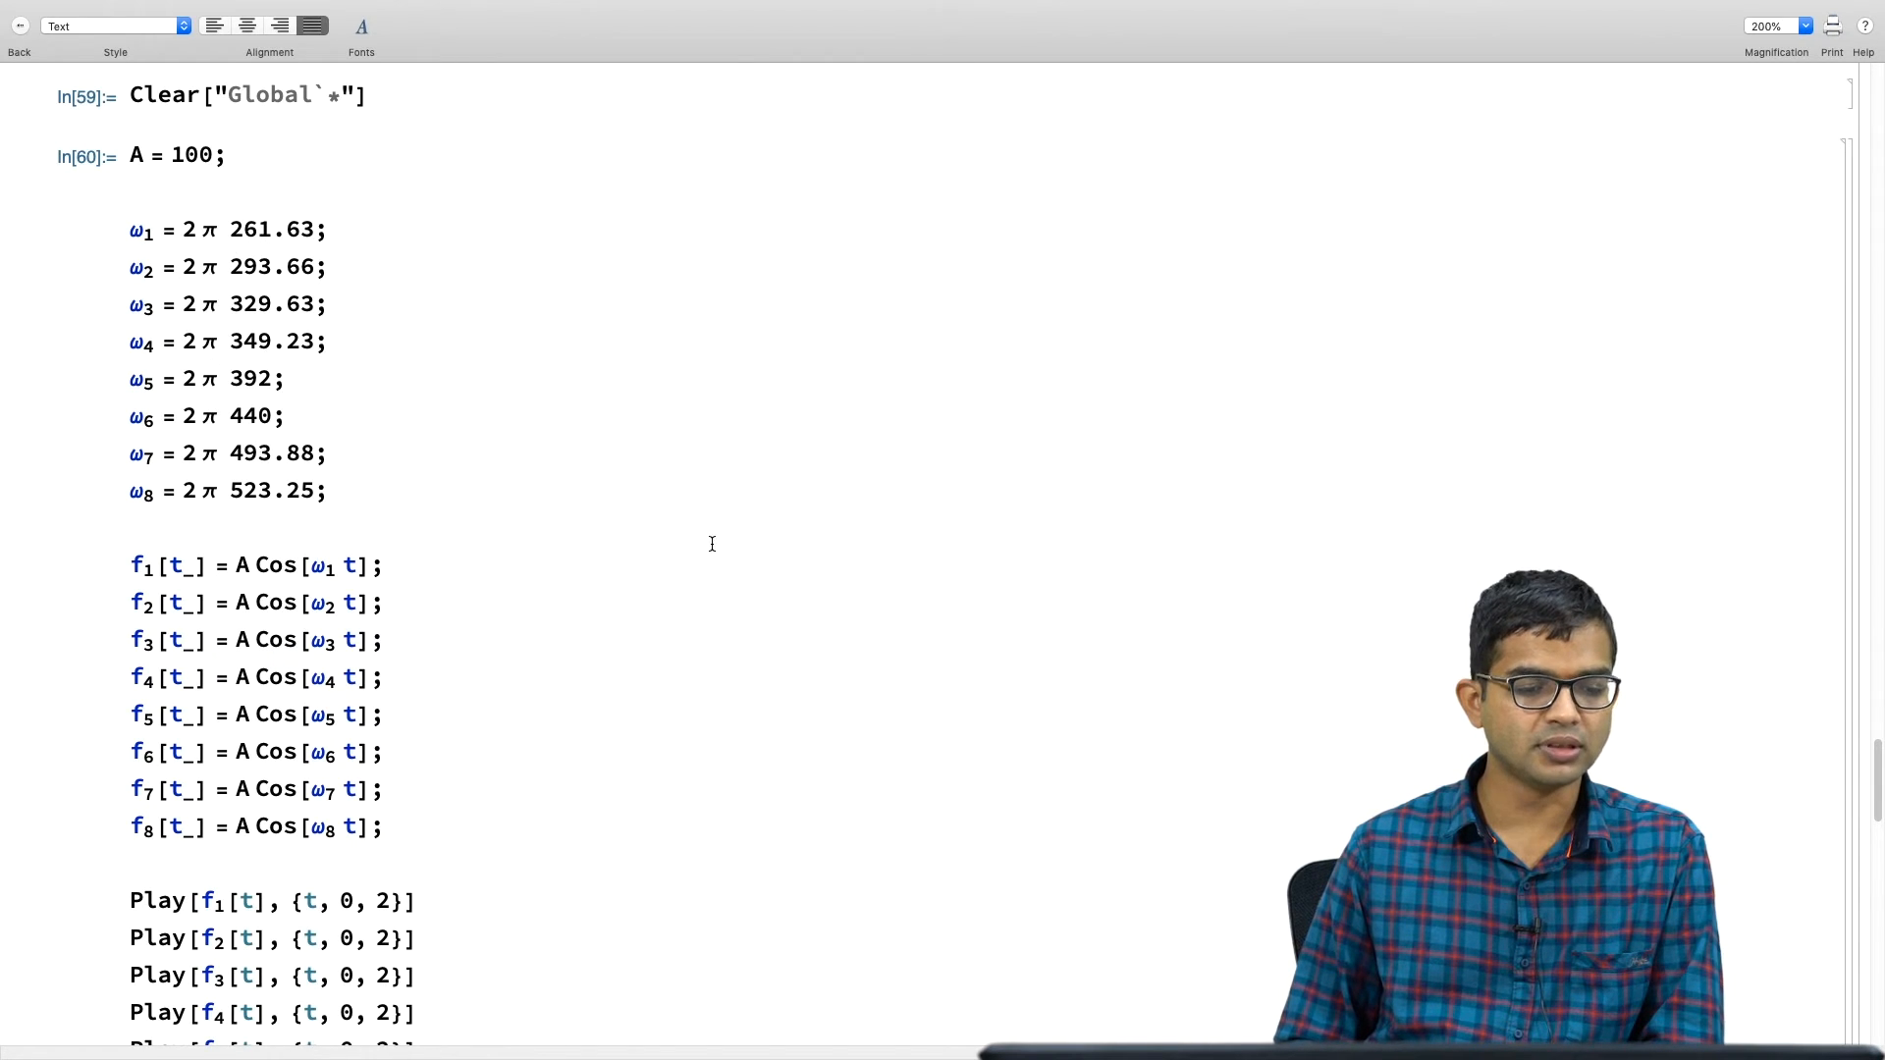
pyautogui.scroll(-3)
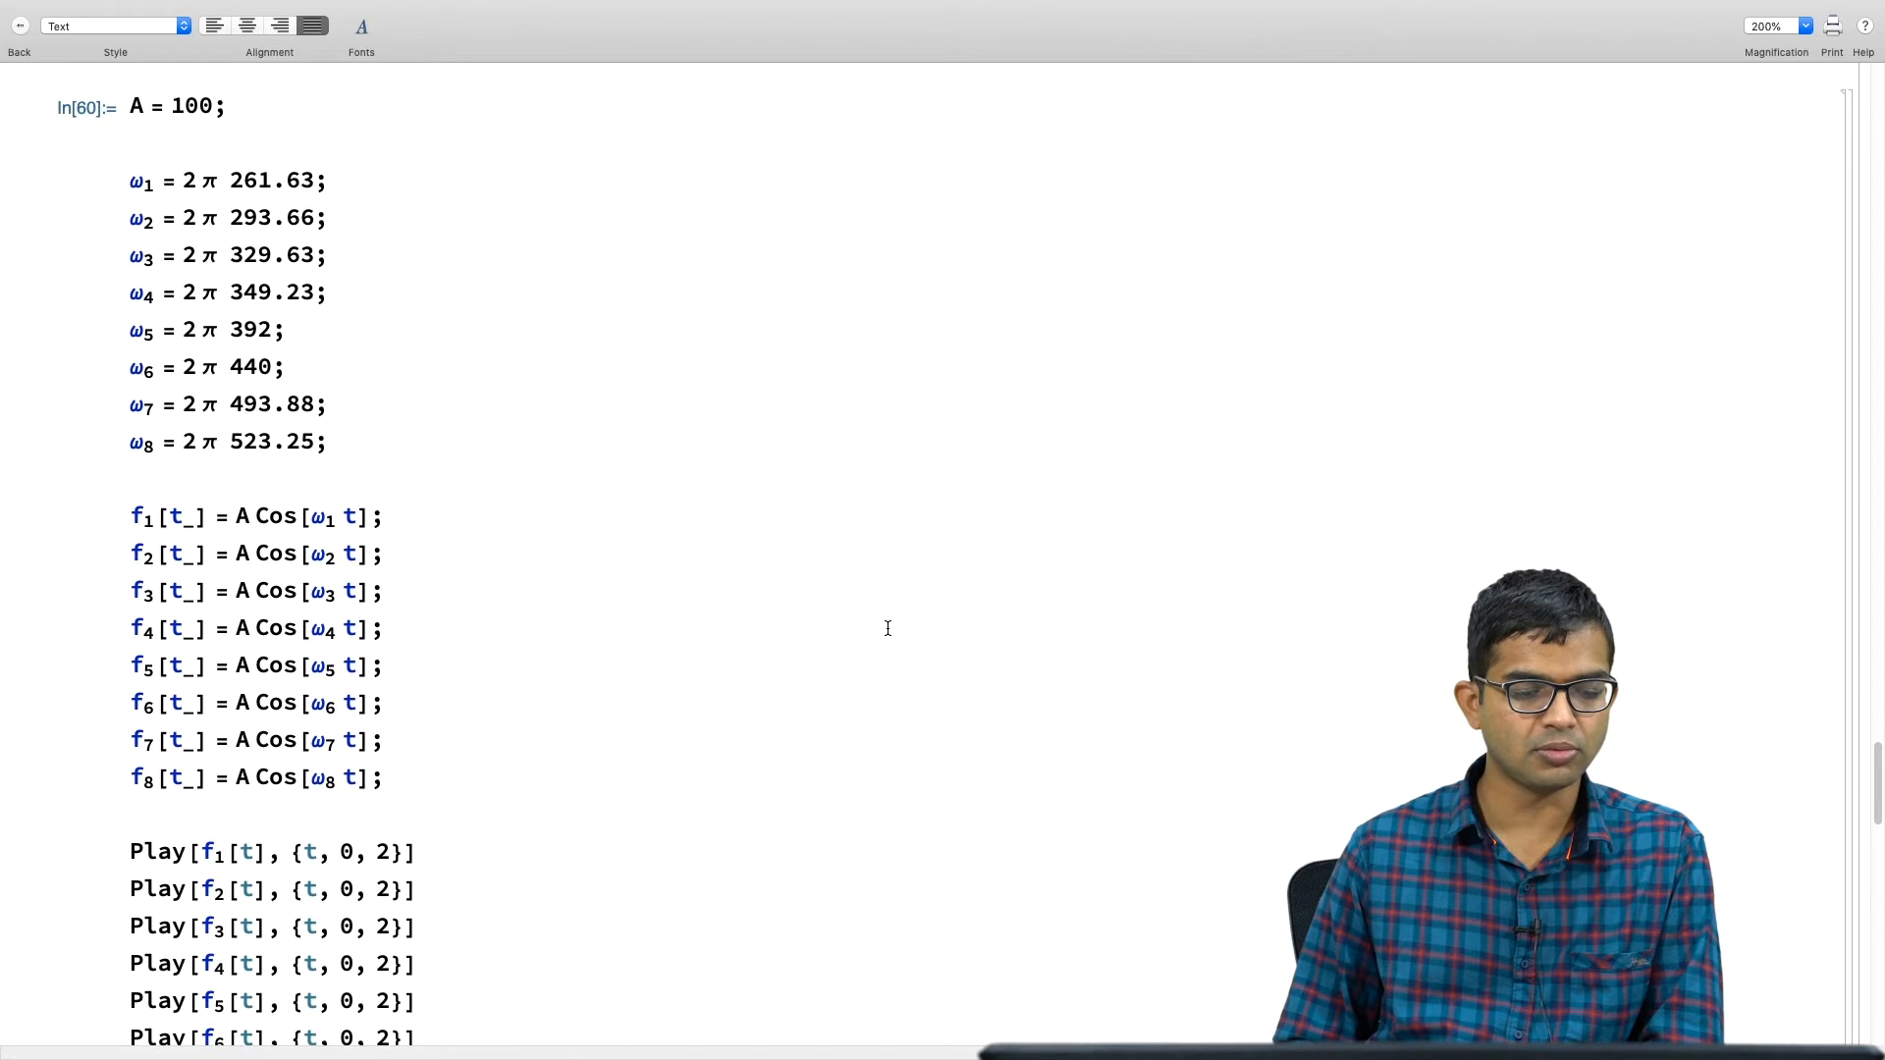
pyautogui.scroll(-3)
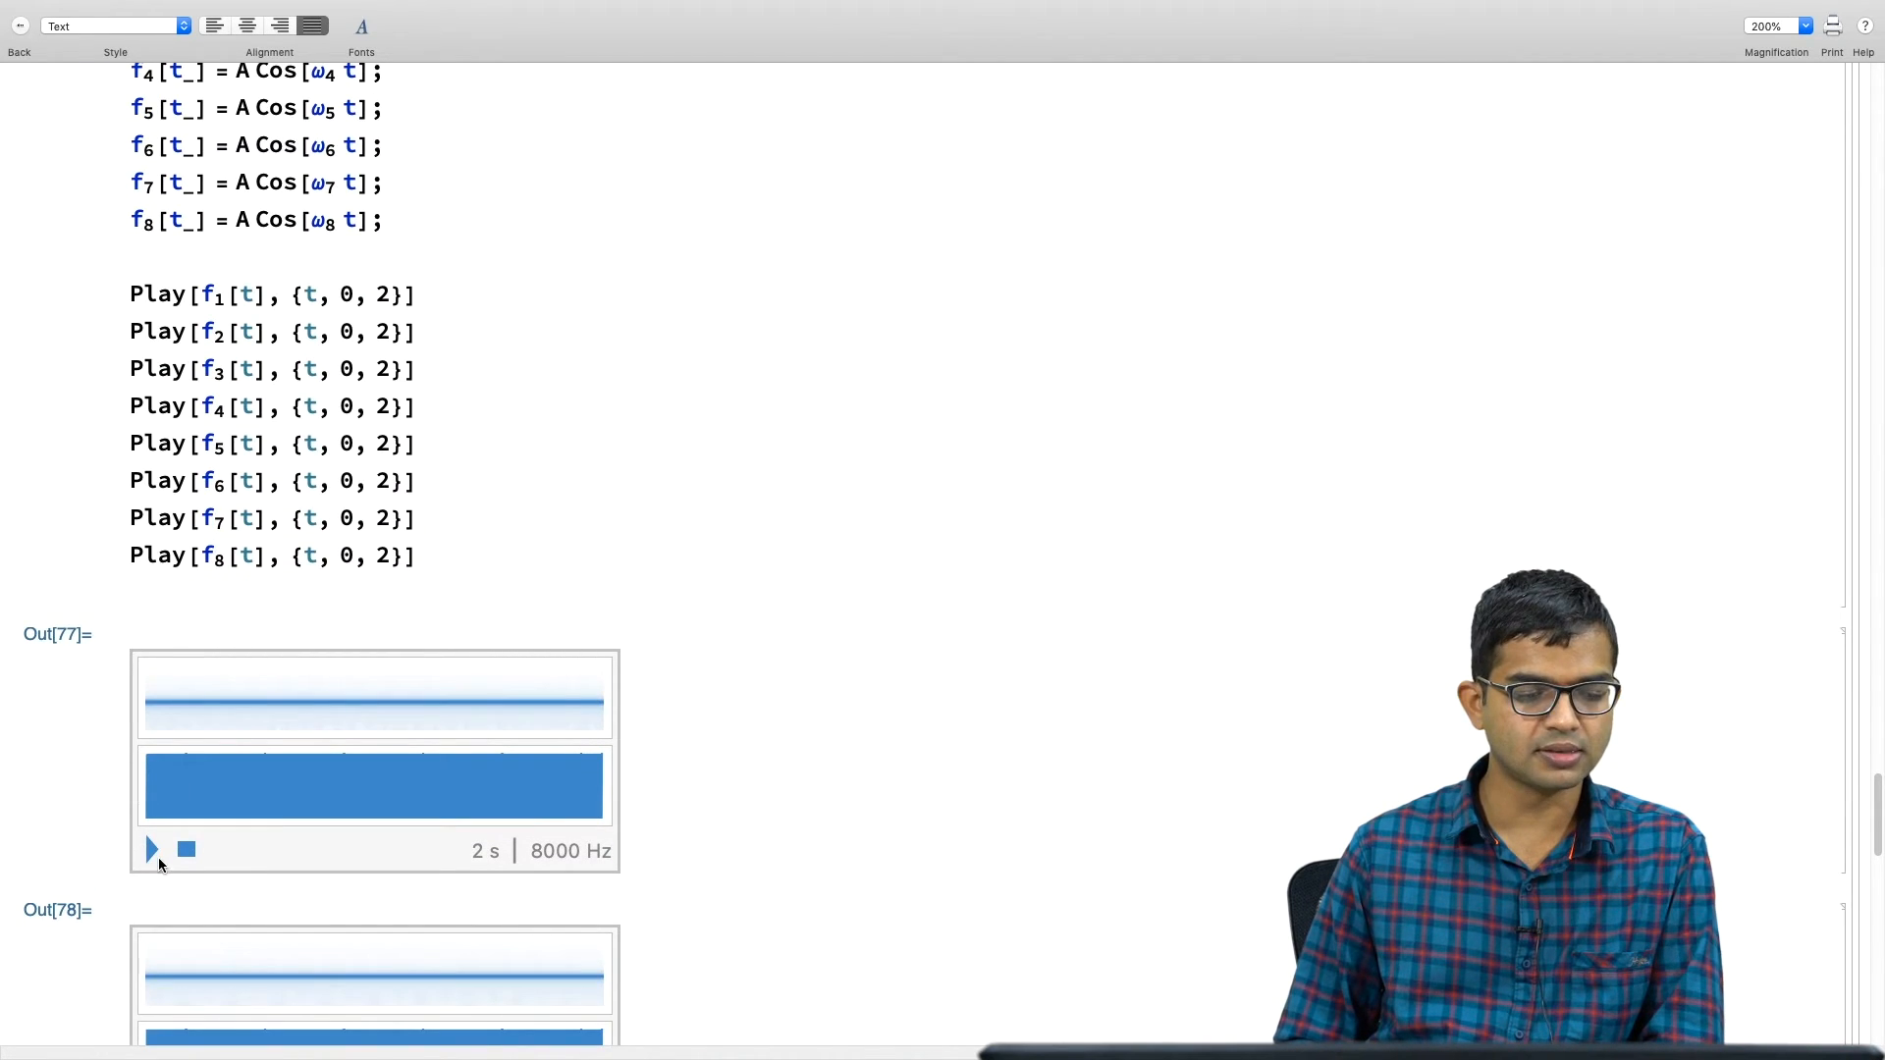
pyautogui.moveTo(746, 753)
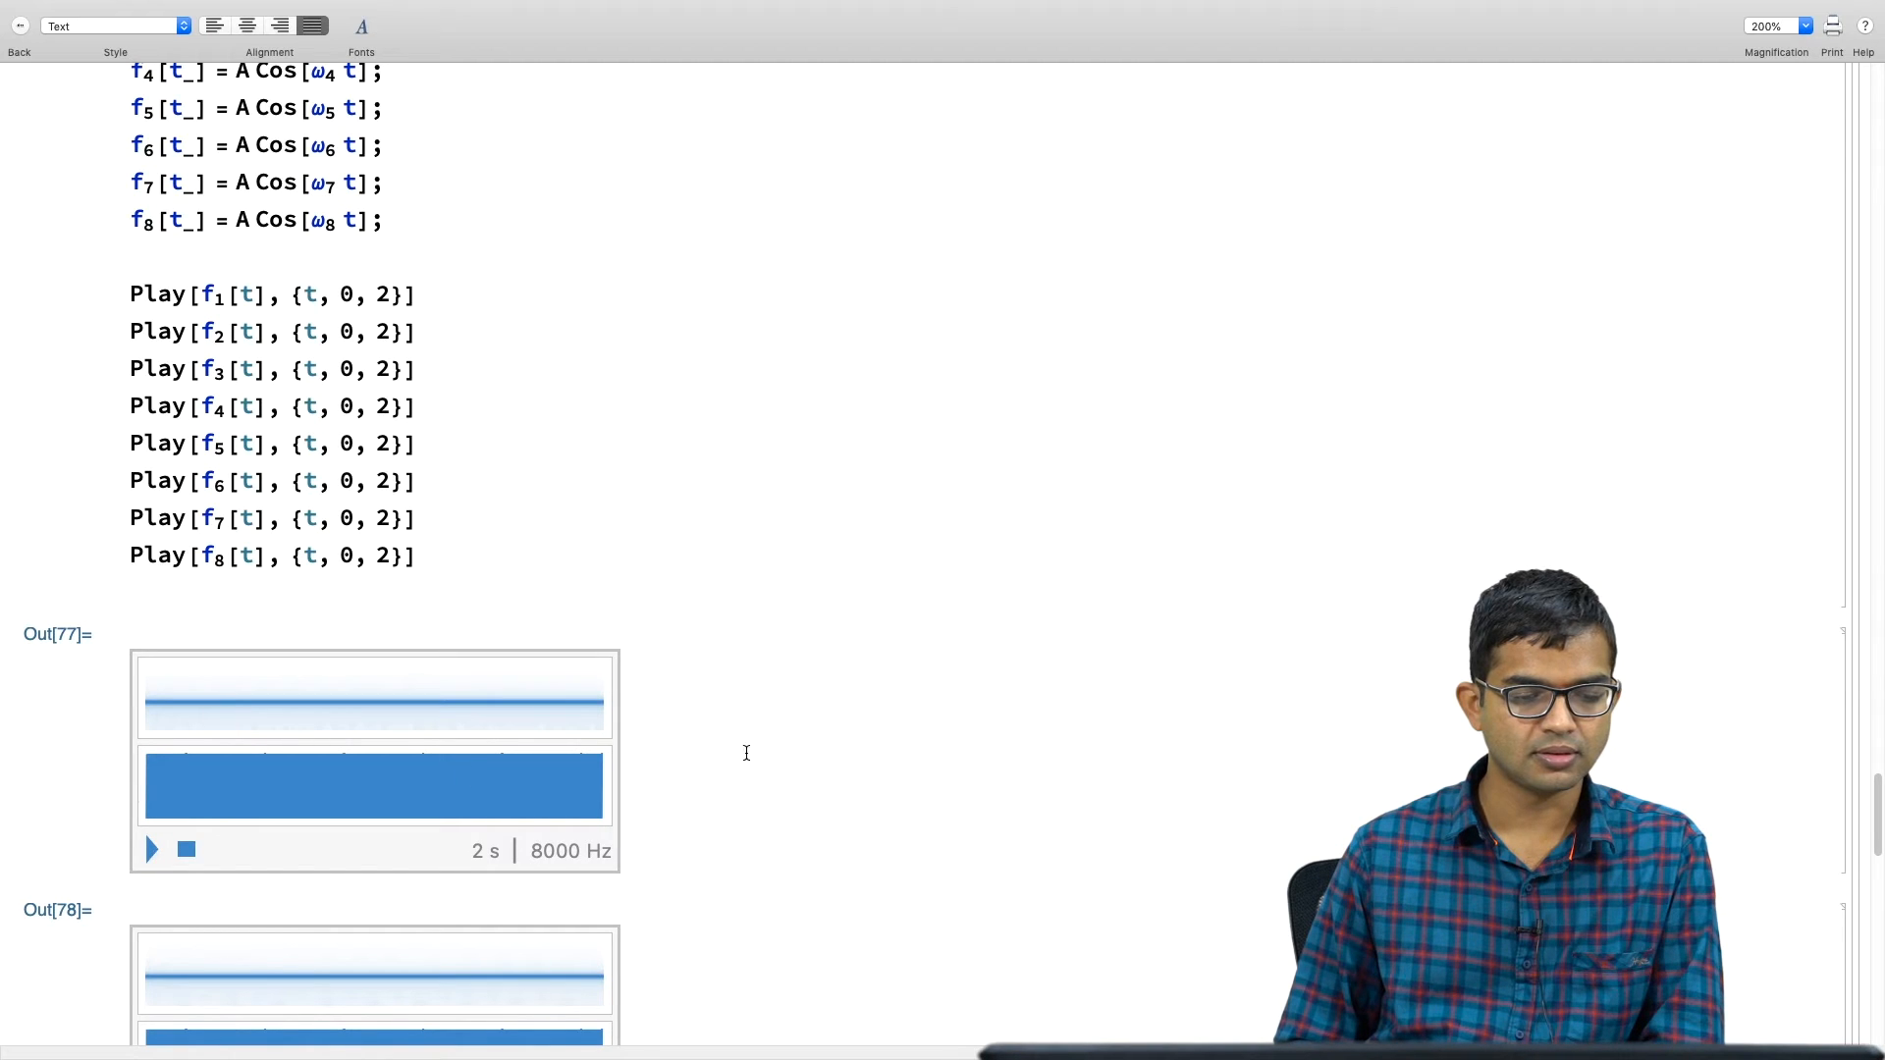
pyautogui.scroll(-3)
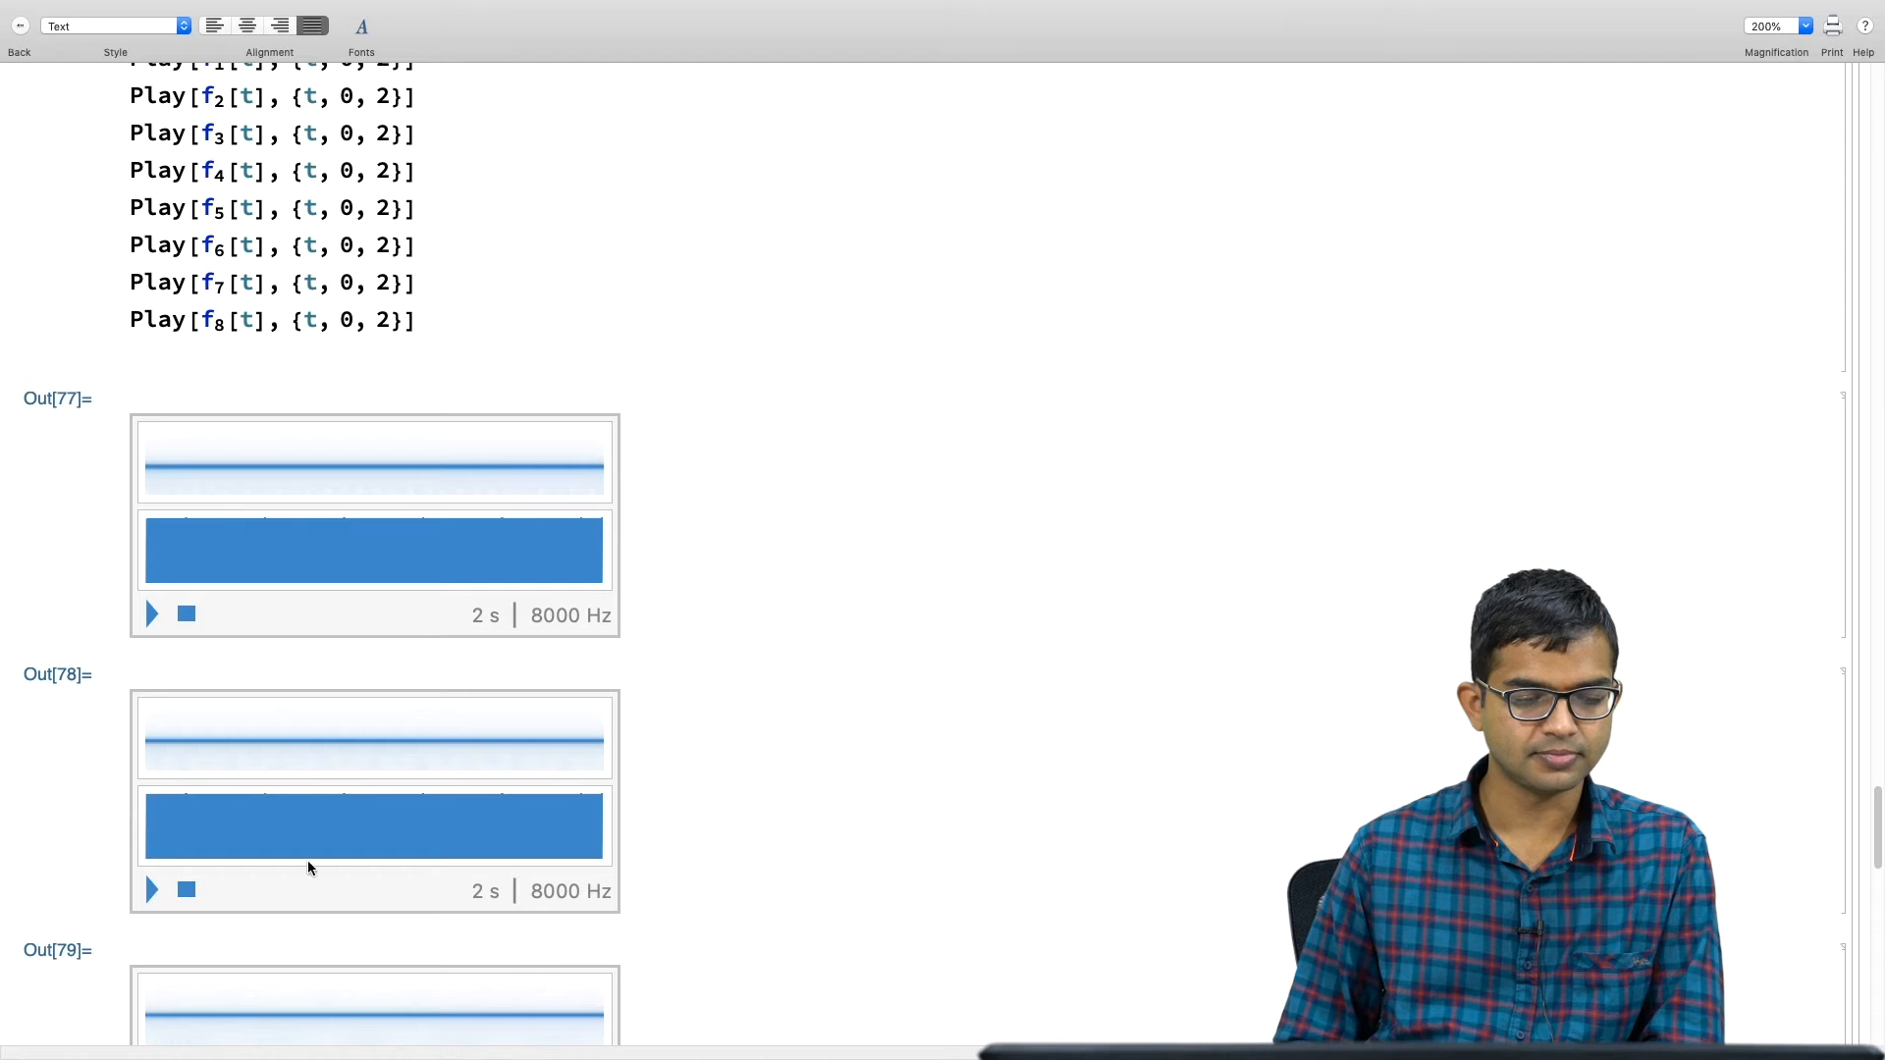
pyautogui.scroll(-3)
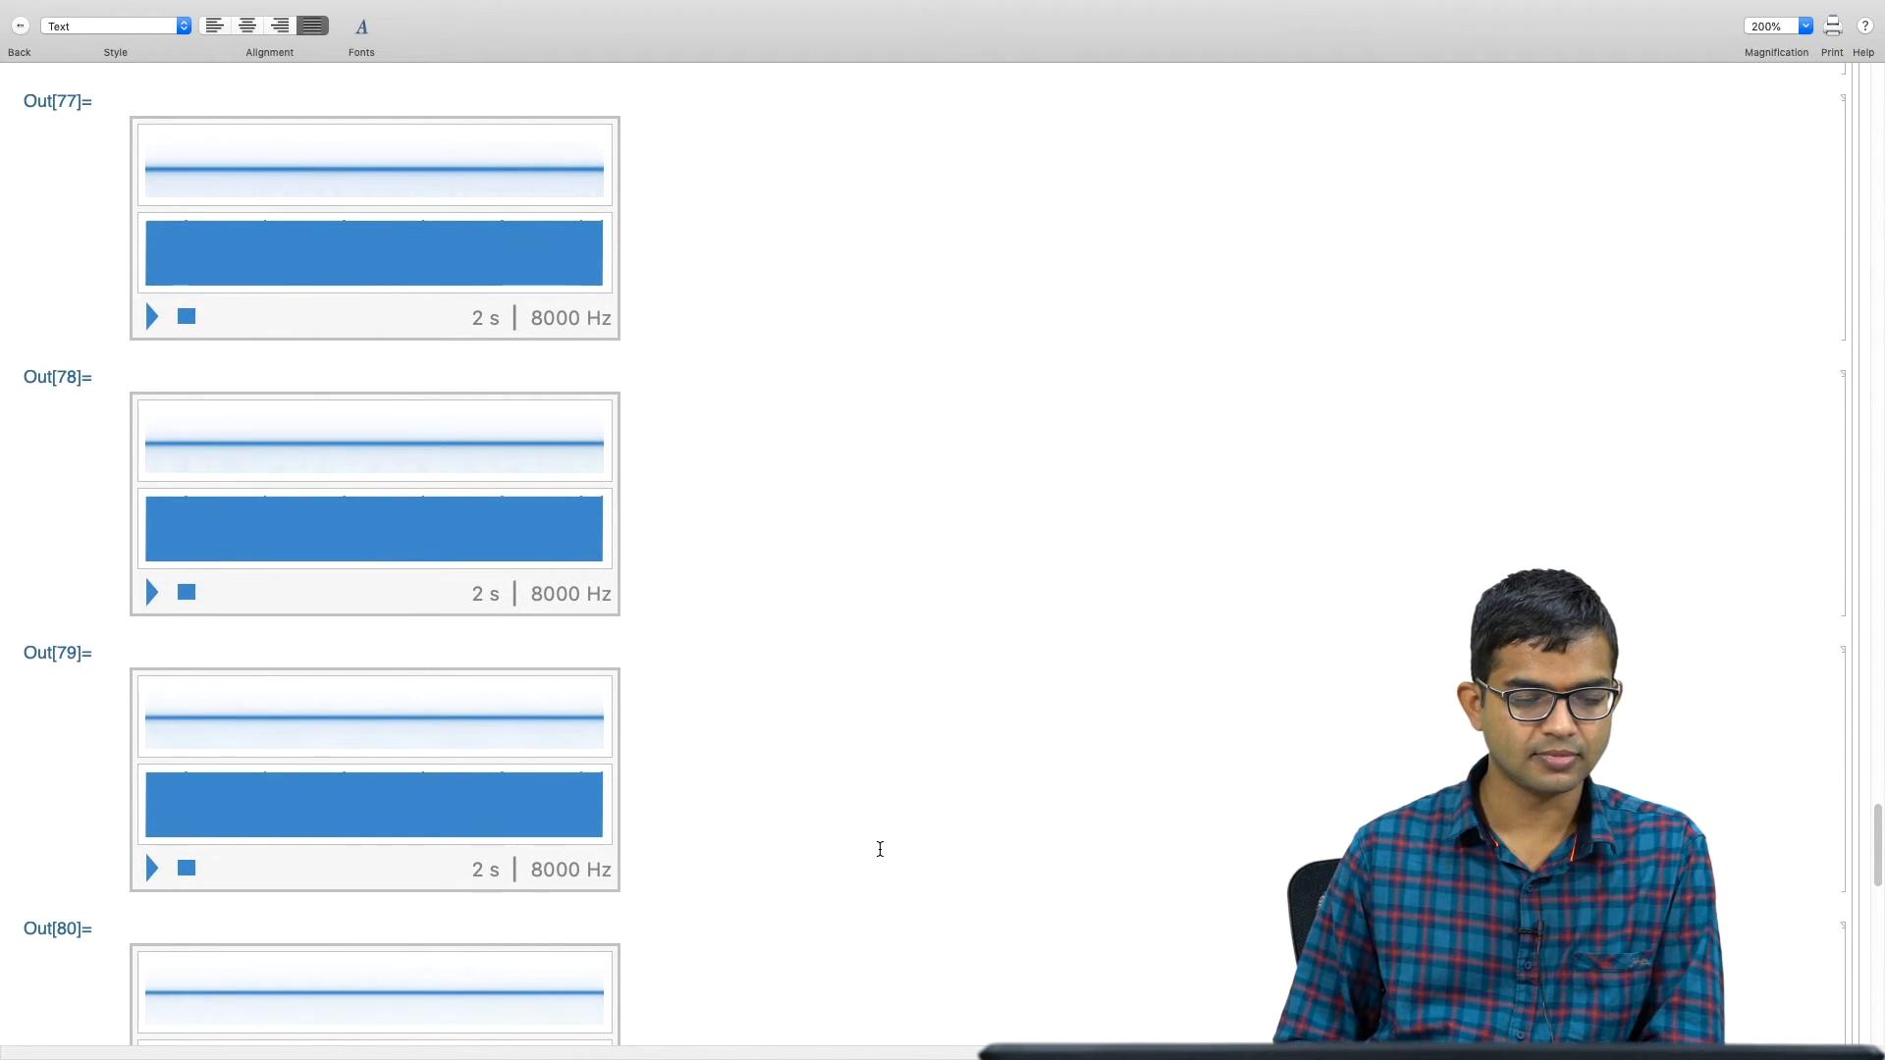
pyautogui.scroll(-3)
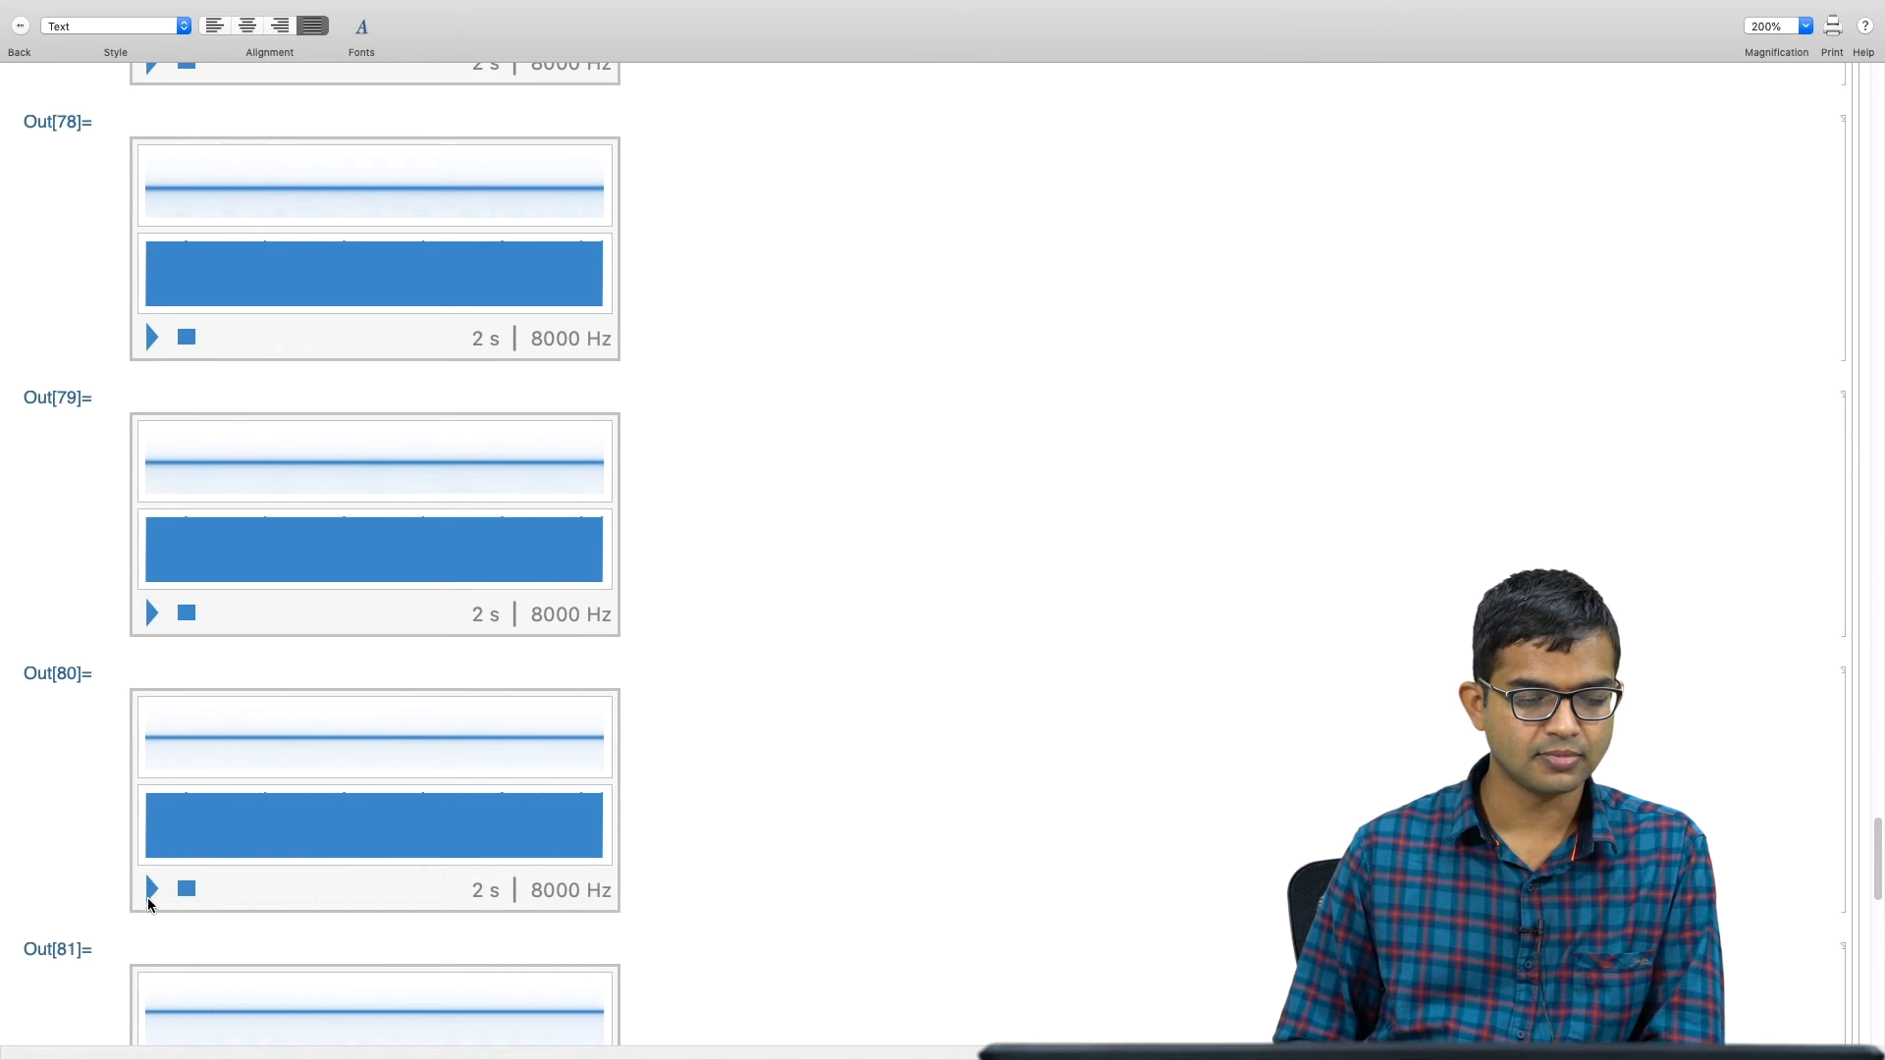
pyautogui.scroll(-3)
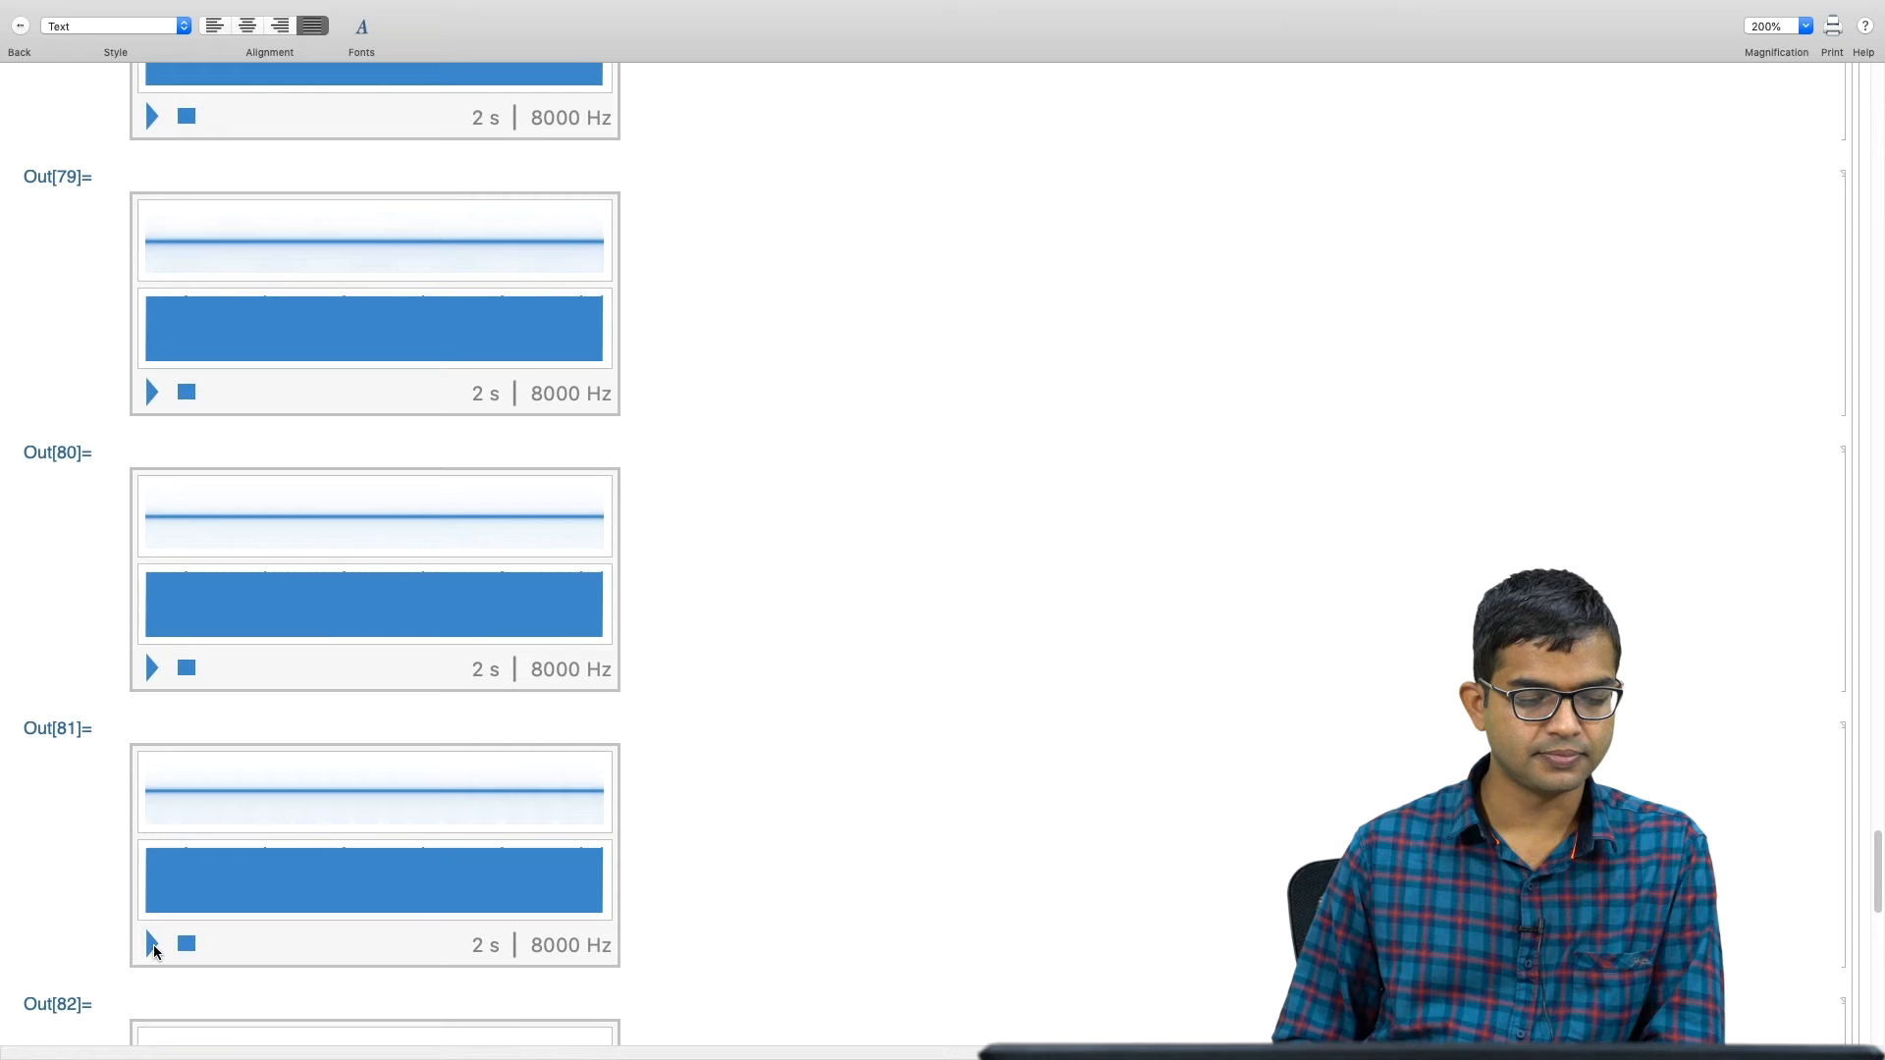
pyautogui.scroll(-3)
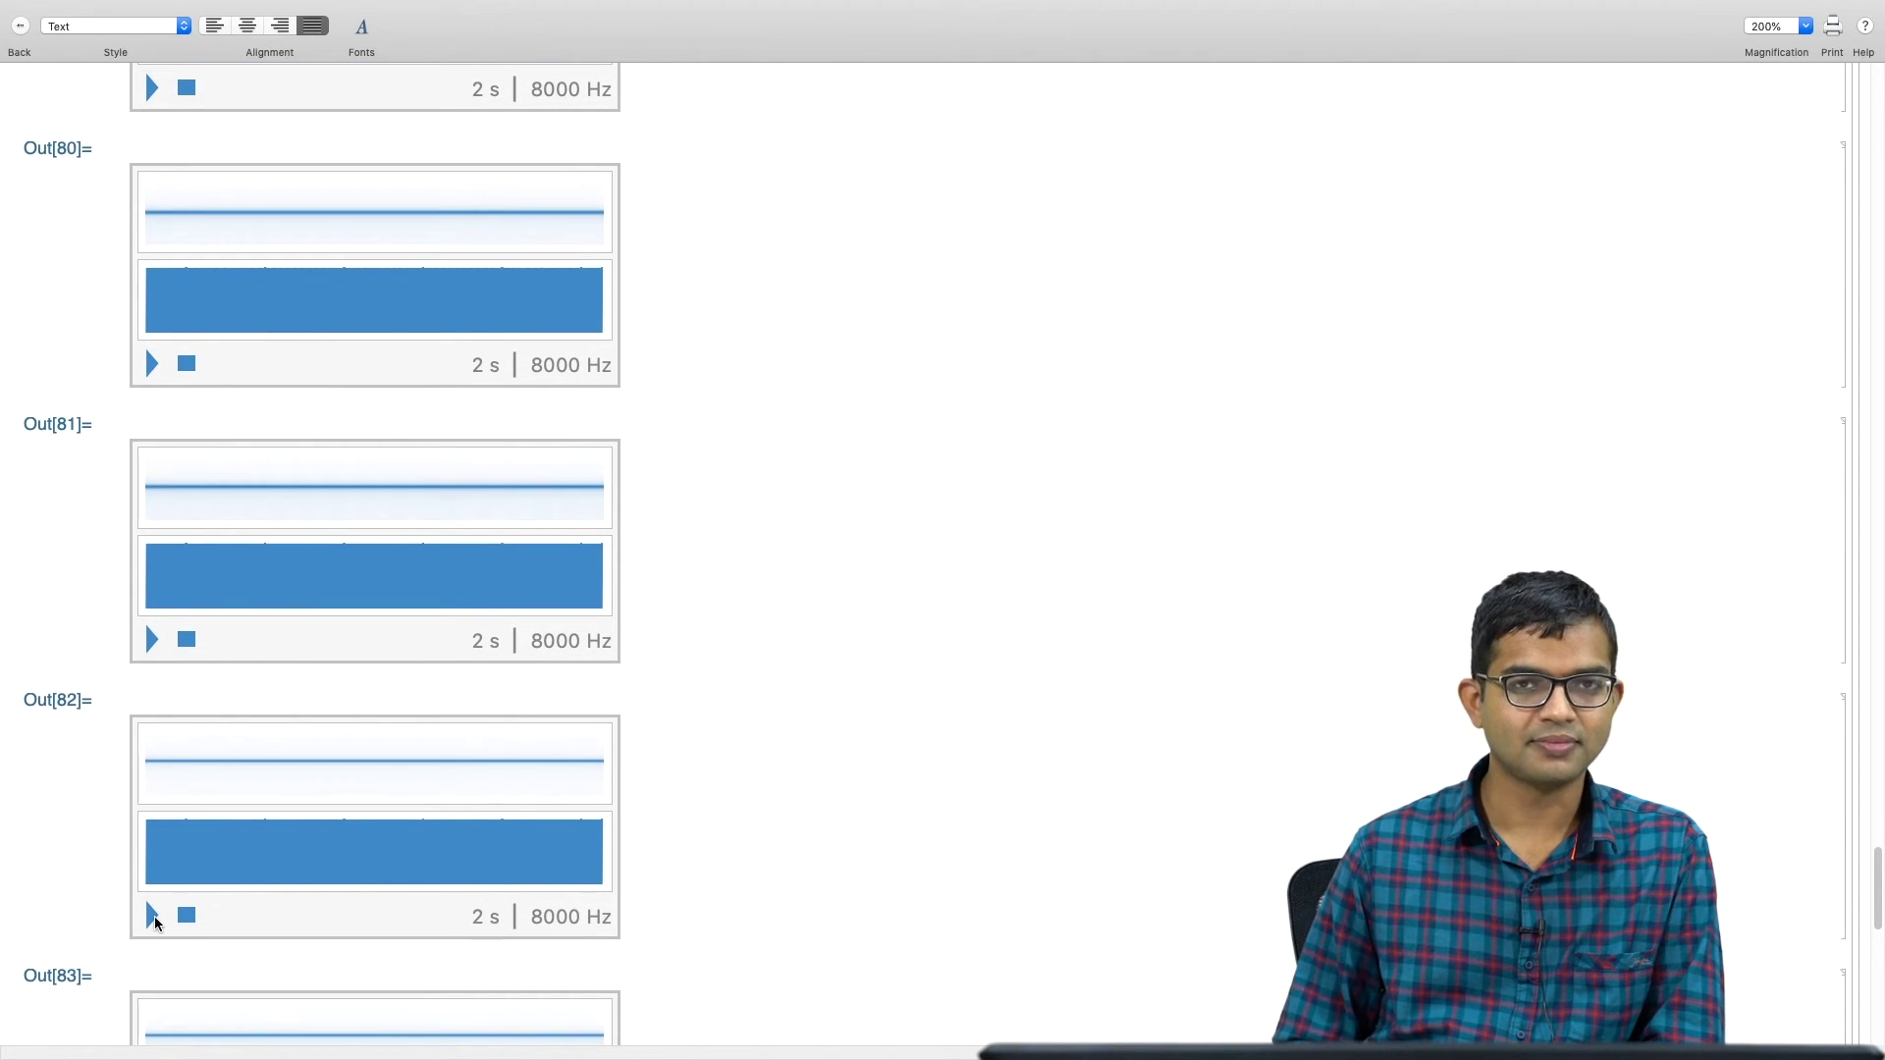
pyautogui.scroll(-3)
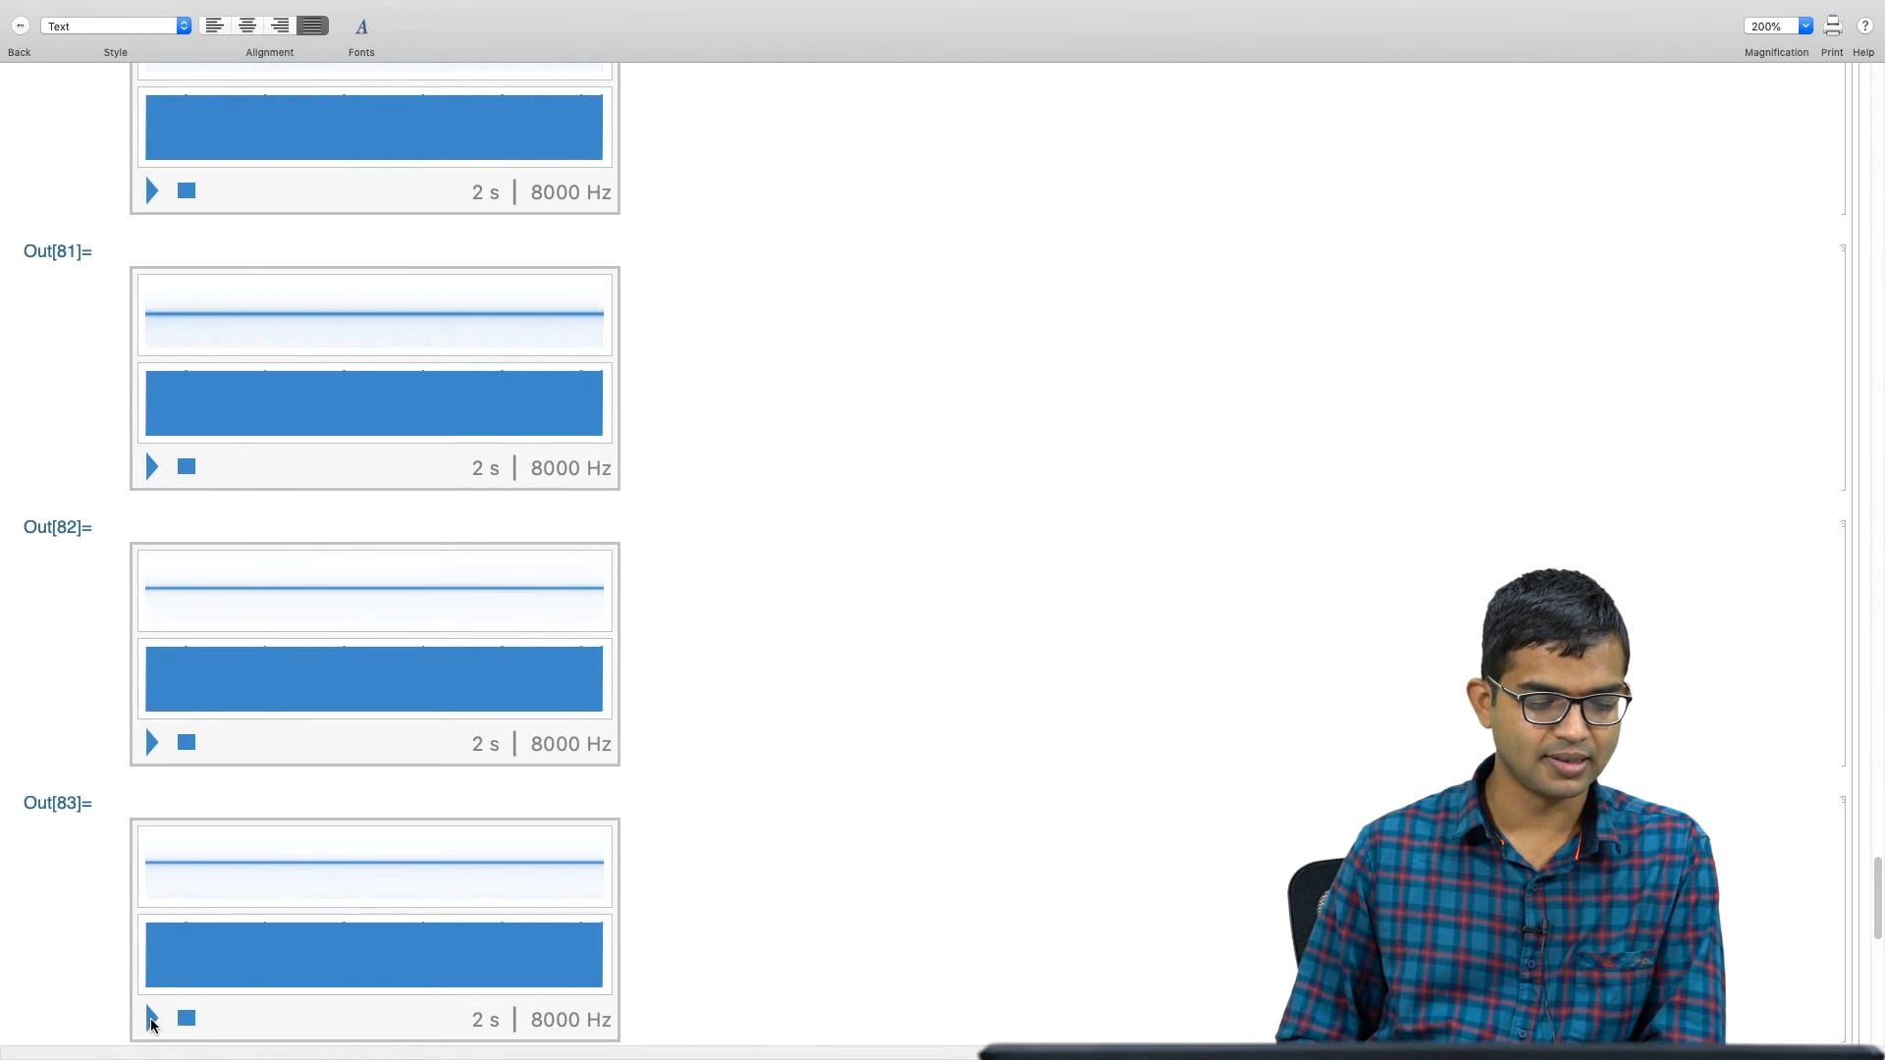
pyautogui.scroll(-3)
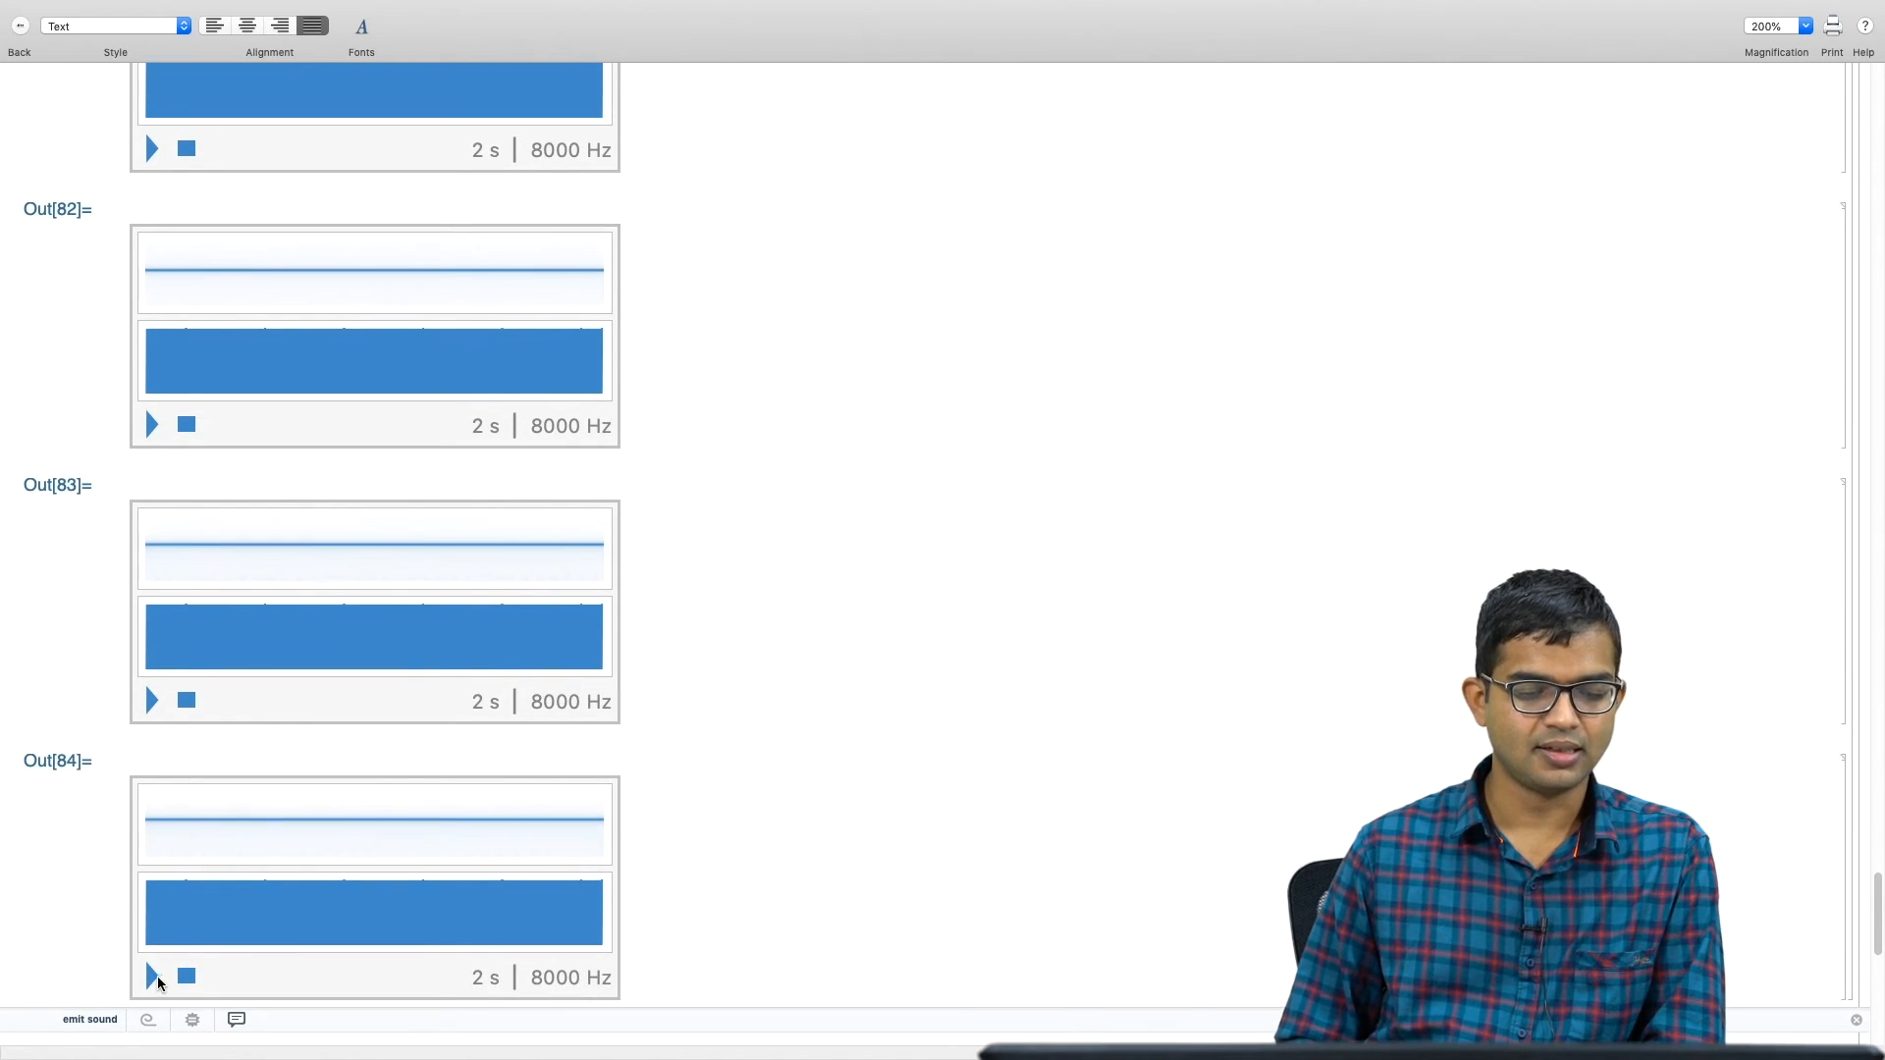
pyautogui.scroll(-3)
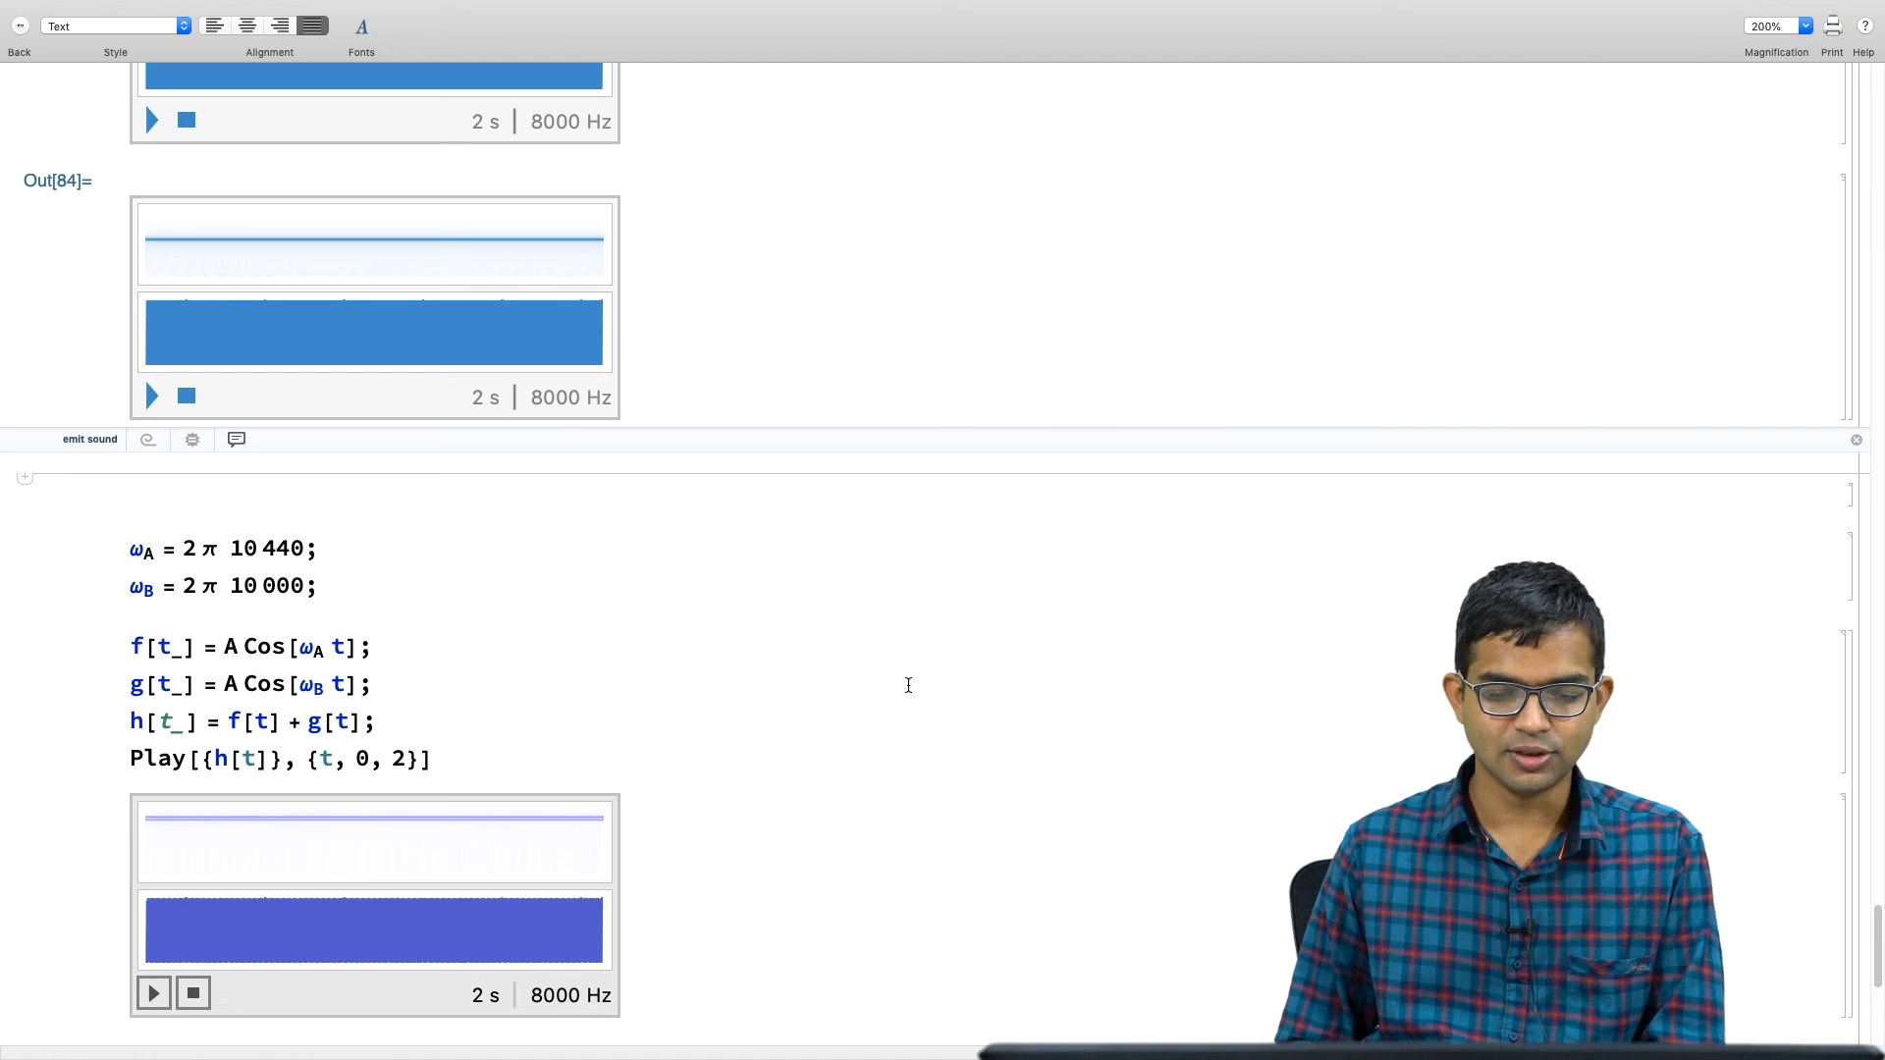
pyautogui.scroll(-3)
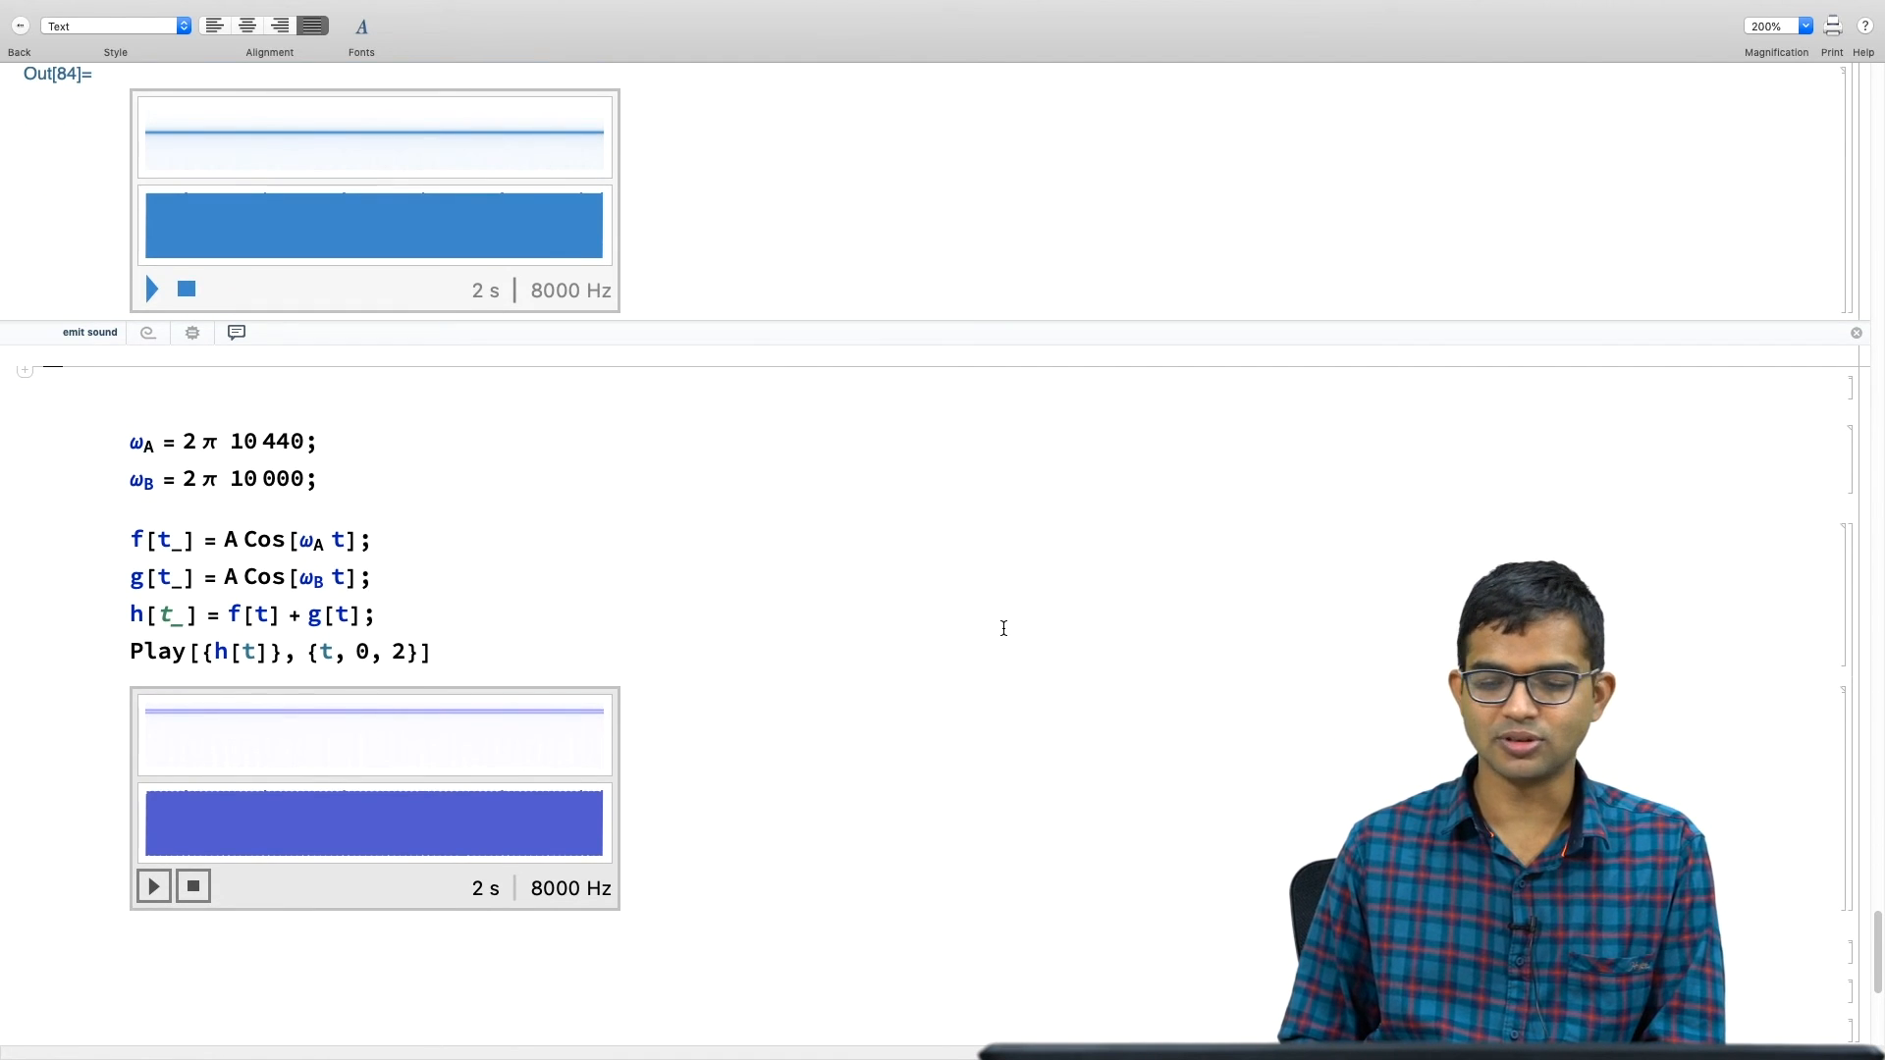
pyautogui.scroll(-3)
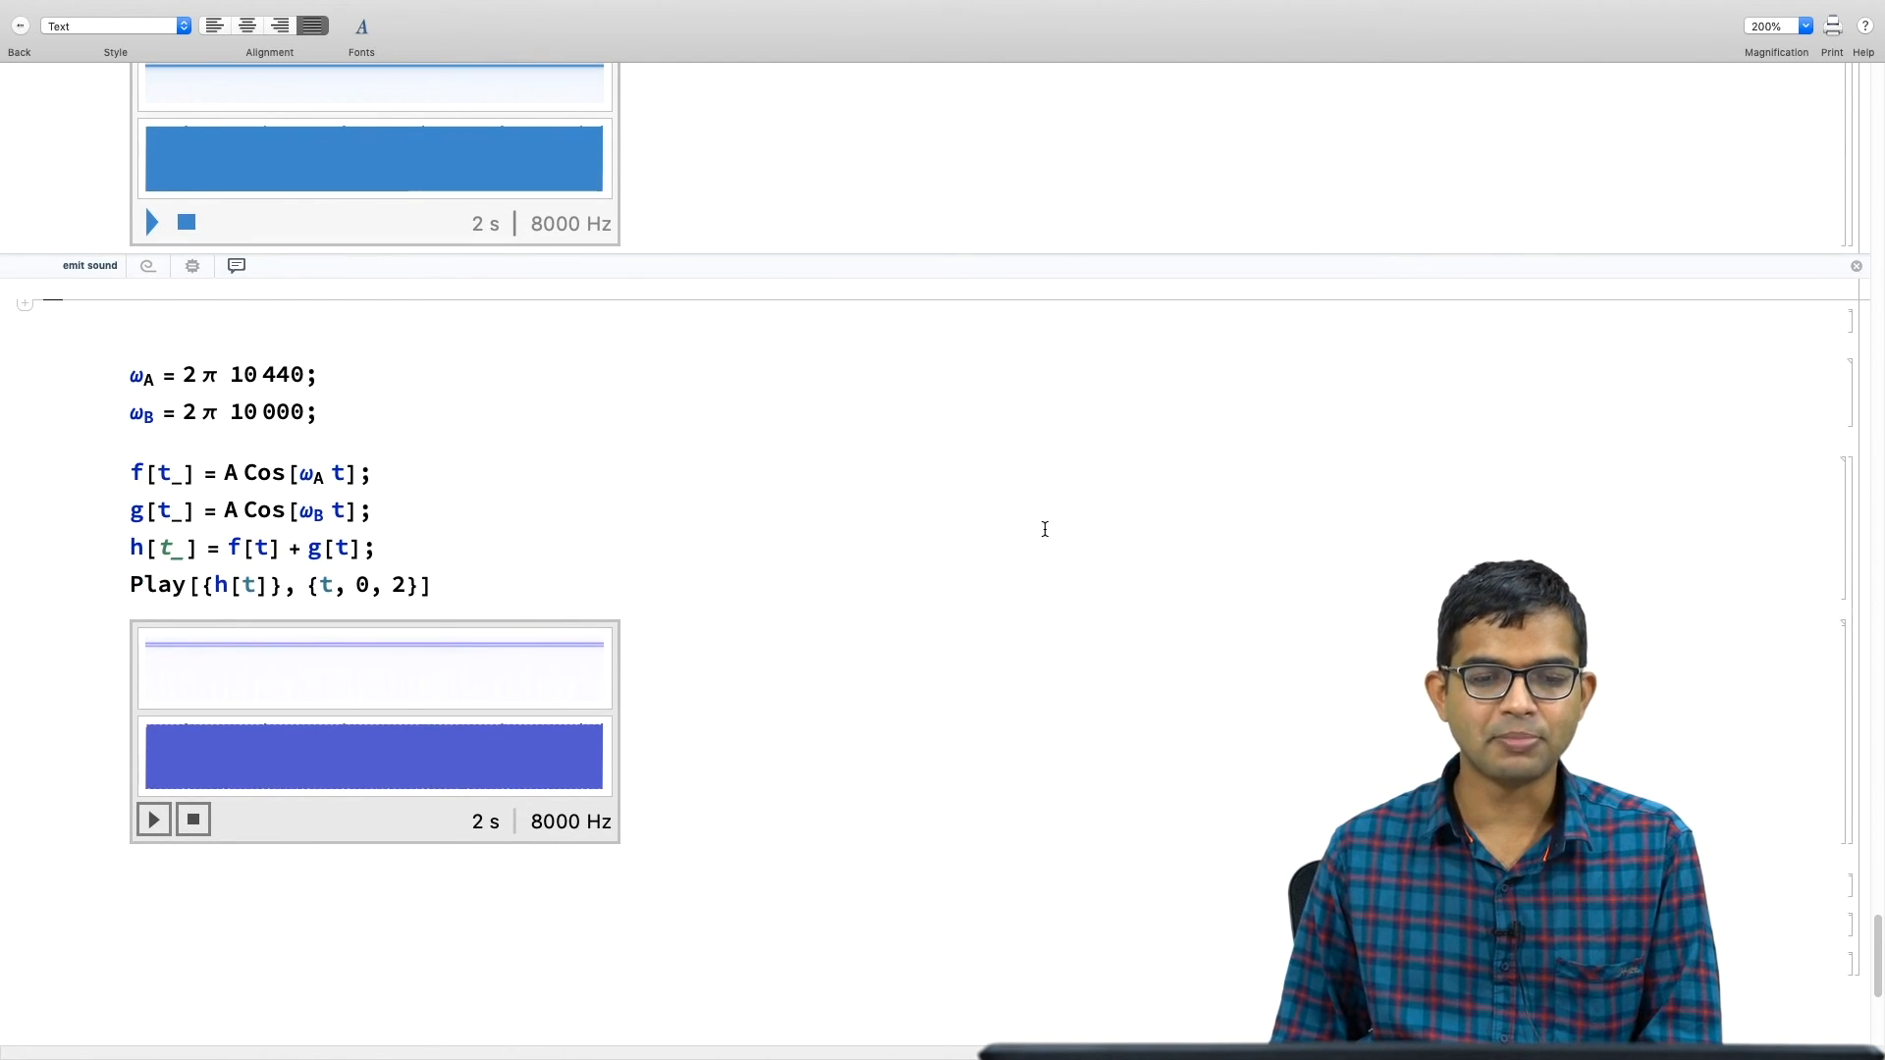
pyautogui.scroll(-3)
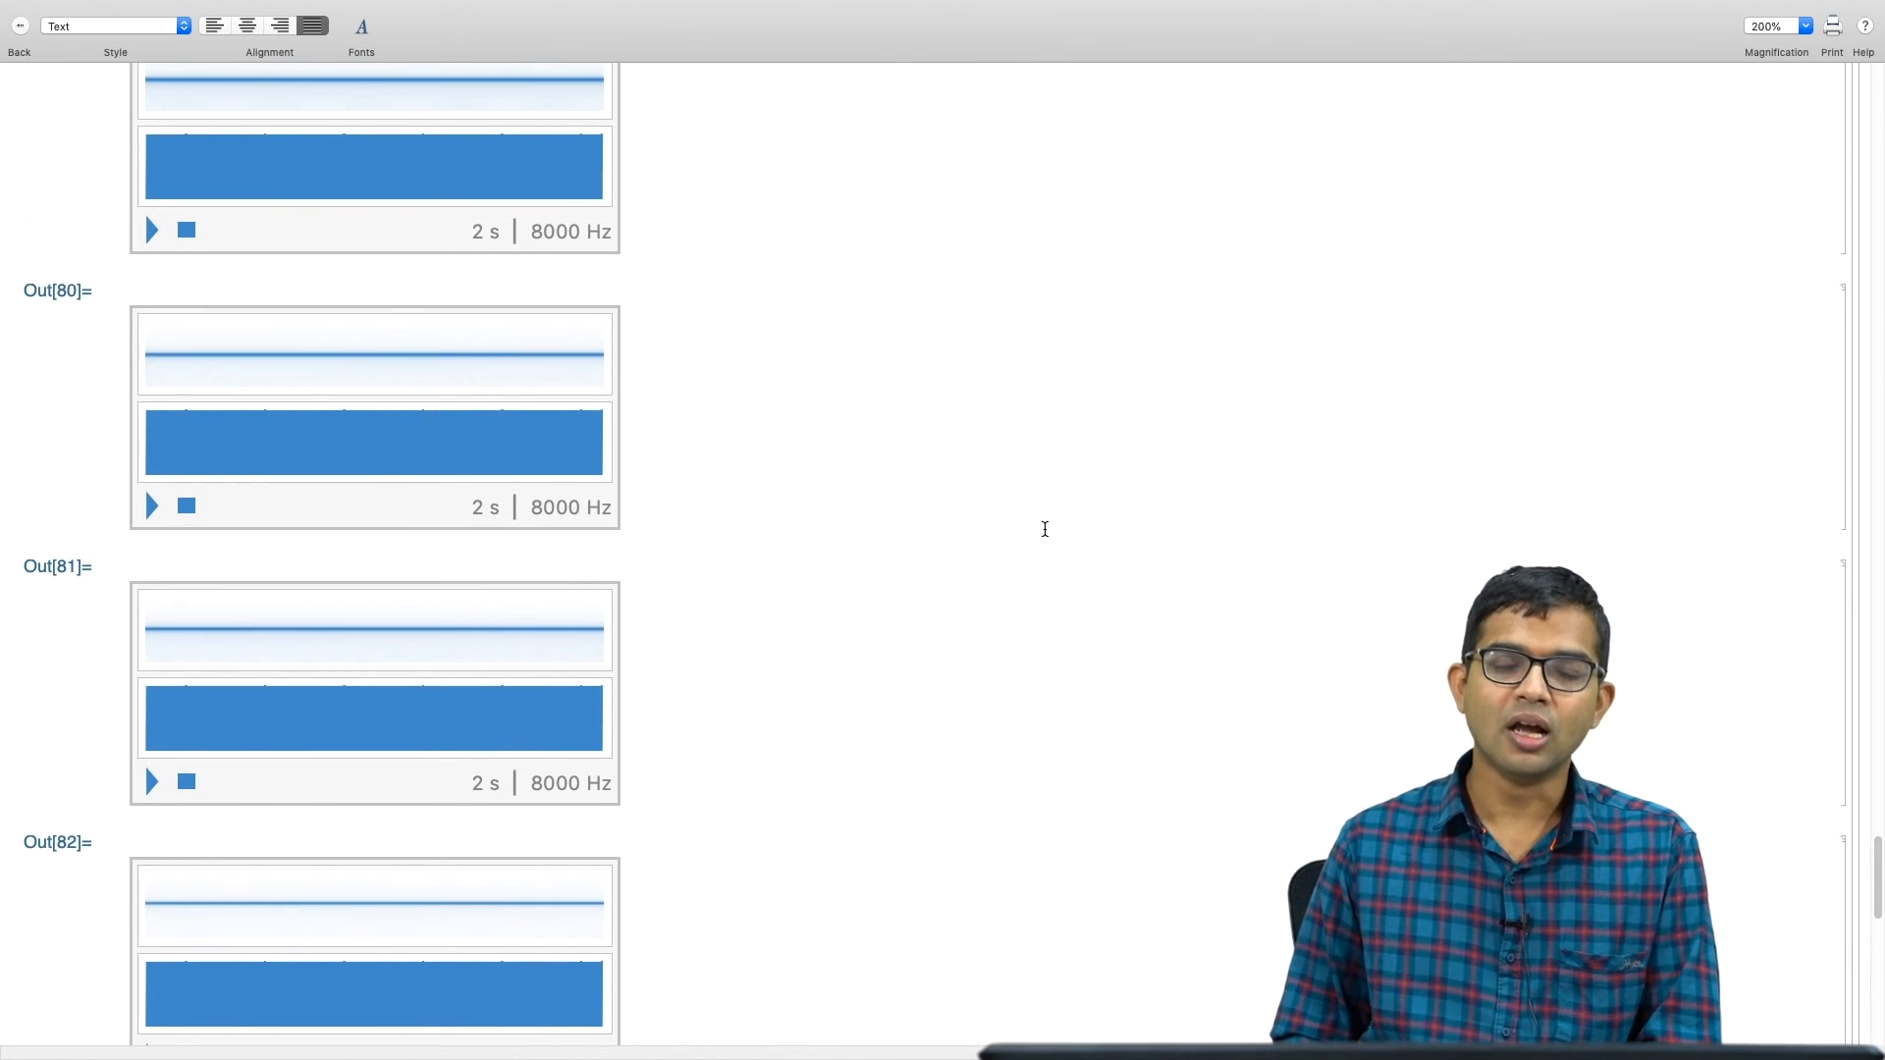